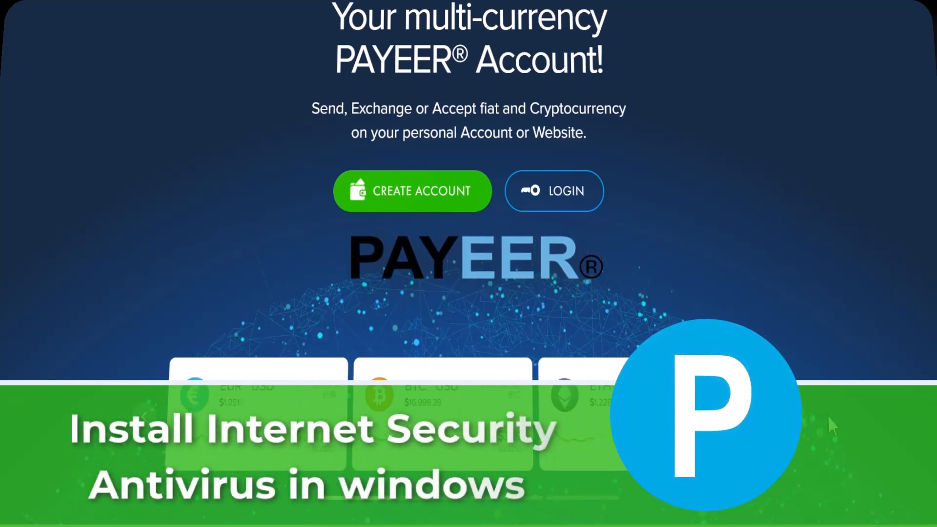
Step: Scroll through the RaqMedia article to find its Payeer sign-up steps
{"action": "scroll", "scroll_direction": "down", "scroll_amount": 3}
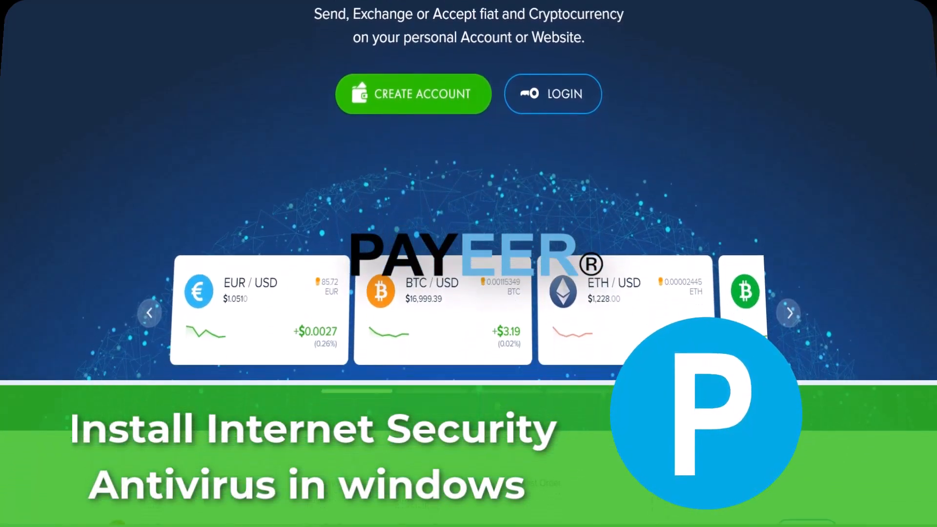
{"action": "scroll", "scroll_direction": "down", "scroll_amount": 3}
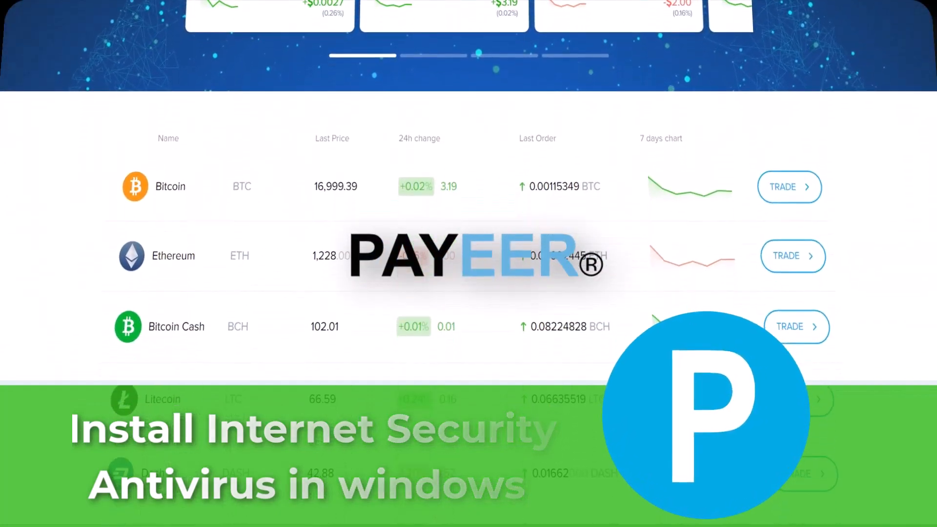
{"action": "scroll", "scroll_direction": "down", "scroll_amount": 3}
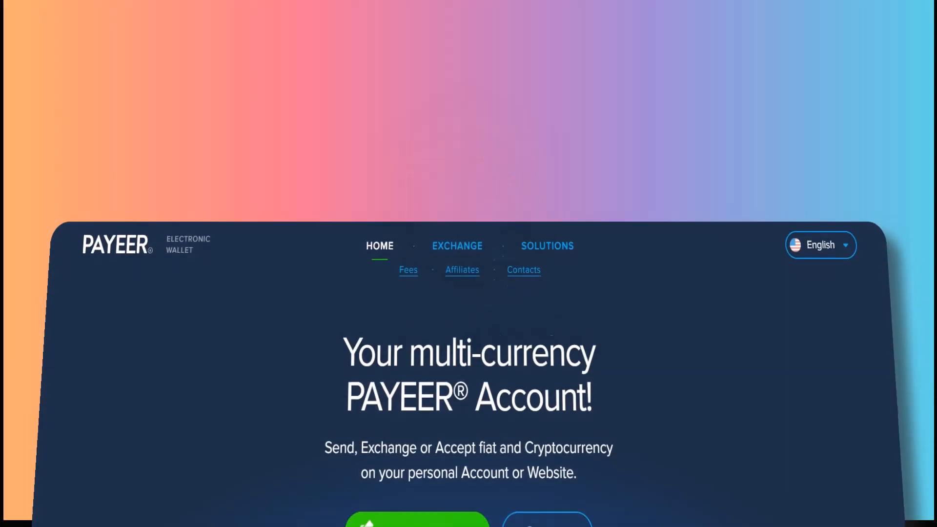
{"action": "scroll", "scroll_direction": "down", "scroll_amount": 3}
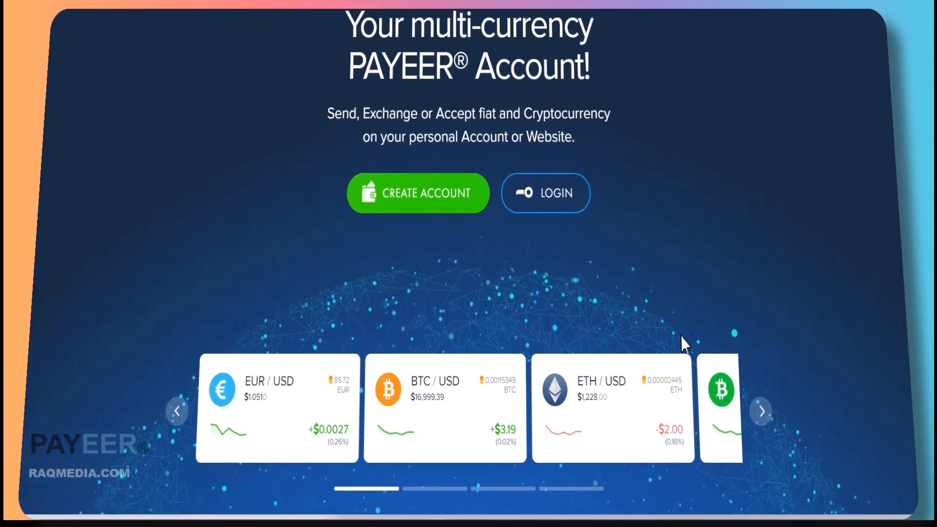
{"action": "mouse_move", "coordinate": [319, 323]}
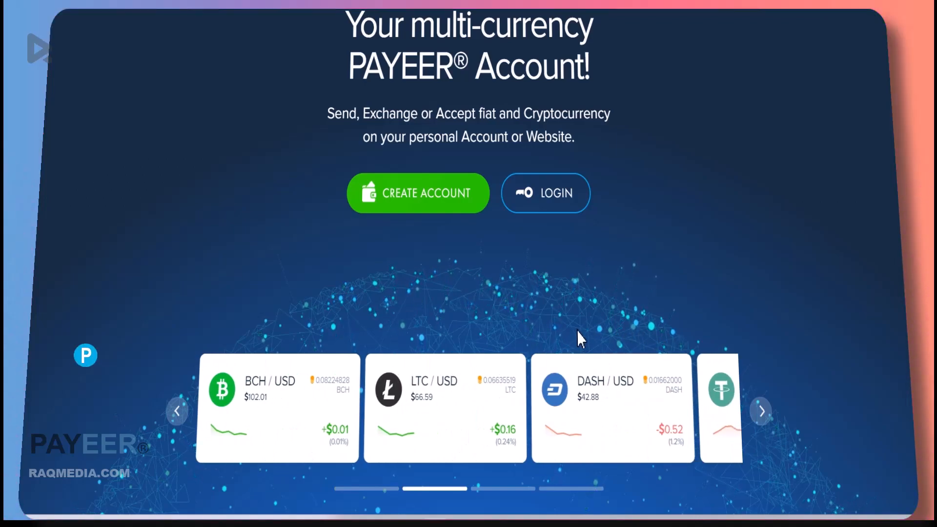
{"action": "mouse_move", "coordinate": [666, 488]}
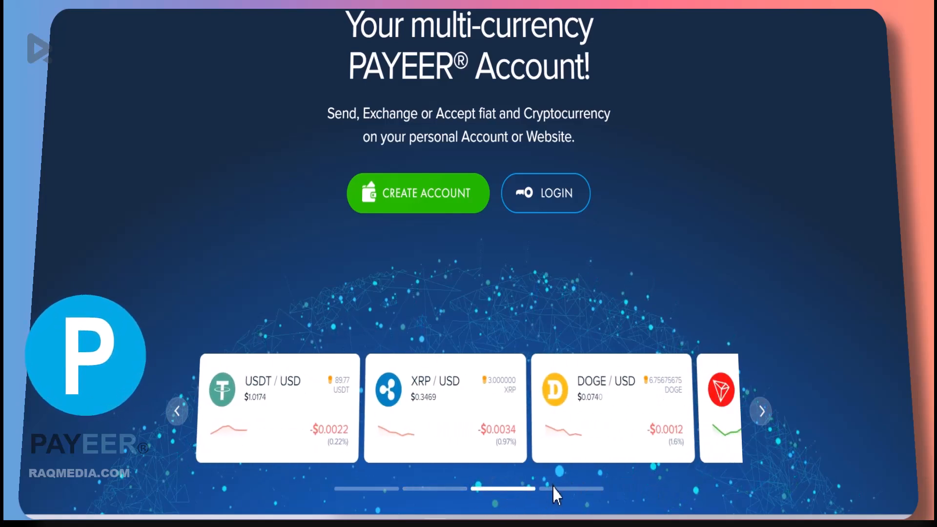
{"action": "left_click", "coordinate": [761, 411]}
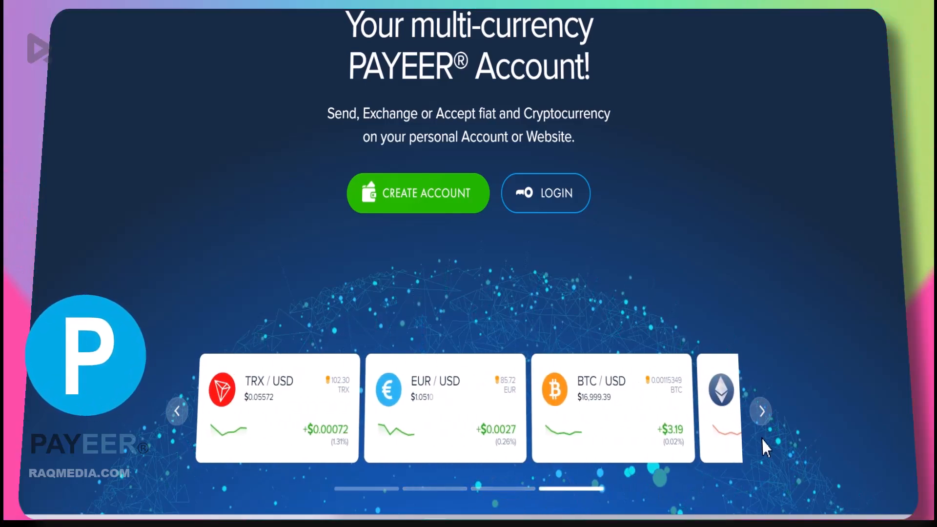
{"action": "left_click", "coordinate": [761, 410]}
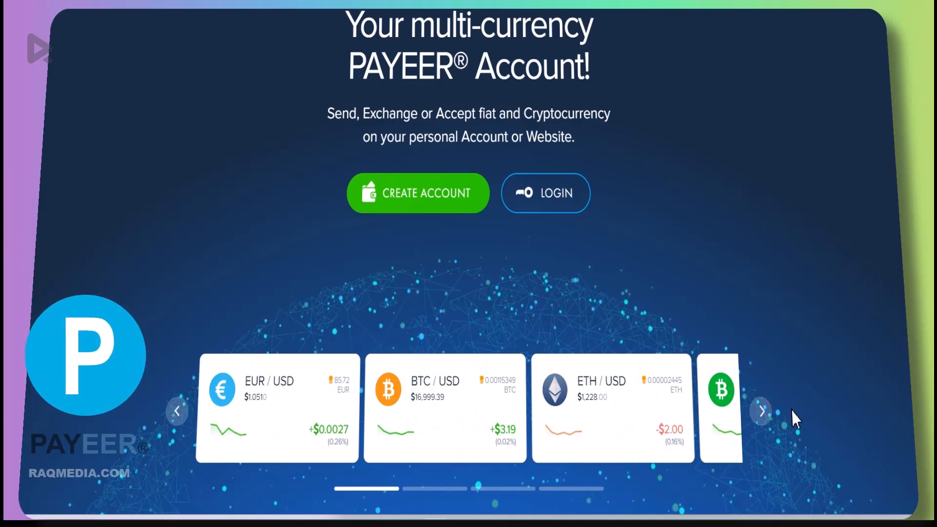
{"action": "scroll", "scroll_direction": "down", "scroll_amount": 3}
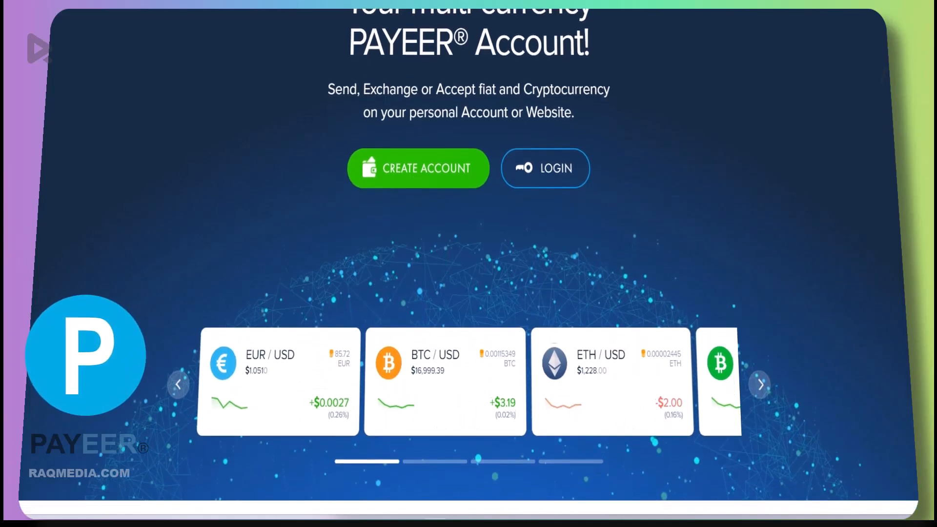
{"action": "scroll", "scroll_direction": "down", "scroll_amount": 3}
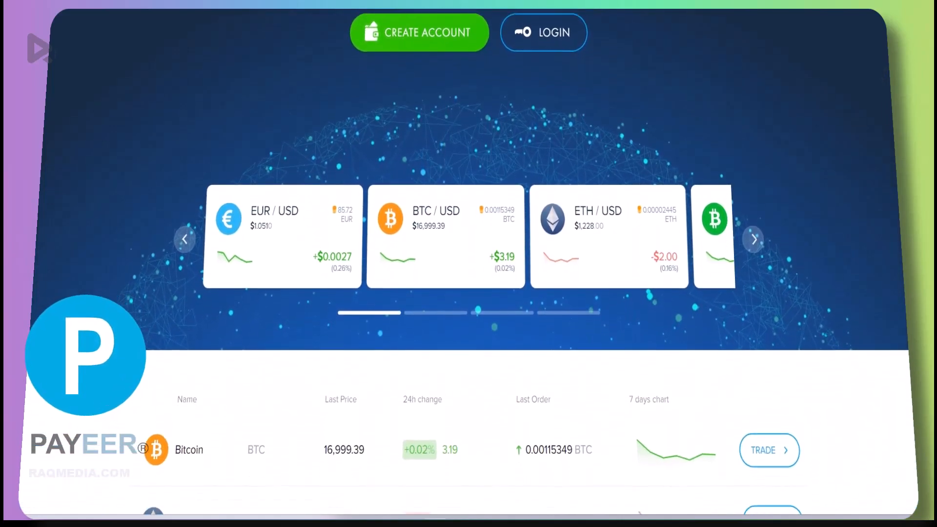
{"action": "scroll", "scroll_direction": "down", "scroll_amount": 3}
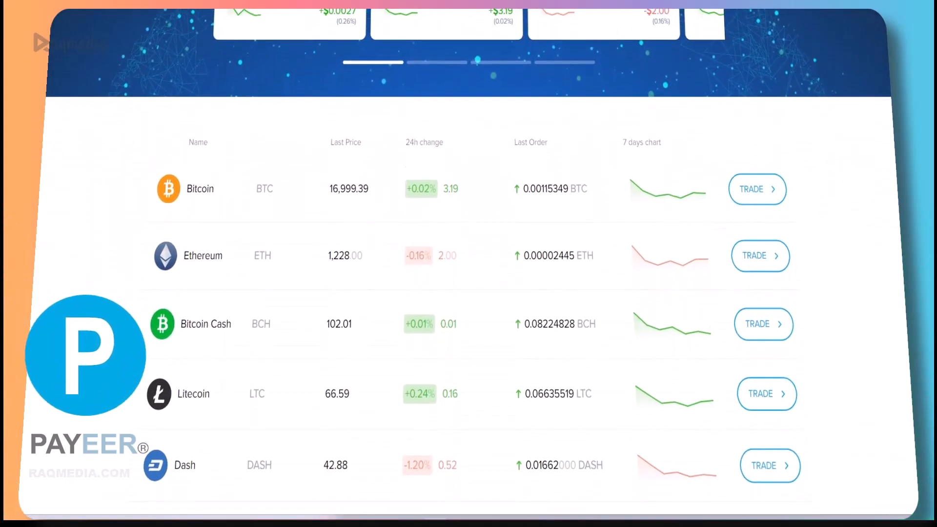
{"action": "scroll", "scroll_direction": "down", "scroll_amount": 3}
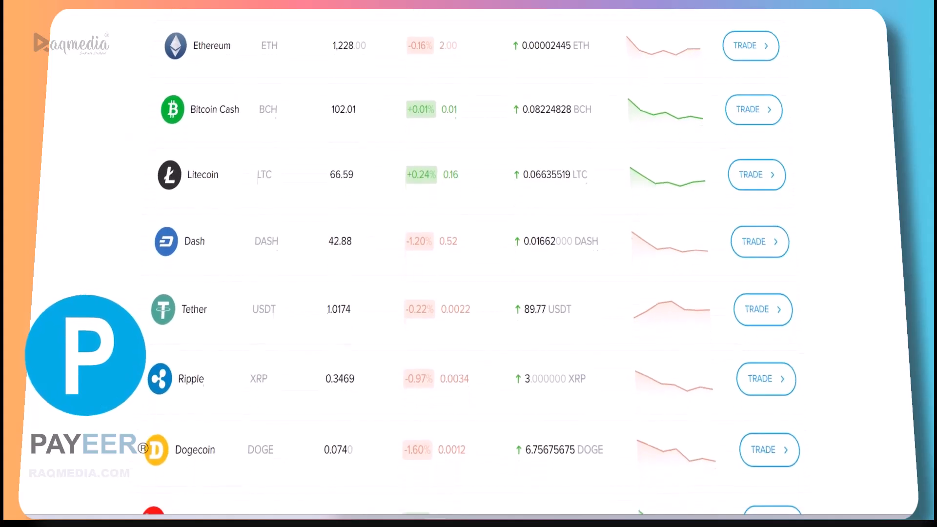
{"action": "scroll", "scroll_direction": "down", "scroll_amount": 3}
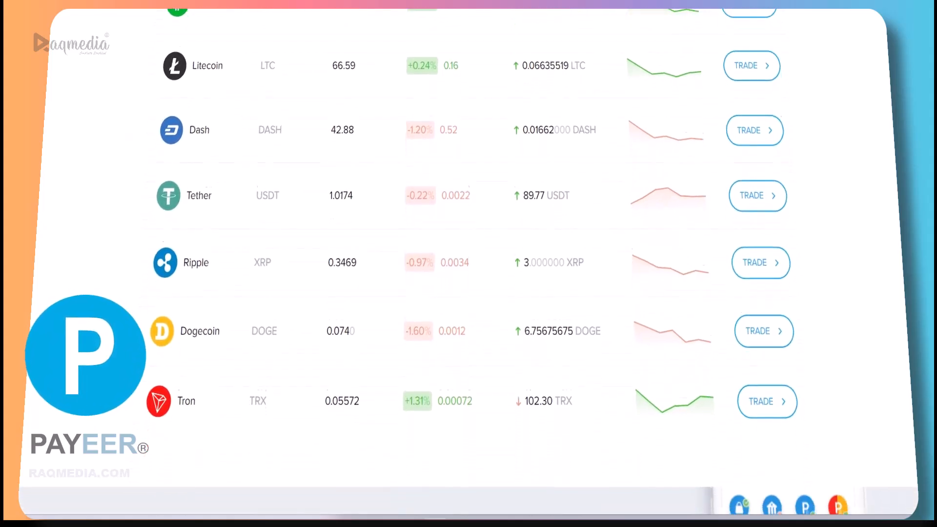
{"action": "scroll", "scroll_direction": "down", "scroll_amount": 3}
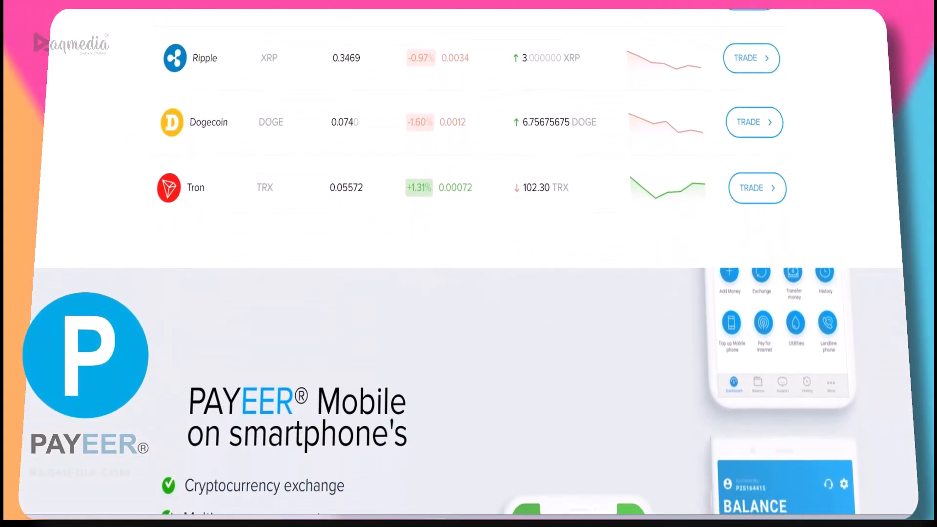
{"action": "scroll", "scroll_direction": "down", "scroll_amount": 3}
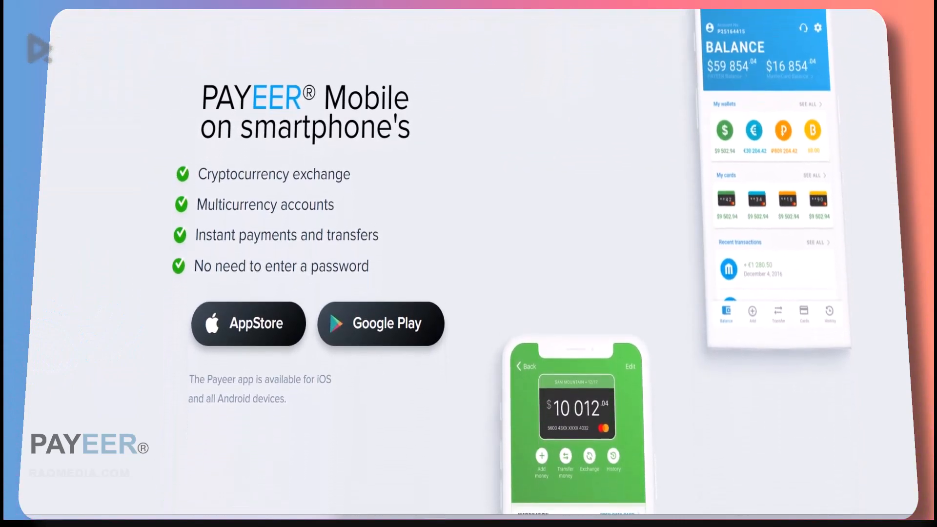
{"action": "scroll", "scroll_direction": "down", "scroll_amount": 3}
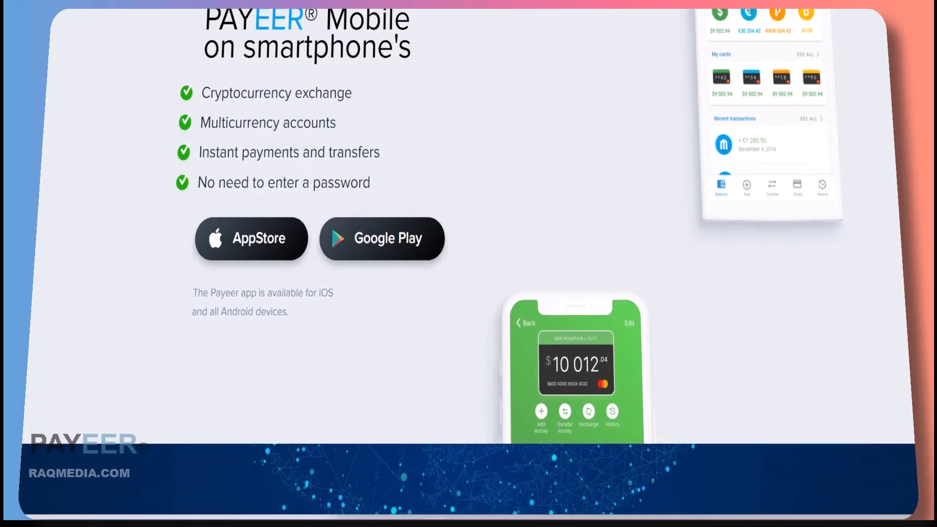
{"action": "scroll", "scroll_direction": "down", "scroll_amount": 3}
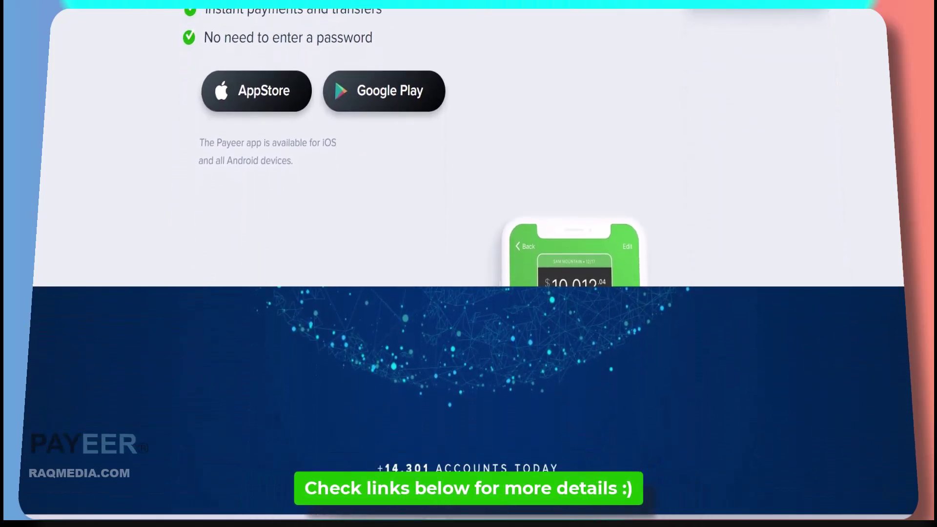
{"action": "scroll", "scroll_direction": "down", "scroll_amount": 3}
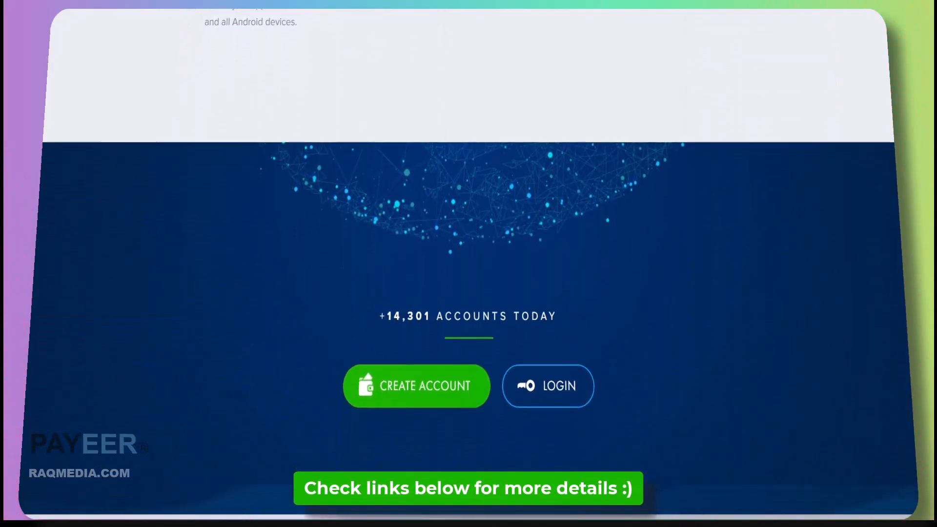
{"action": "scroll", "scroll_direction": "down", "scroll_amount": 3}
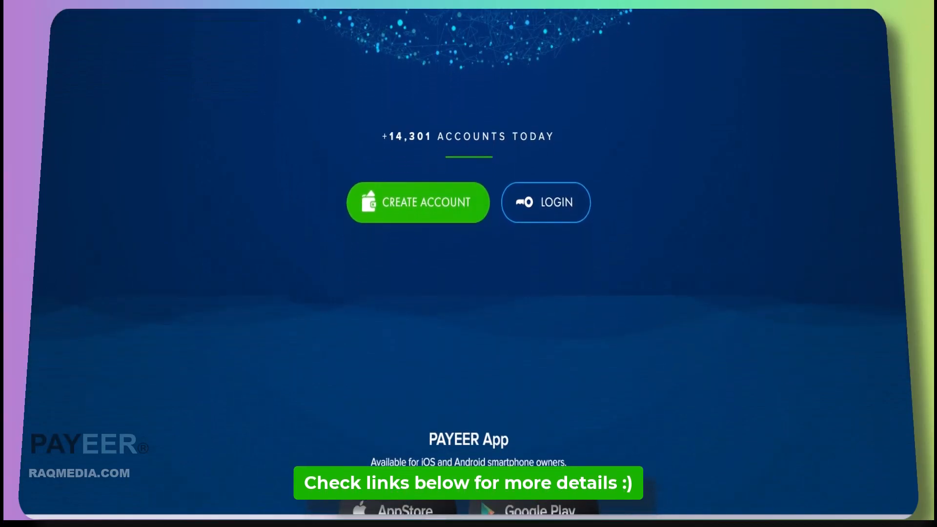
{"action": "scroll", "scroll_direction": "up", "scroll_amount": 3}
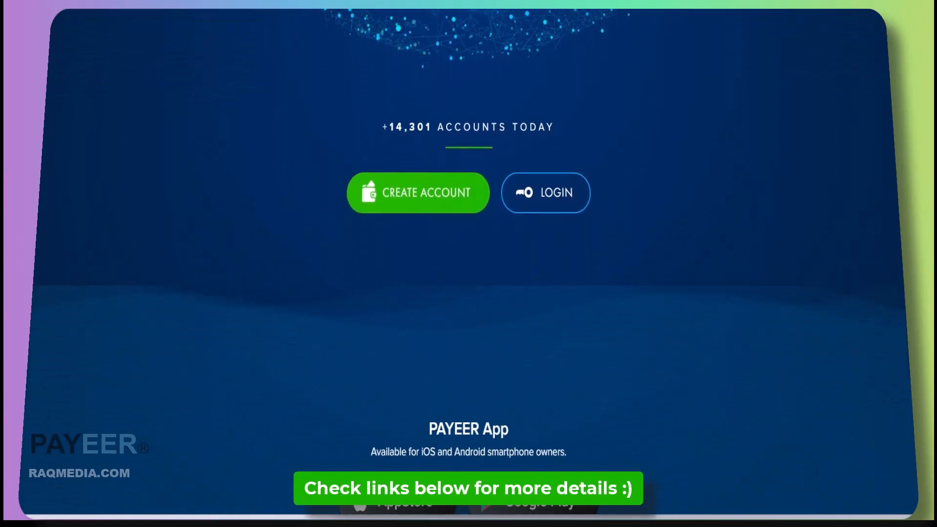
{"action": "scroll", "scroll_direction": "down", "scroll_amount": 3}
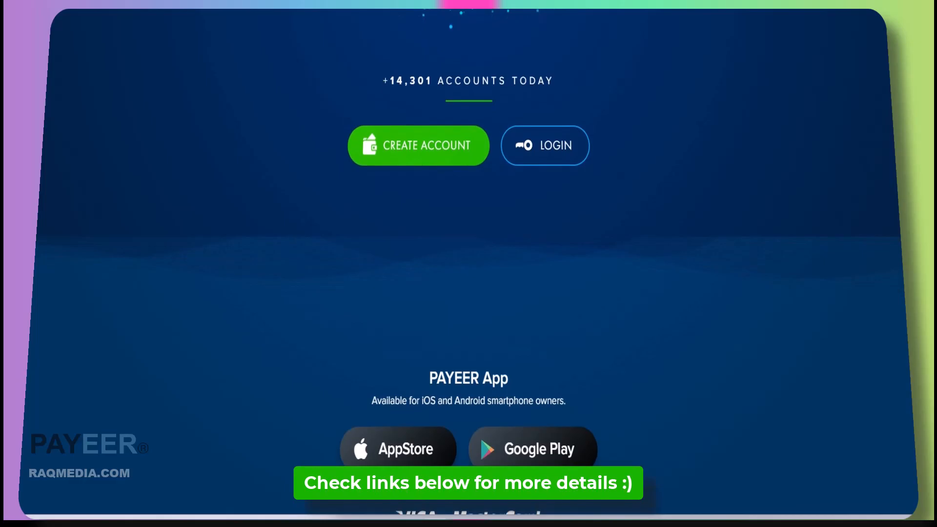
{"action": "scroll", "scroll_direction": "up", "scroll_amount": 3}
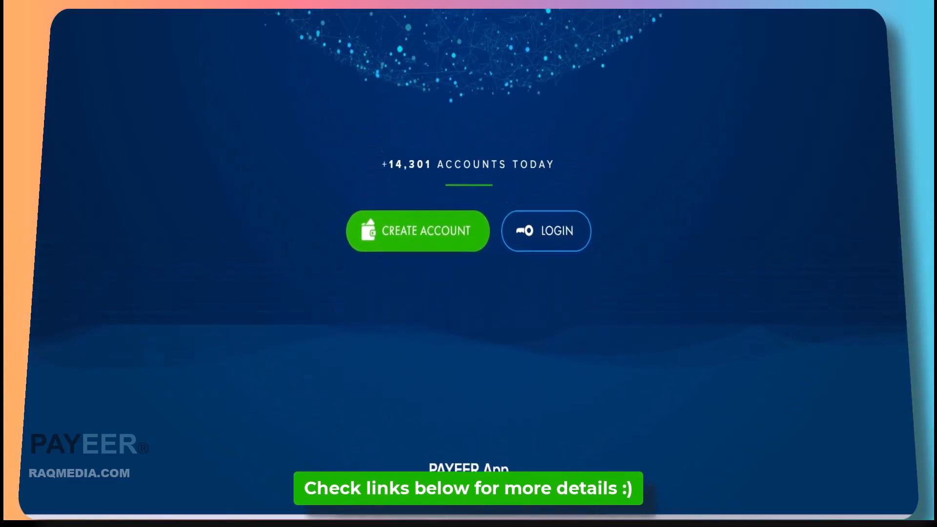
{"action": "scroll", "scroll_direction": "down", "scroll_amount": 3}
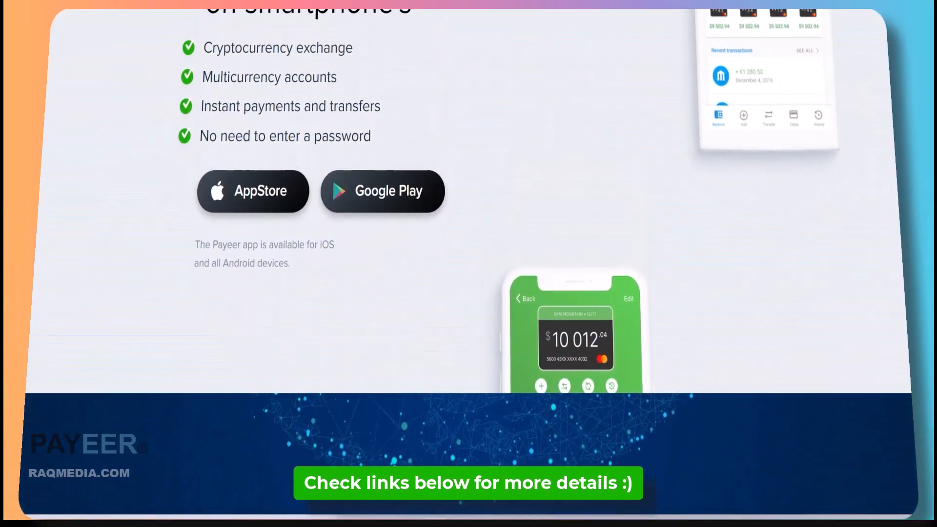
{"action": "scroll", "scroll_direction": "up", "scroll_amount": 3}
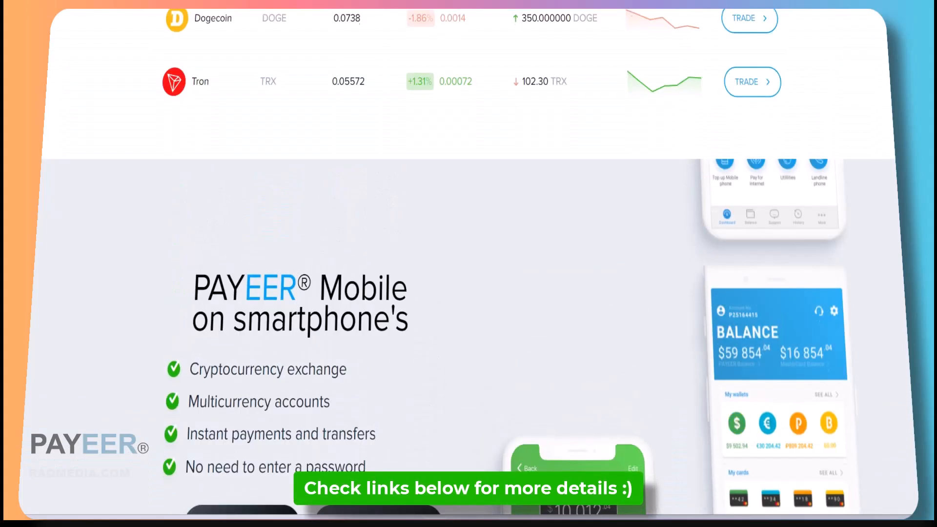
{"action": "scroll", "scroll_direction": "up", "scroll_amount": 3}
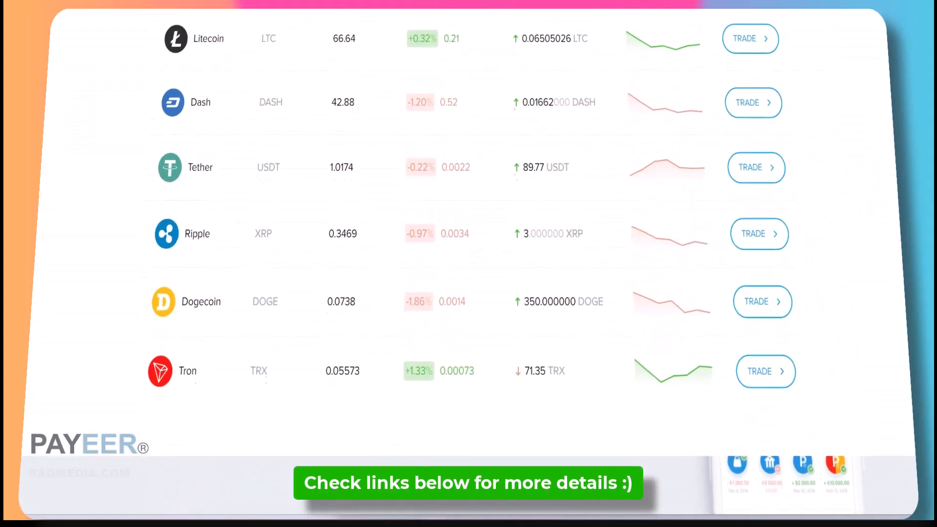
{"action": "scroll", "scroll_direction": "up", "scroll_amount": 3}
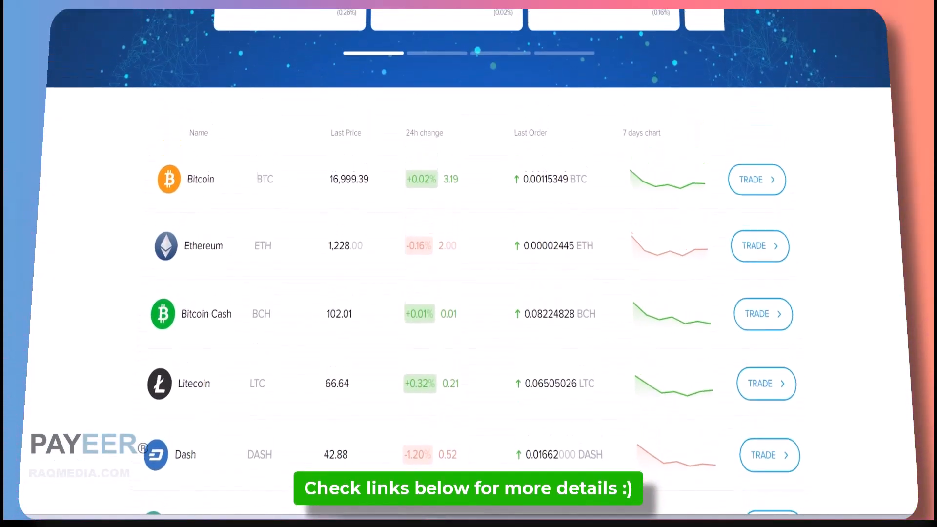
{"action": "scroll", "scroll_direction": "up", "scroll_amount": 3}
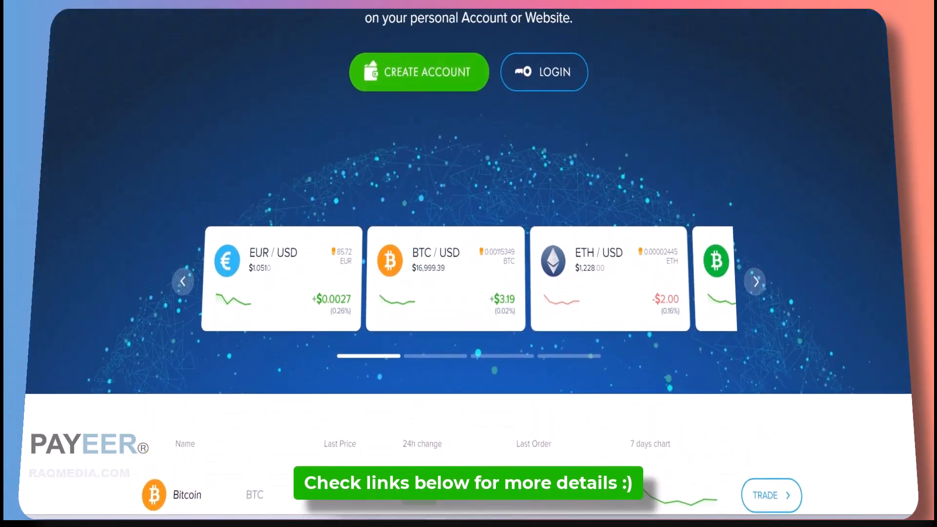
{"action": "scroll", "scroll_direction": "up", "scroll_amount": 3}
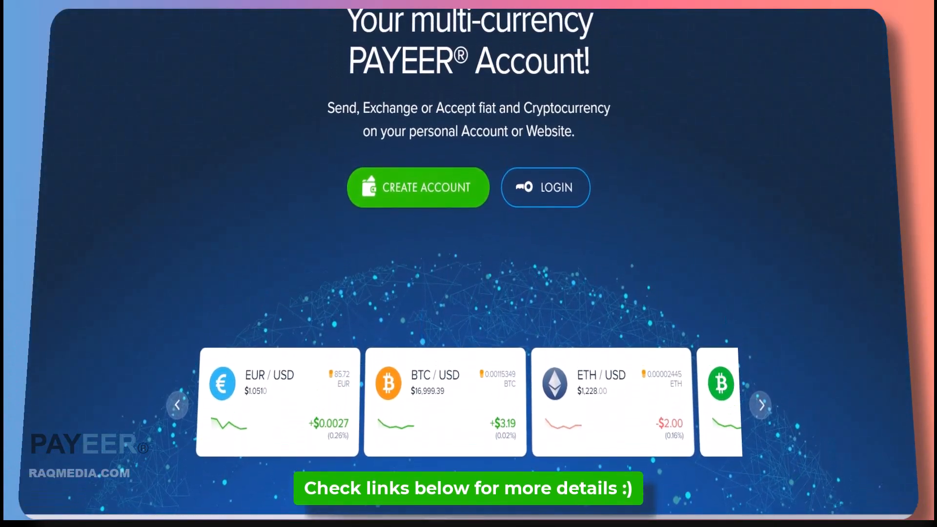
{"action": "scroll", "scroll_direction": "down", "scroll_amount": 3}
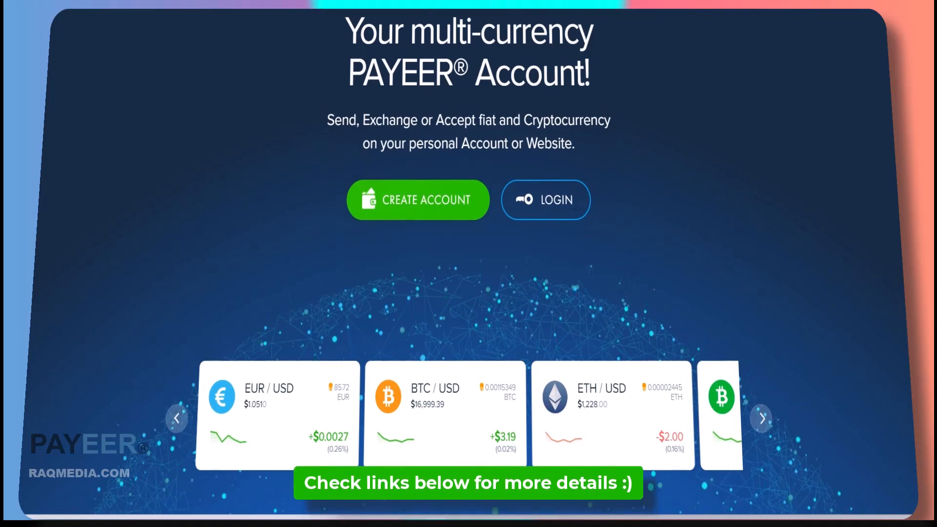
{"action": "scroll", "scroll_direction": "down", "scroll_amount": 3}
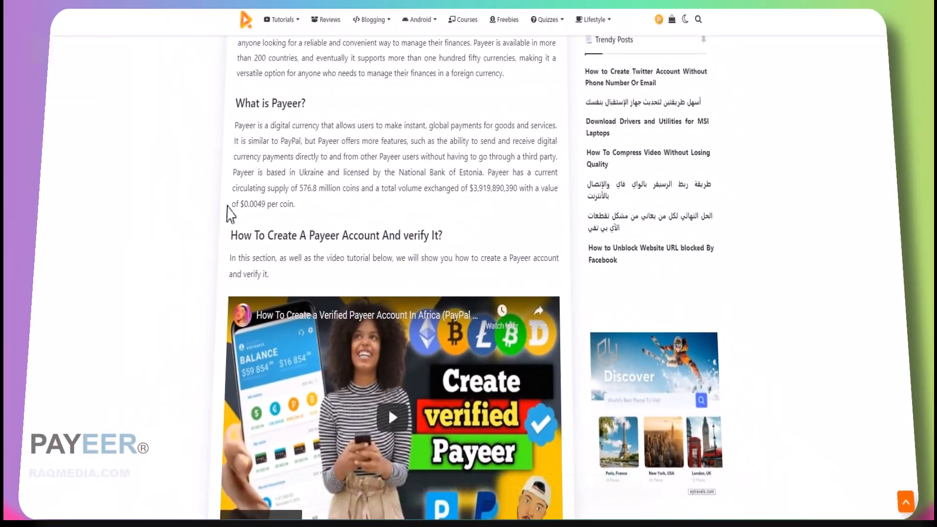
{"action": "scroll", "scroll_direction": "down", "scroll_amount": 3}
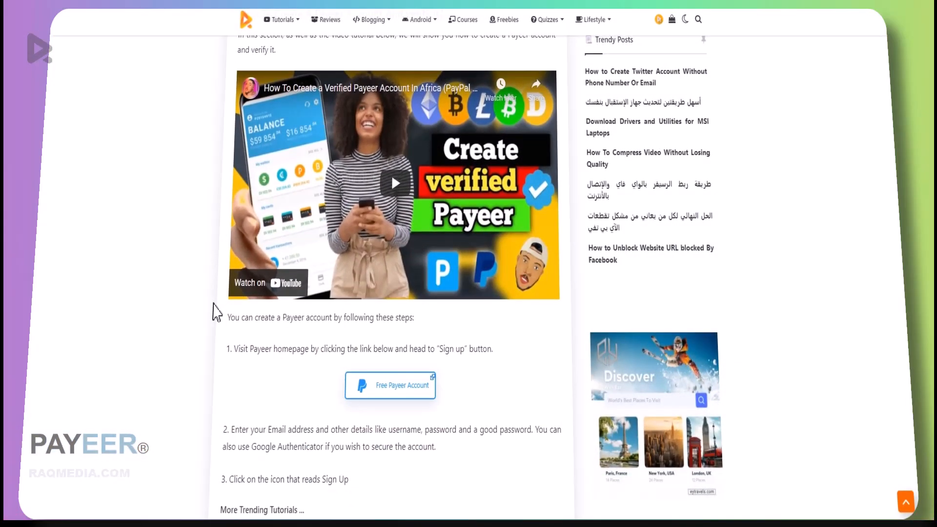
{"action": "scroll", "scroll_direction": "down", "scroll_amount": 3}
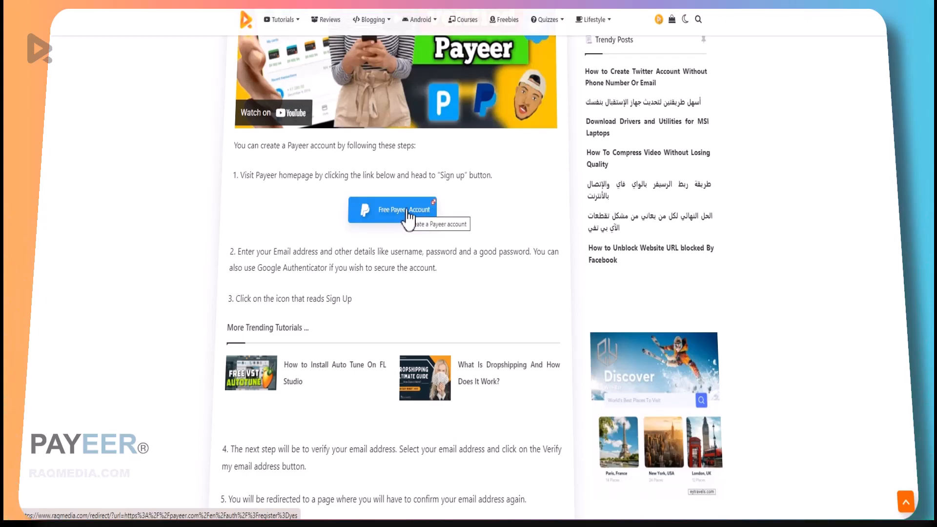
Step: Follow the 'Free Payeer Account' link and wait on the safe-link redirect page
{"action": "left_click", "coordinate": [393, 210]}
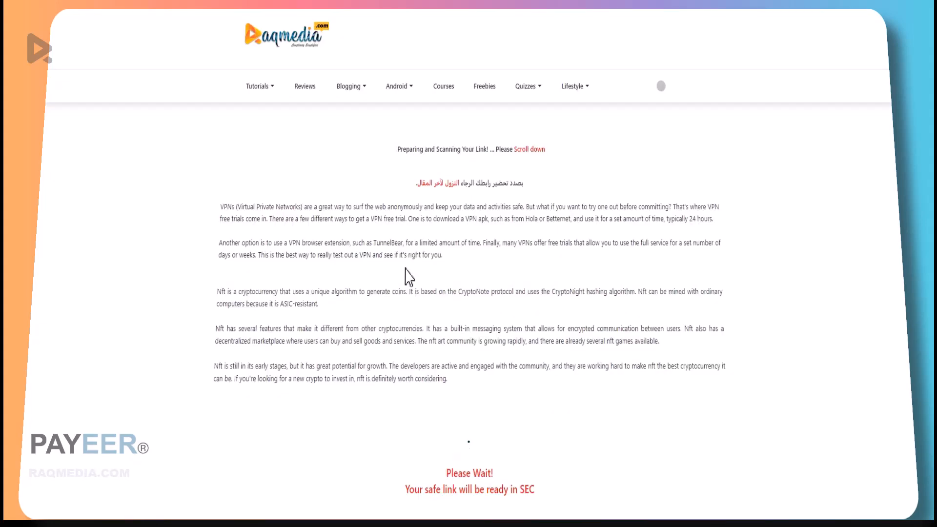
{"action": "scroll", "scroll_direction": "down", "scroll_amount": 3}
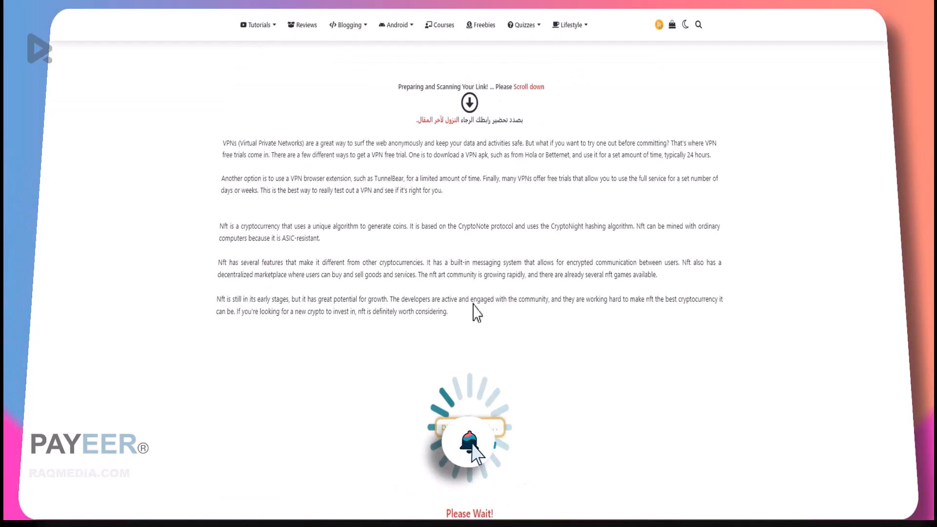
{"action": "scroll", "scroll_direction": "down", "scroll_amount": 3}
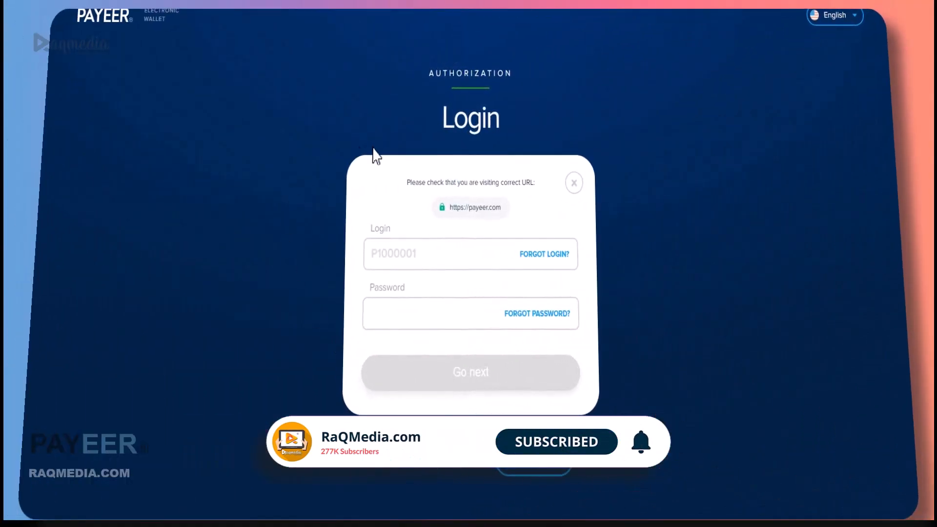
{"action": "mouse_move", "coordinate": [701, 288]}
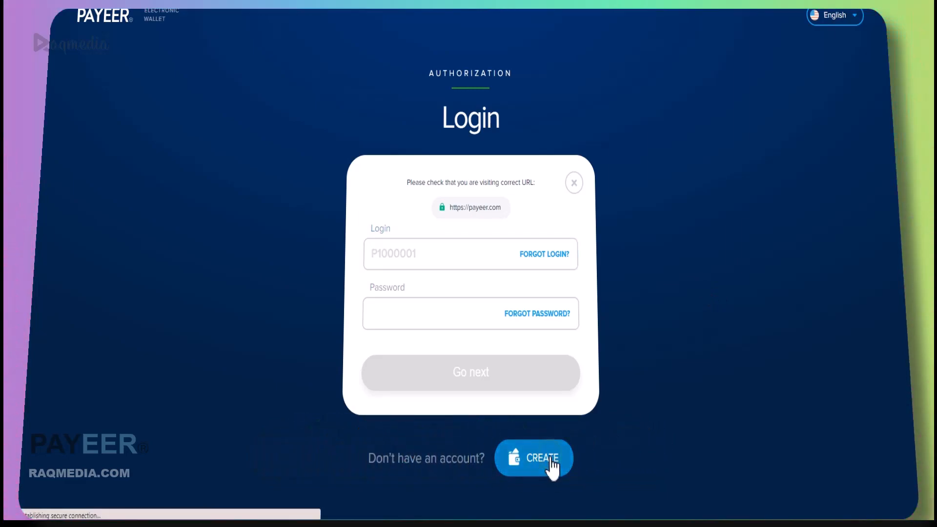
{"action": "left_click", "coordinate": [533, 459]}
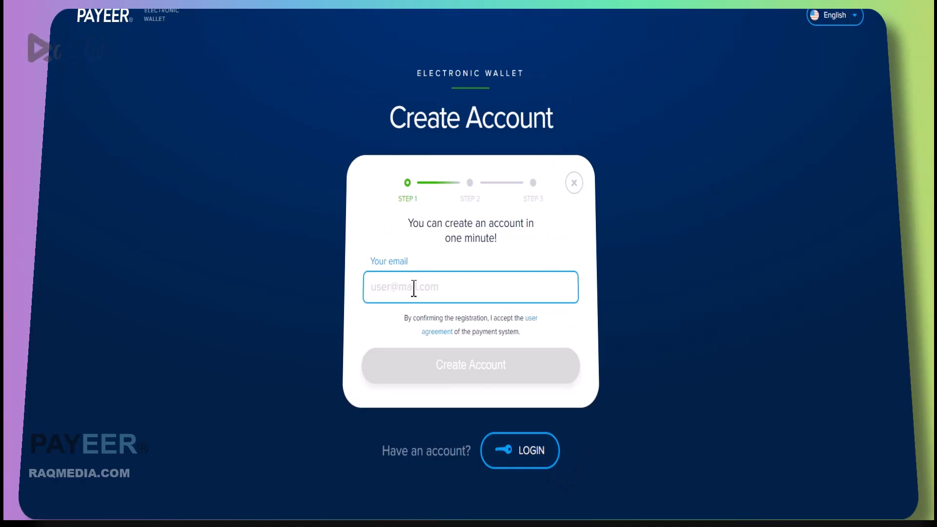
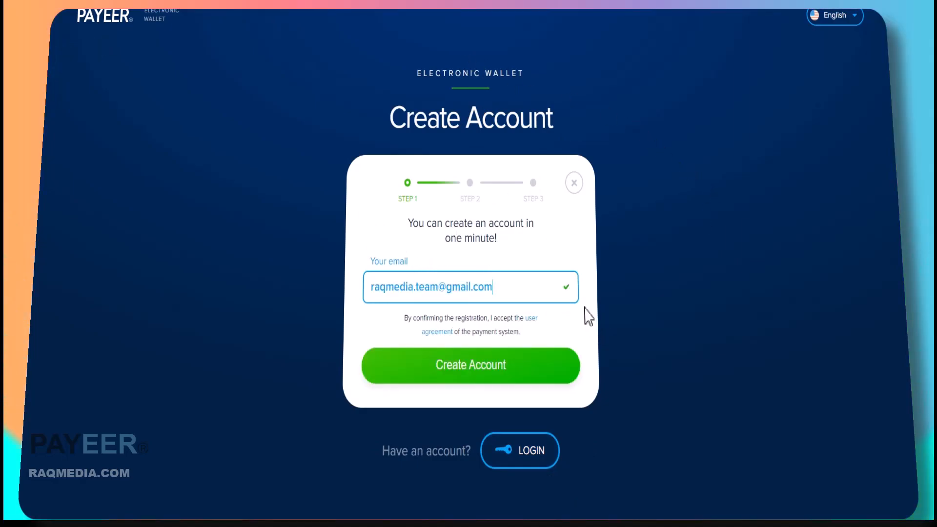
{"action": "mouse_move", "coordinate": [471, 365]}
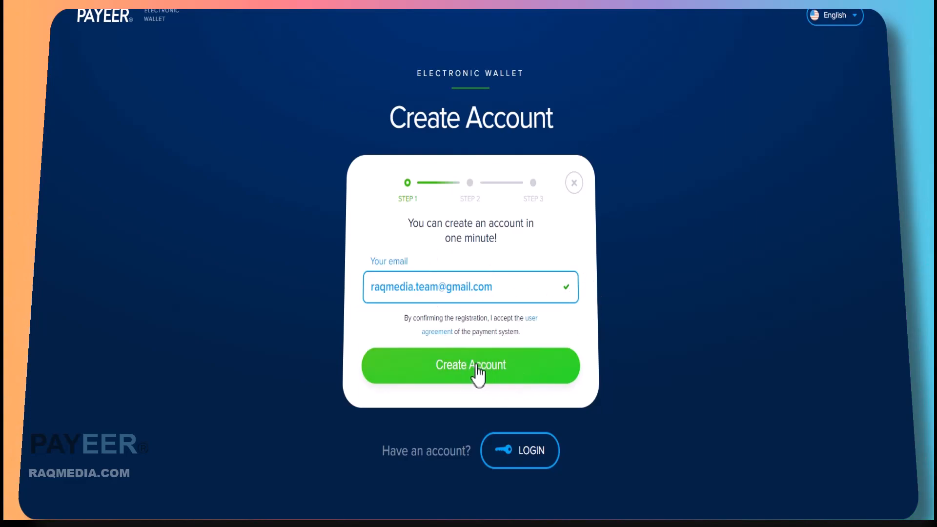
{"action": "left_click", "coordinate": [470, 365]}
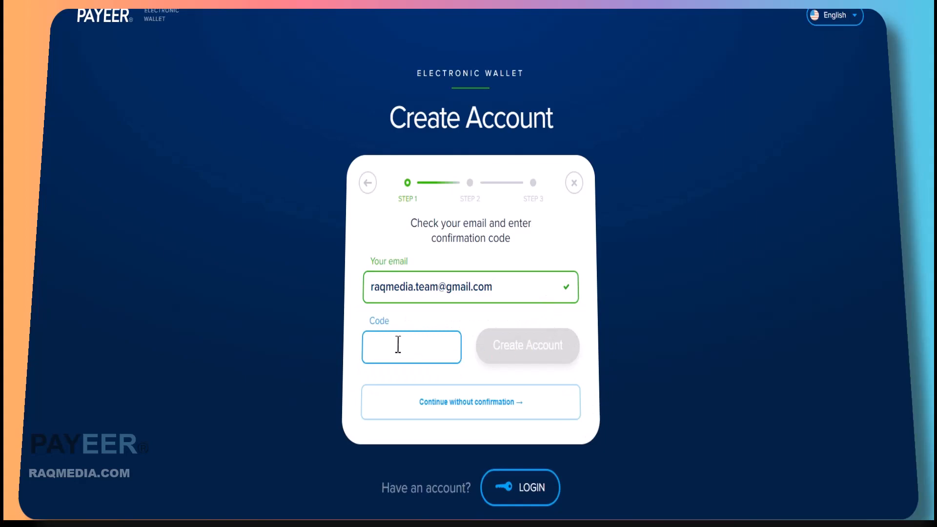
{"action": "mouse_move", "coordinate": [458, 276]}
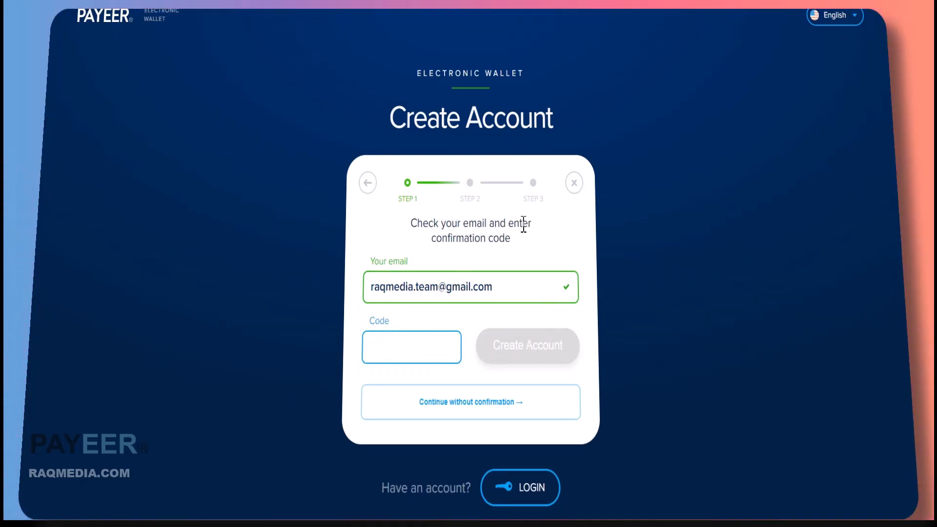
{"action": "mouse_move", "coordinate": [525, 249]}
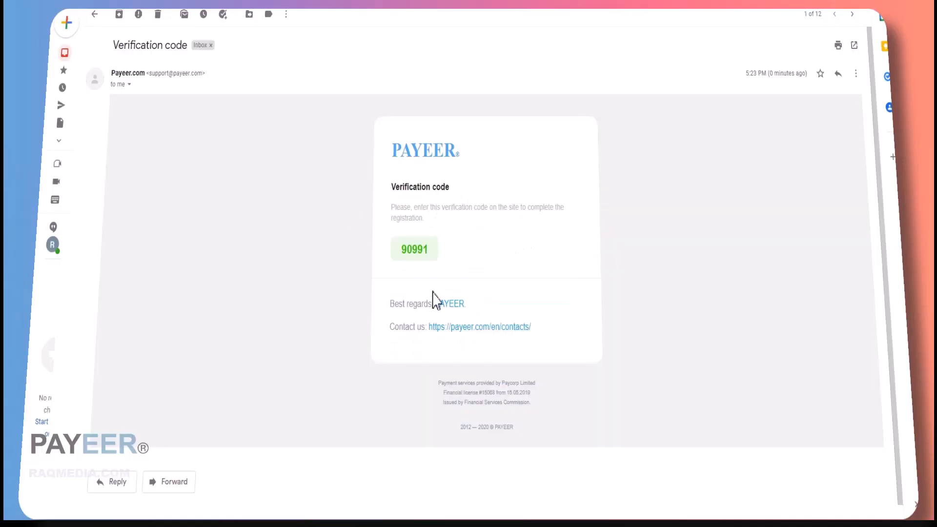
{"action": "mouse_move", "coordinate": [436, 254]}
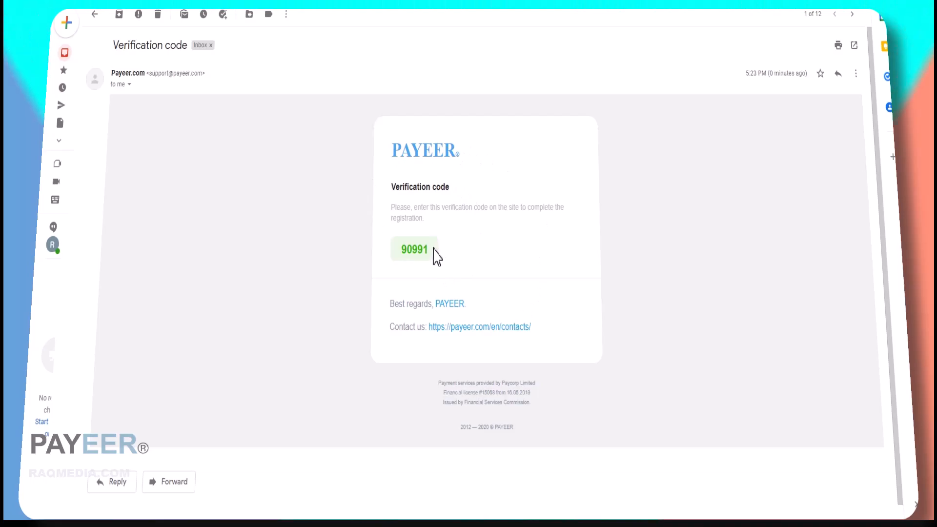
{"action": "right_click", "coordinate": [414, 249]}
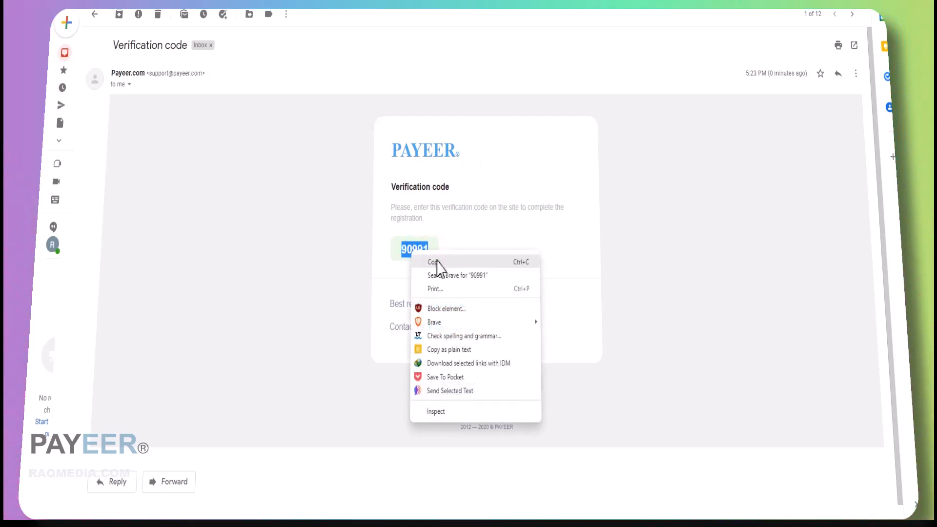
{"action": "left_click", "coordinate": [433, 262]}
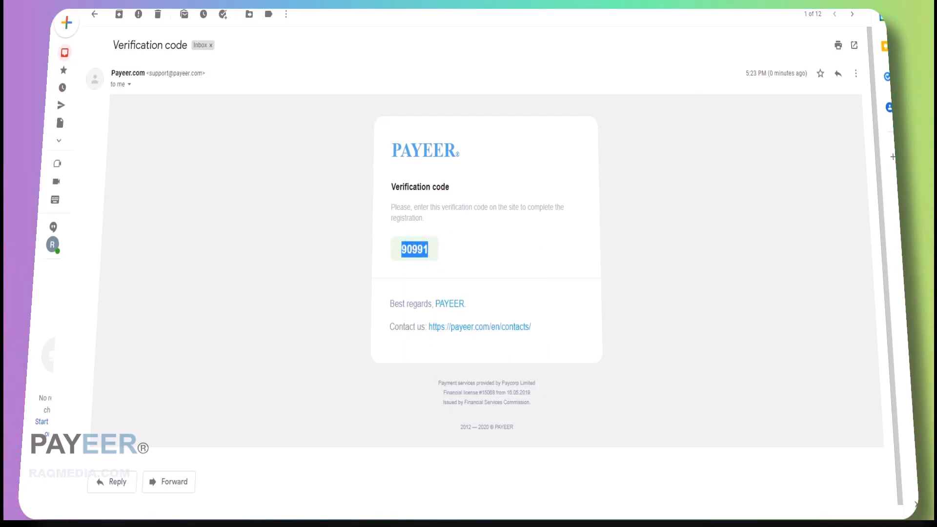
{"action": "right_click", "coordinate": [410, 347]}
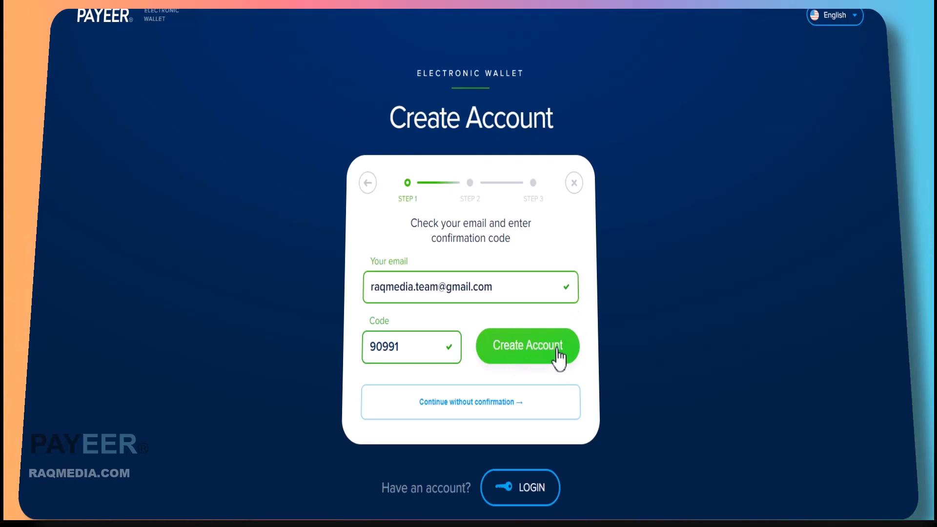
{"action": "left_click", "coordinate": [526, 346]}
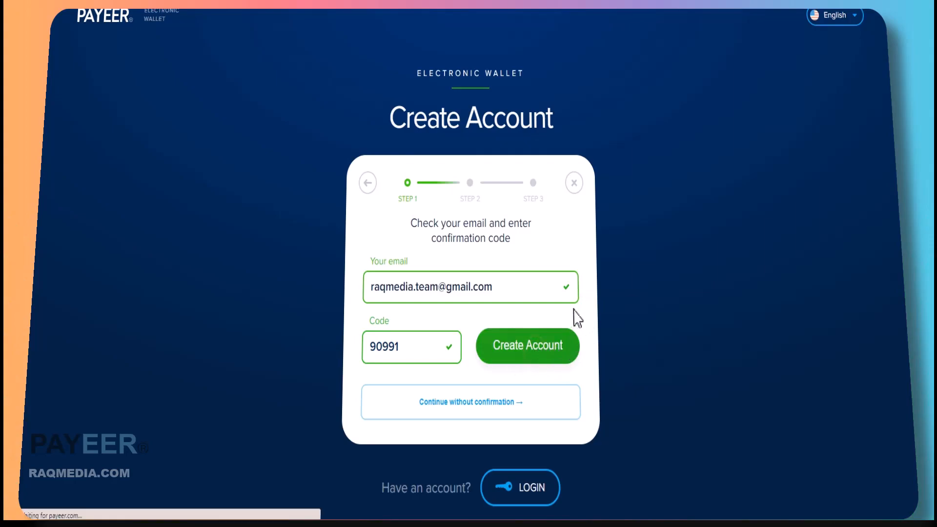
{"action": "left_click", "coordinate": [527, 345]}
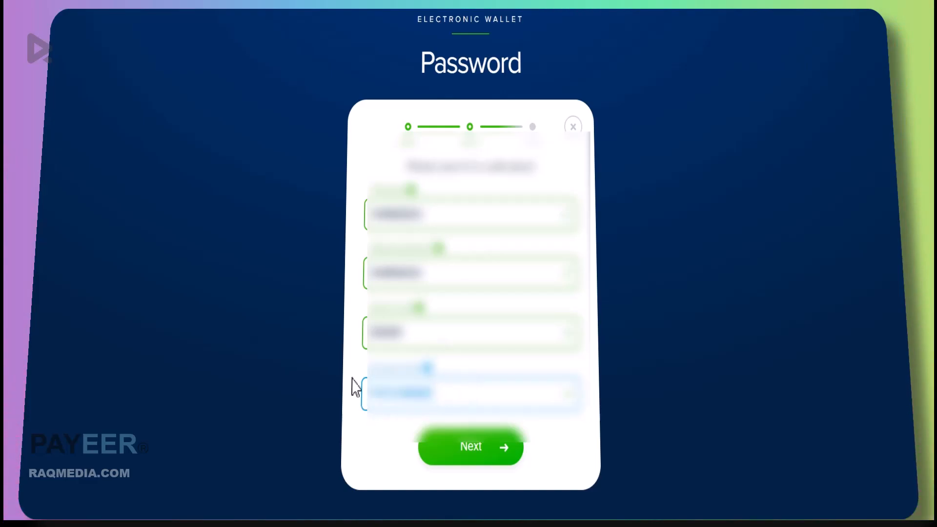
{"action": "mouse_move", "coordinate": [357, 285]}
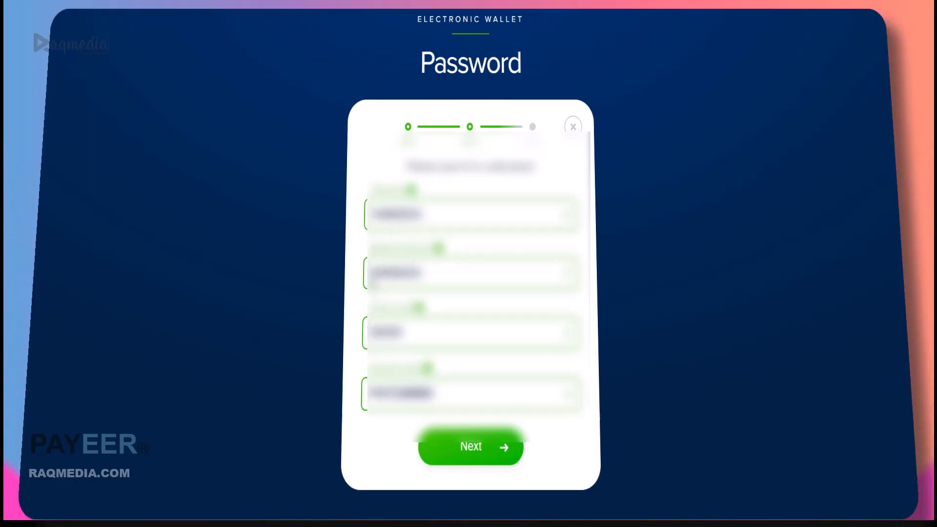
{"action": "mouse_move", "coordinate": [363, 276]}
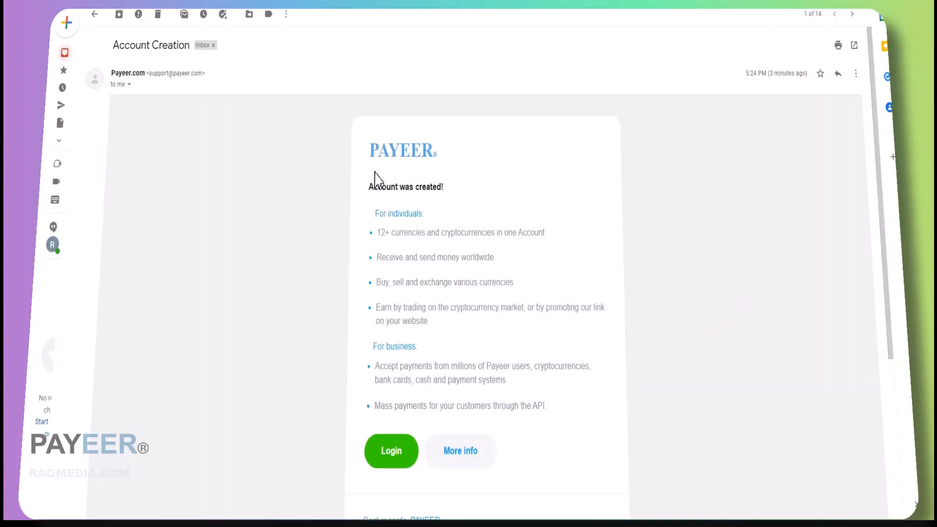
{"action": "mouse_move", "coordinate": [355, 217]}
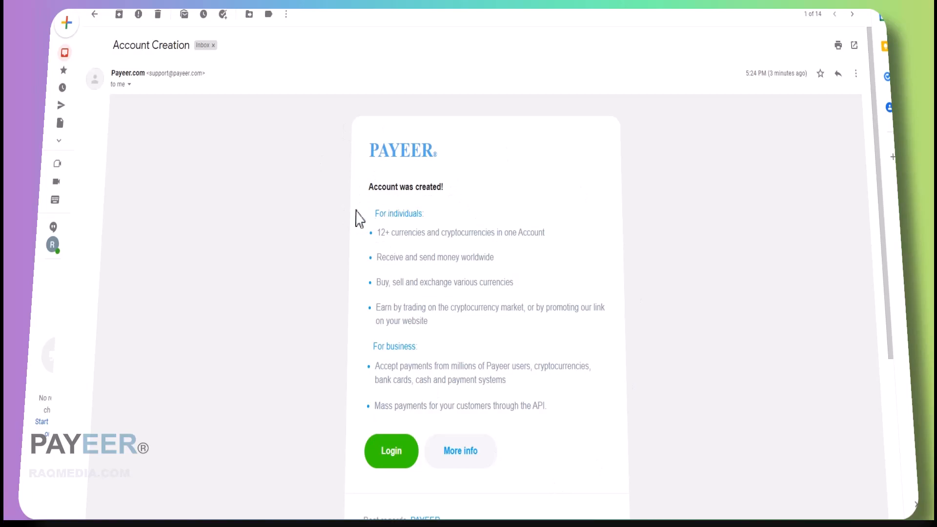
{"action": "mouse_move", "coordinate": [406, 250]}
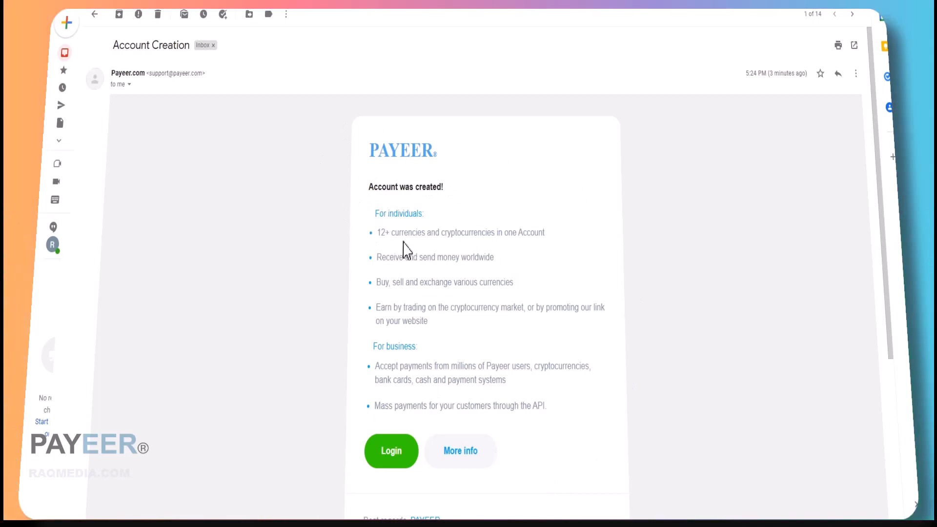
{"action": "mouse_move", "coordinate": [541, 250]}
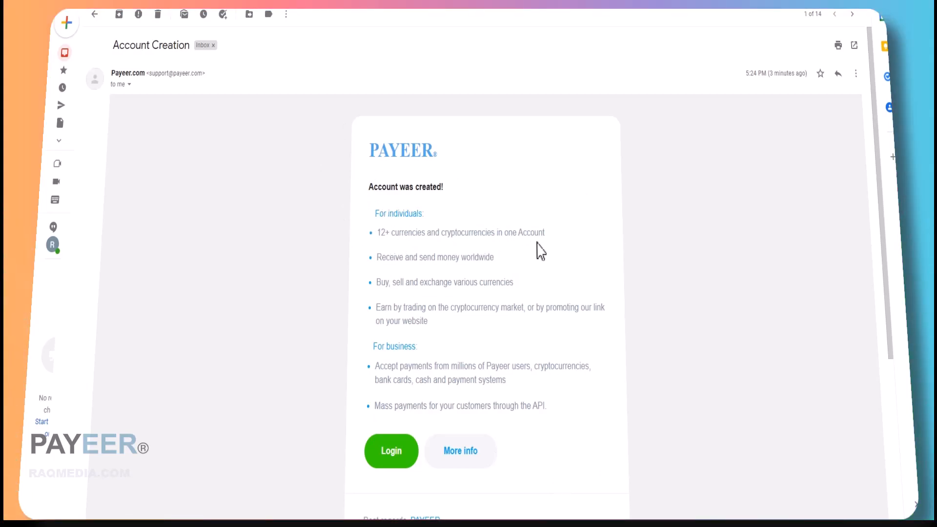
{"action": "mouse_move", "coordinate": [430, 282]}
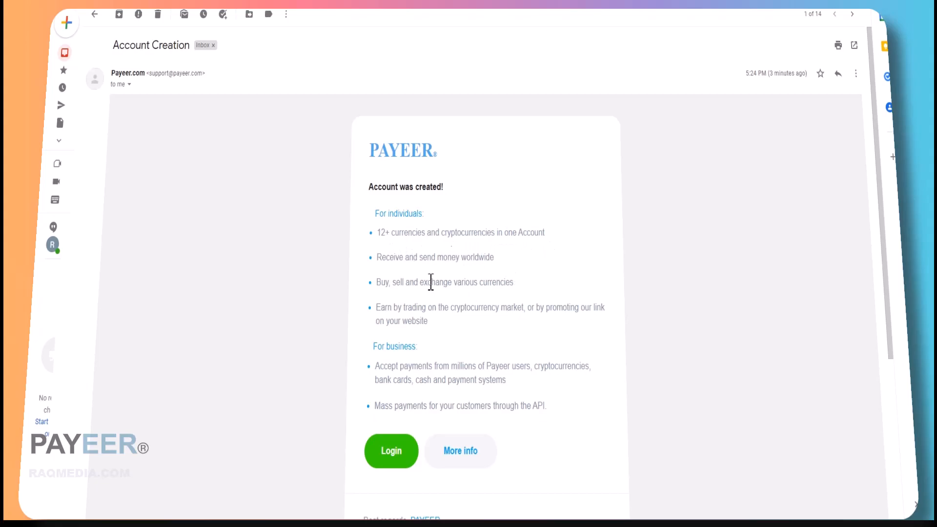
{"action": "mouse_move", "coordinate": [495, 298]}
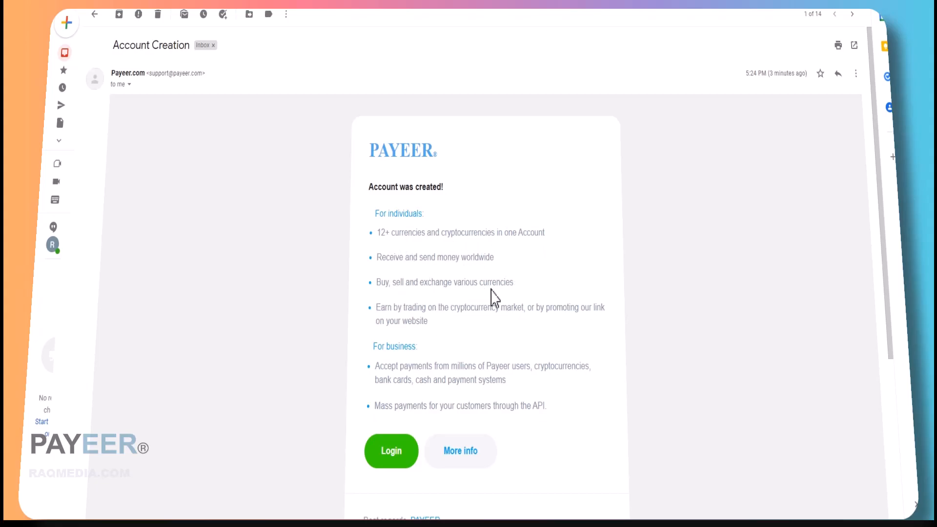
{"action": "mouse_move", "coordinate": [503, 327]}
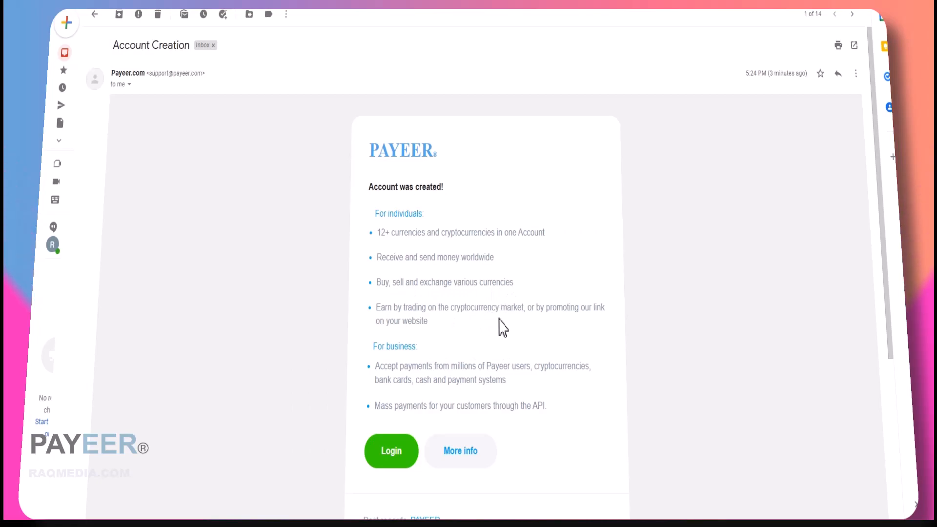
{"action": "mouse_move", "coordinate": [548, 331]}
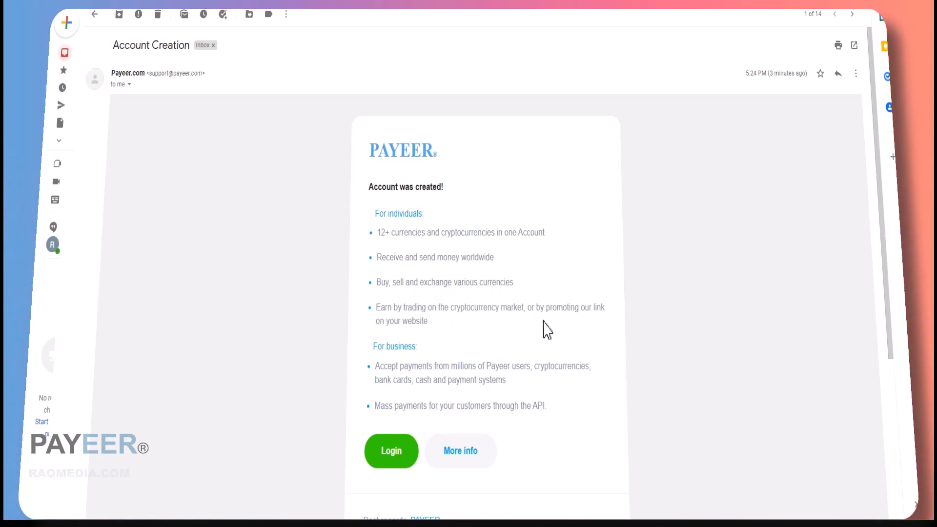
{"action": "mouse_move", "coordinate": [332, 359]}
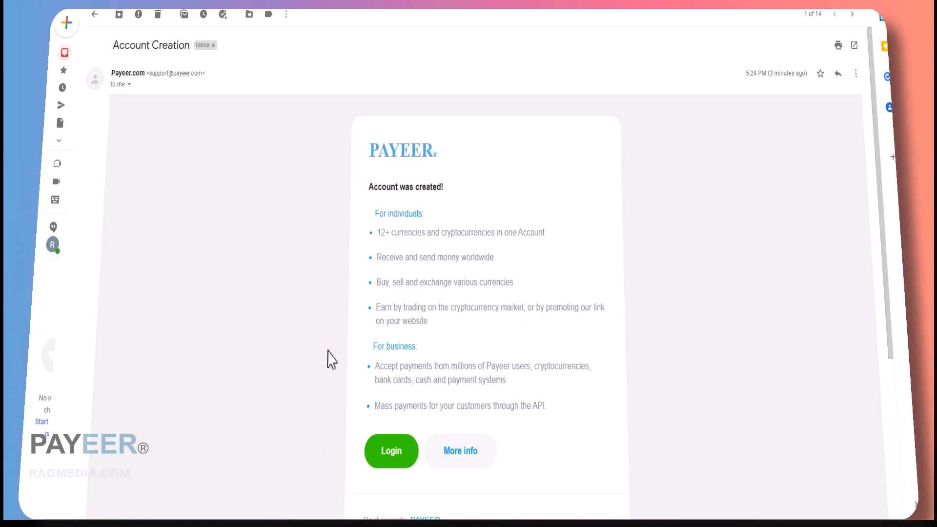
{"action": "mouse_move", "coordinate": [600, 393]}
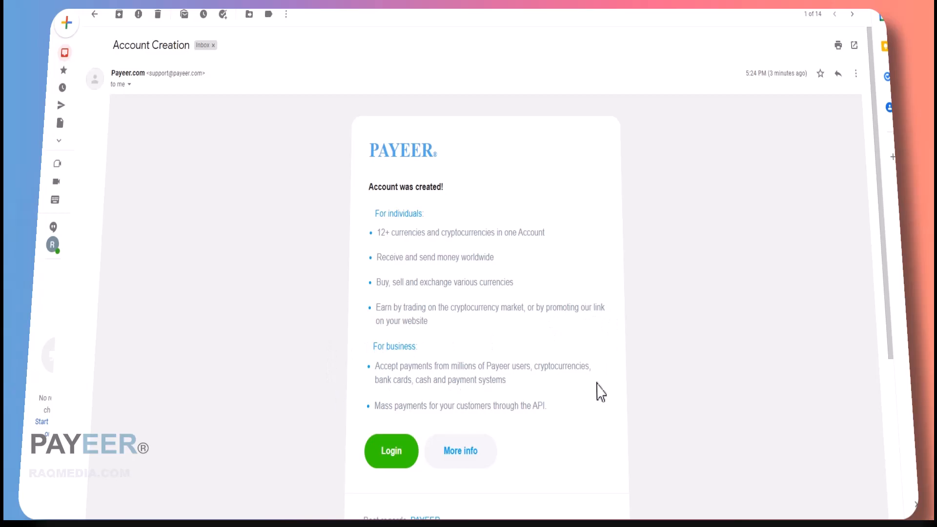
{"action": "mouse_move", "coordinate": [582, 435]}
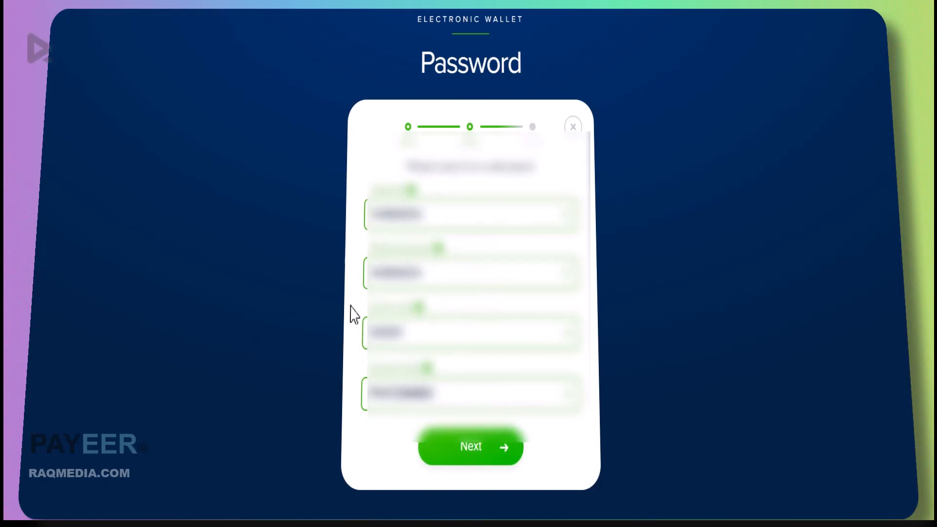
{"action": "mouse_move", "coordinate": [451, 454]}
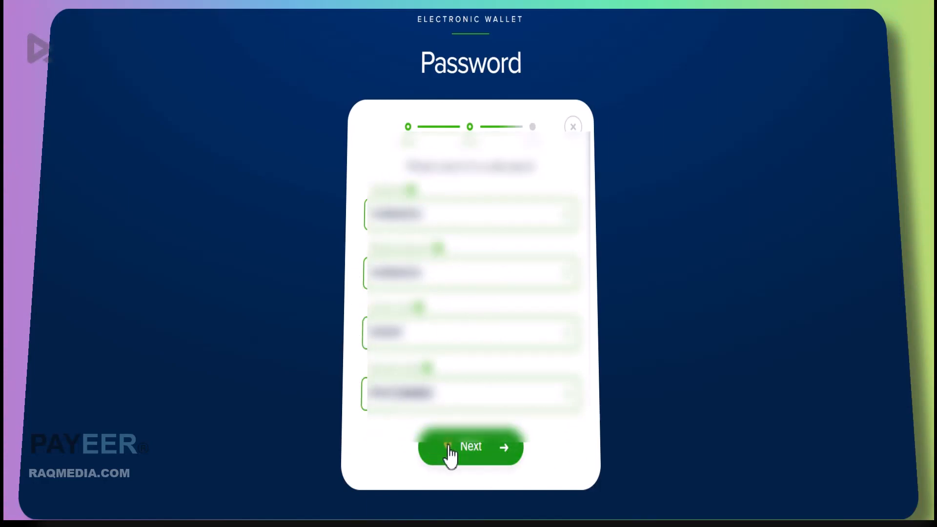
Step: Submit the Password step with the green Next button
{"action": "left_click", "coordinate": [470, 447]}
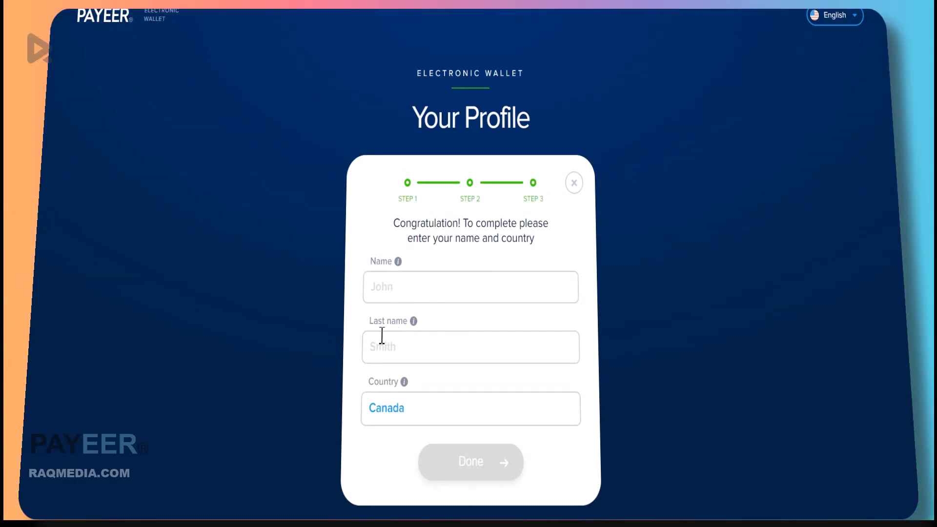
{"action": "mouse_move", "coordinate": [454, 424]}
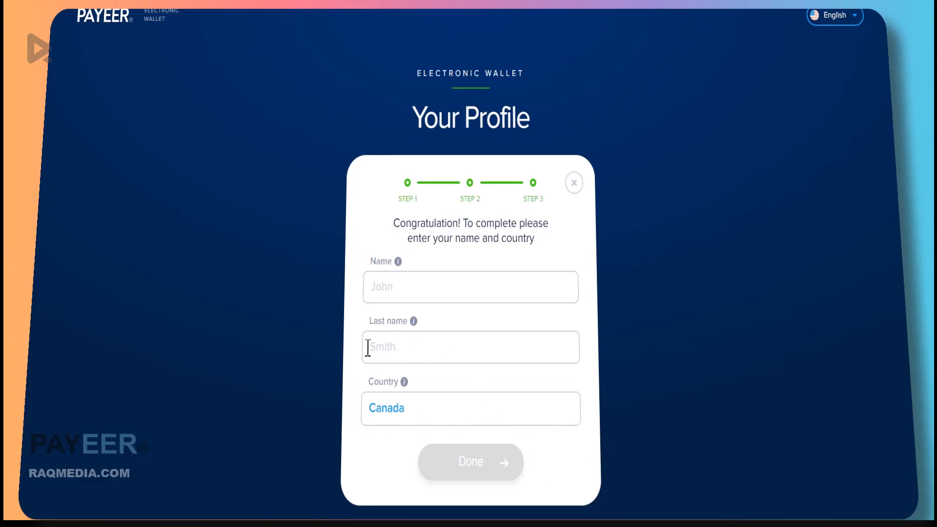
Step: Submit the profile with first name, last name and Canada as country
{"action": "left_click", "coordinate": [470, 461]}
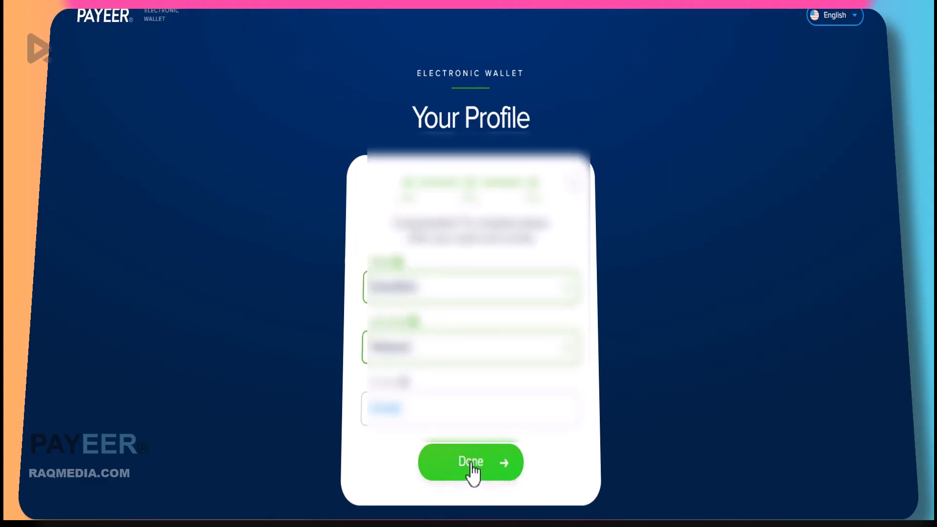
{"action": "left_click", "coordinate": [470, 462]}
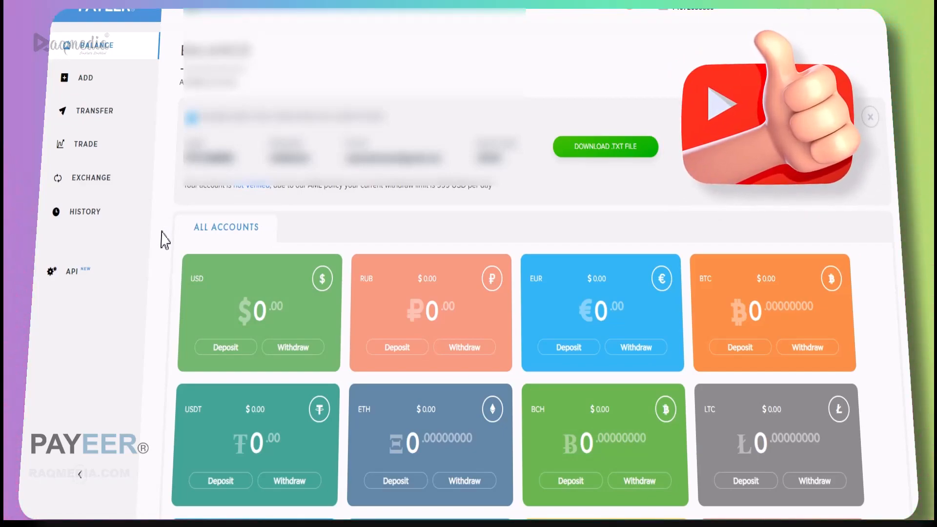
{"action": "scroll", "scroll_direction": "down", "scroll_amount": 3}
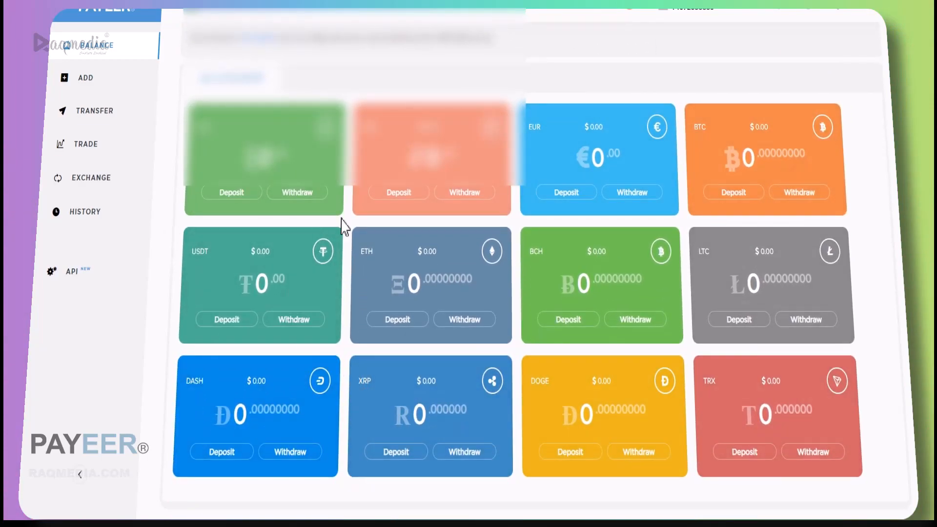
{"action": "mouse_move", "coordinate": [197, 337]}
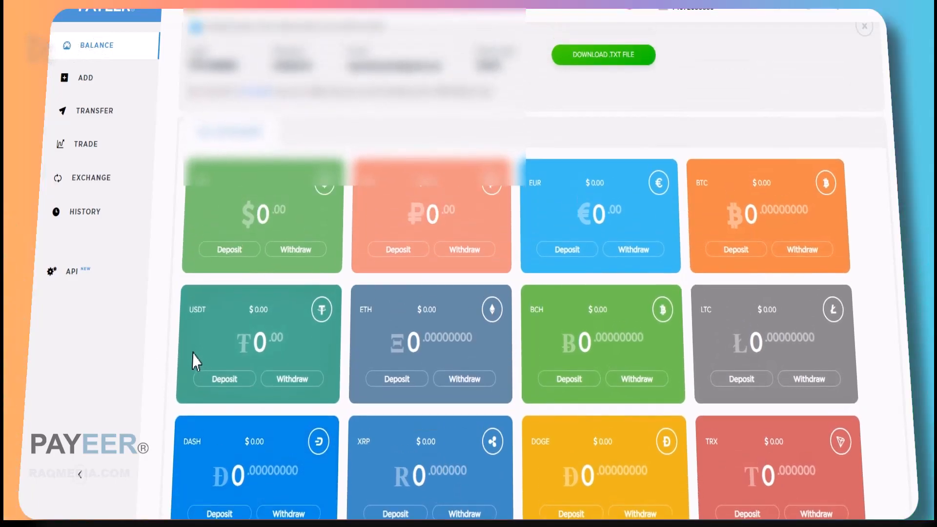
{"action": "scroll", "scroll_direction": "up", "scroll_amount": 3}
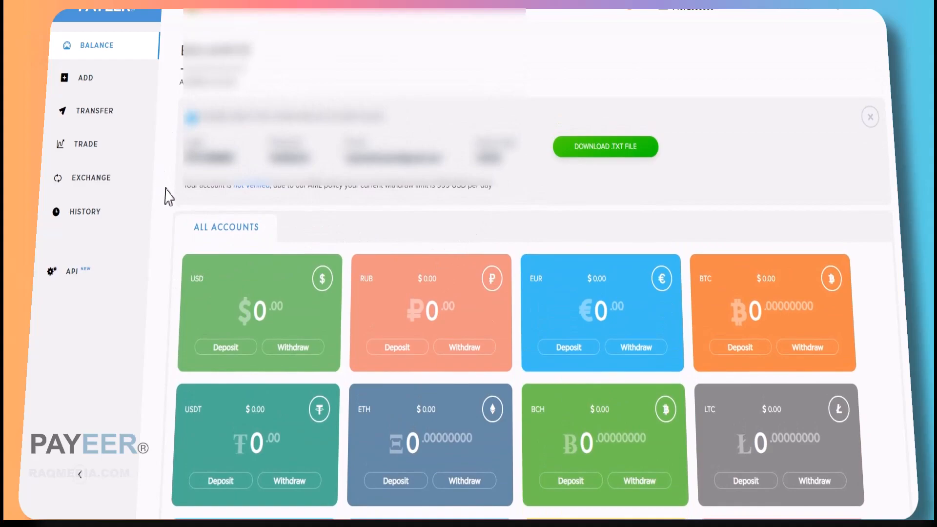
{"action": "mouse_move", "coordinate": [284, 199]}
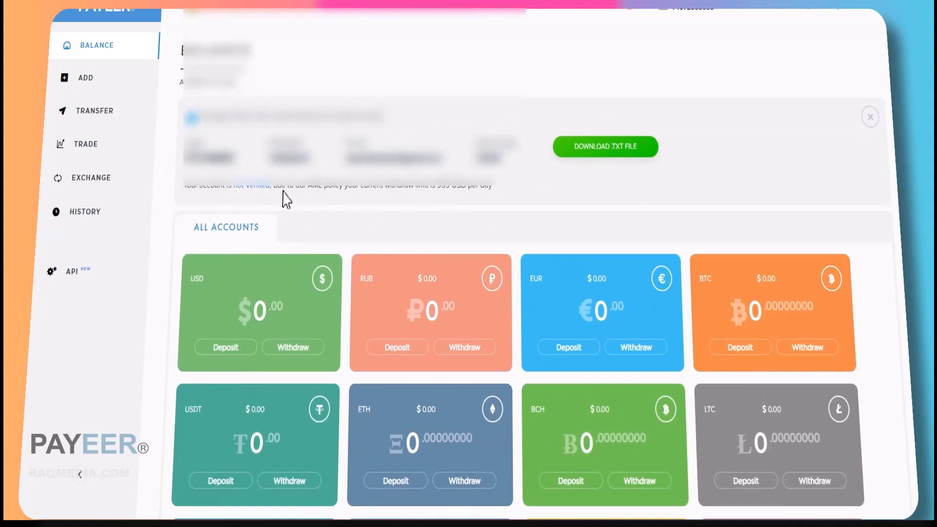
{"action": "double_click", "coordinate": [445, 186]}
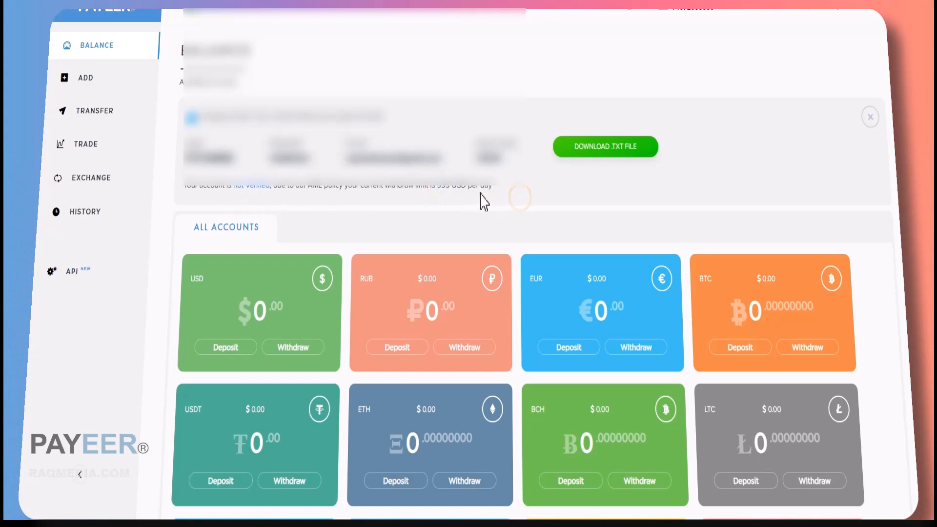
{"action": "left_click", "coordinate": [85, 78]}
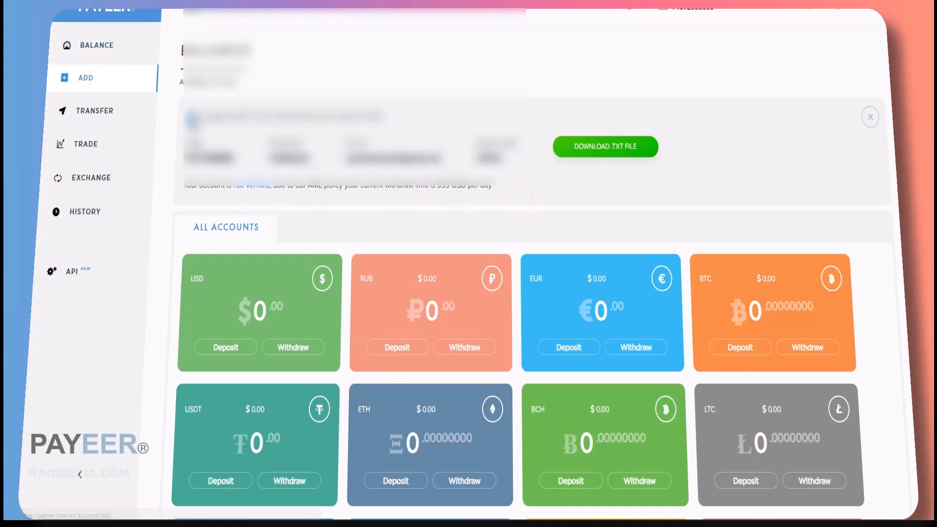
Step: Browse the USD deposit payment systems on Add funds, then open the Transfer page
{"action": "left_click", "coordinate": [86, 77]}
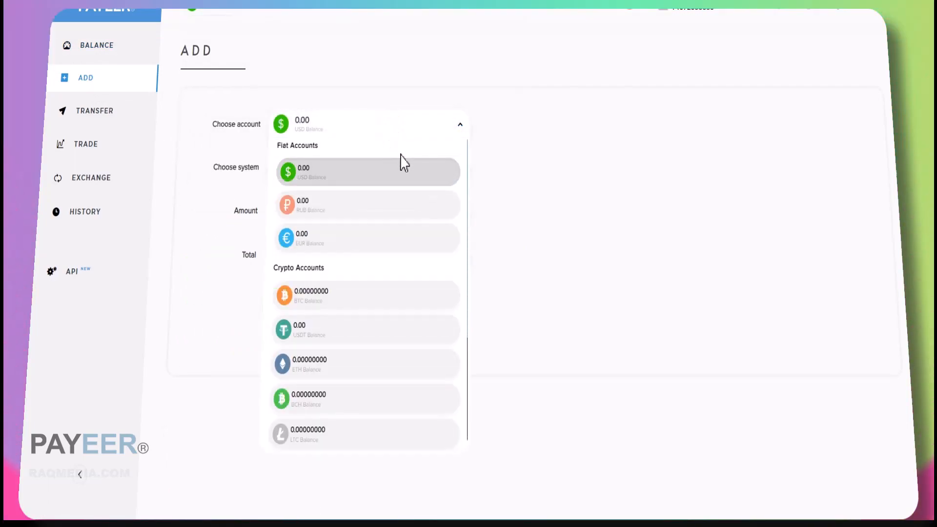
{"action": "mouse_move", "coordinate": [357, 81]}
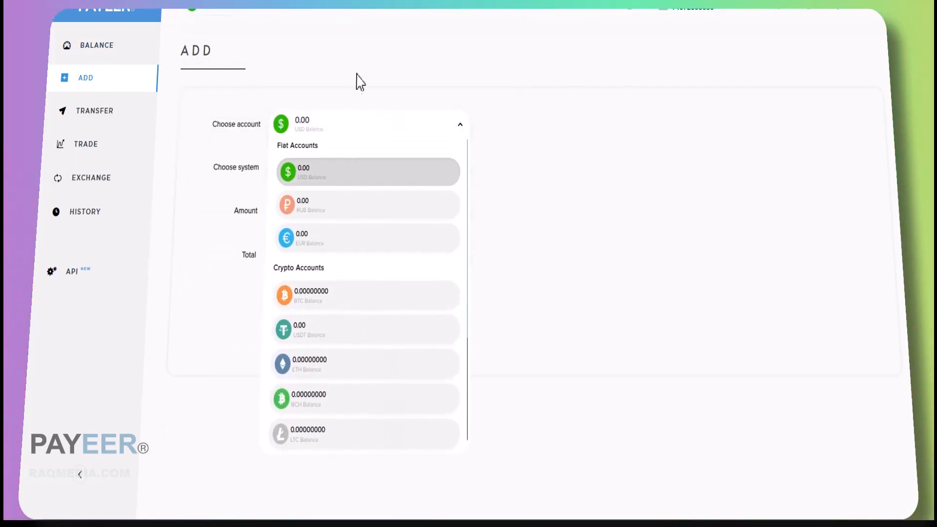
{"action": "left_click", "coordinate": [367, 172]}
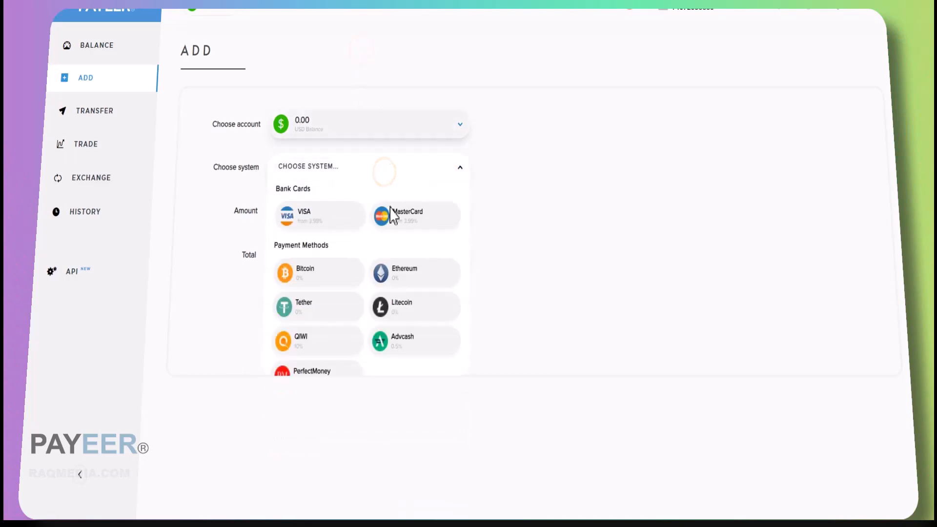
{"action": "mouse_move", "coordinate": [319, 385]}
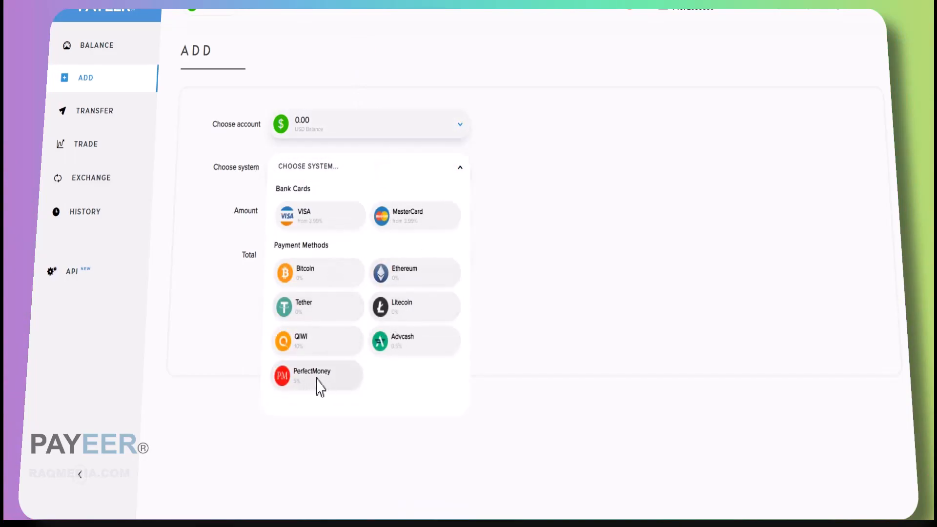
{"action": "mouse_move", "coordinate": [318, 379]}
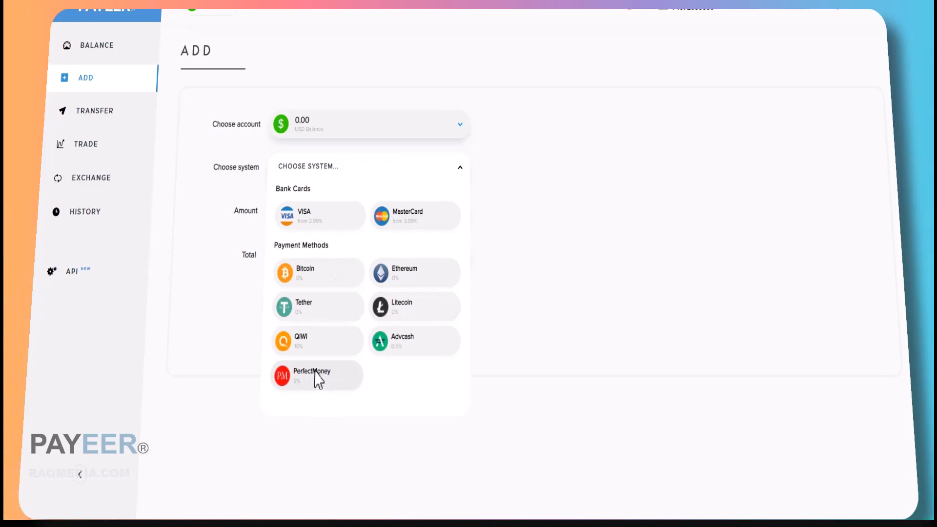
{"action": "mouse_move", "coordinate": [347, 257]}
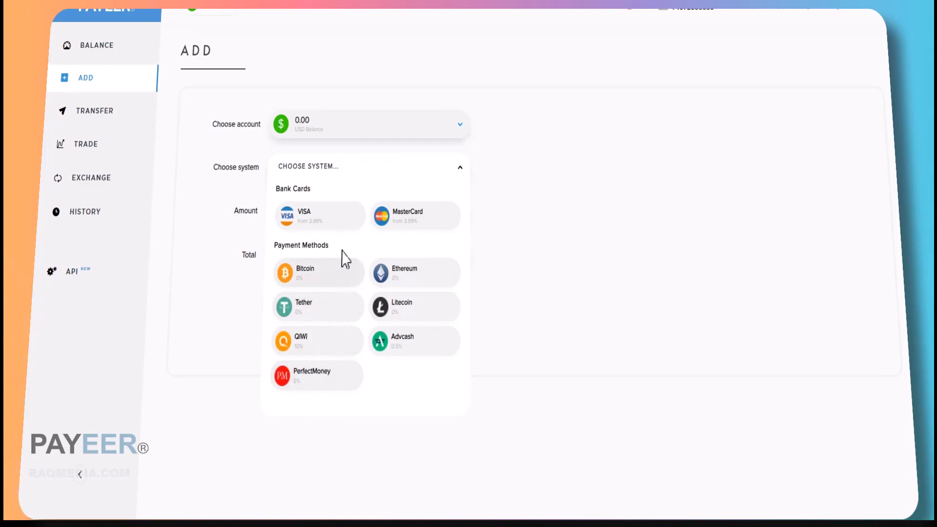
{"action": "mouse_move", "coordinate": [366, 249]}
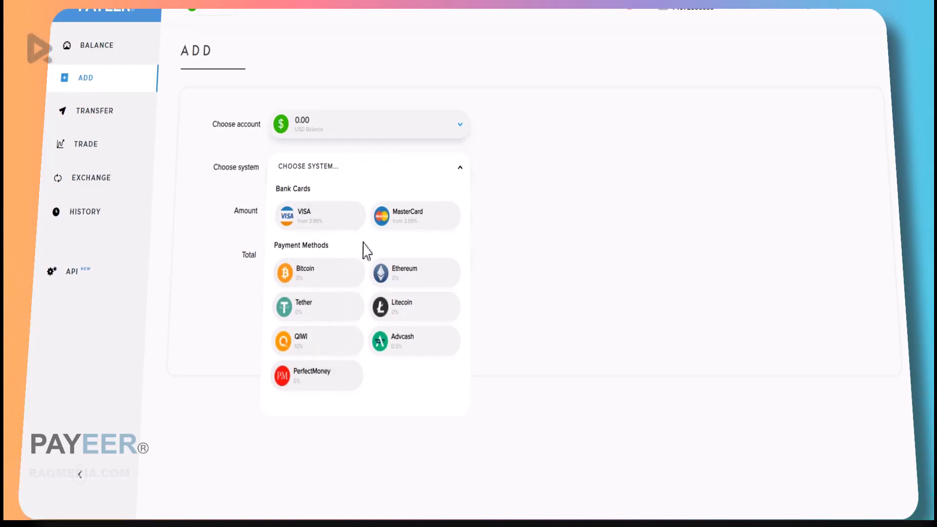
{"action": "mouse_move", "coordinate": [409, 83]}
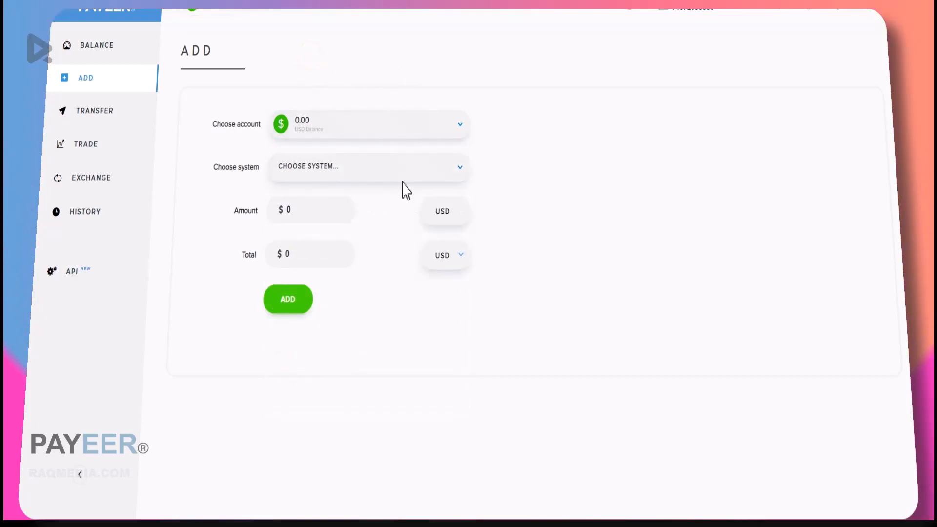
{"action": "mouse_move", "coordinate": [94, 111]}
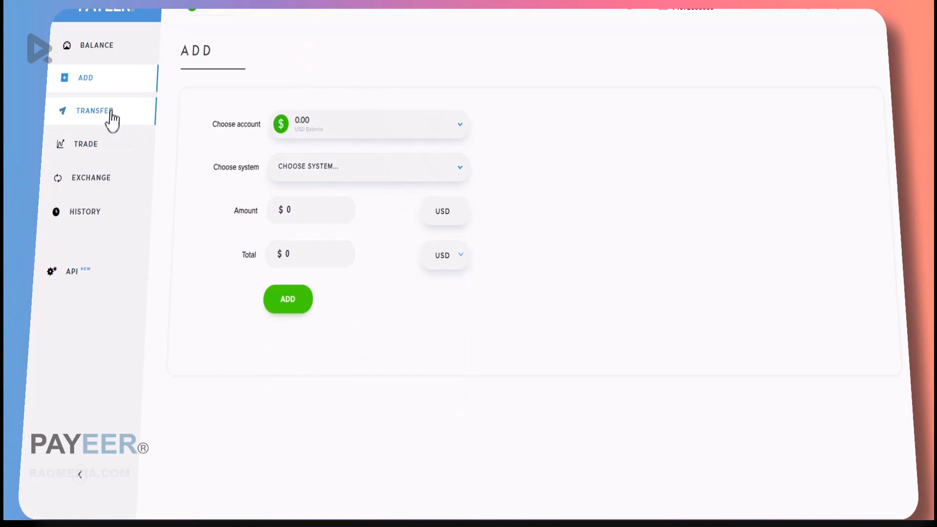
{"action": "left_click", "coordinate": [94, 111]}
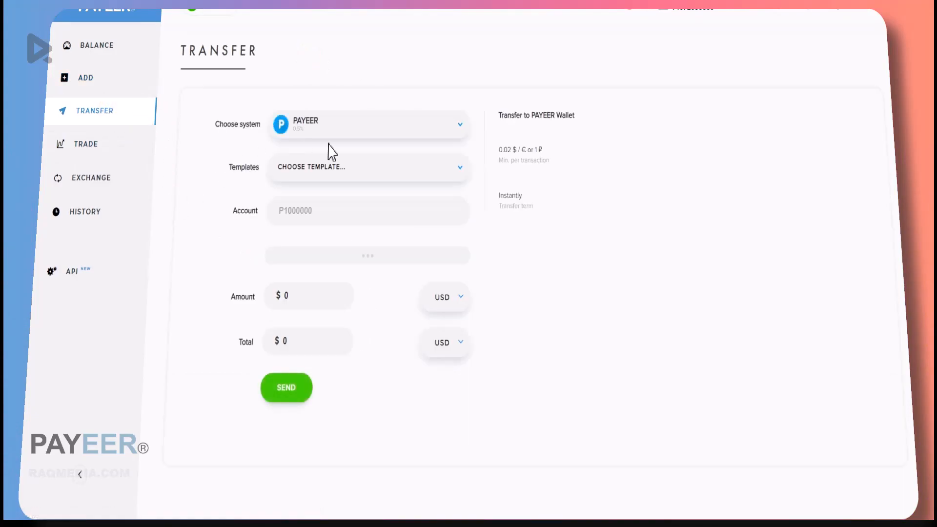
{"action": "double_click", "coordinate": [520, 149]}
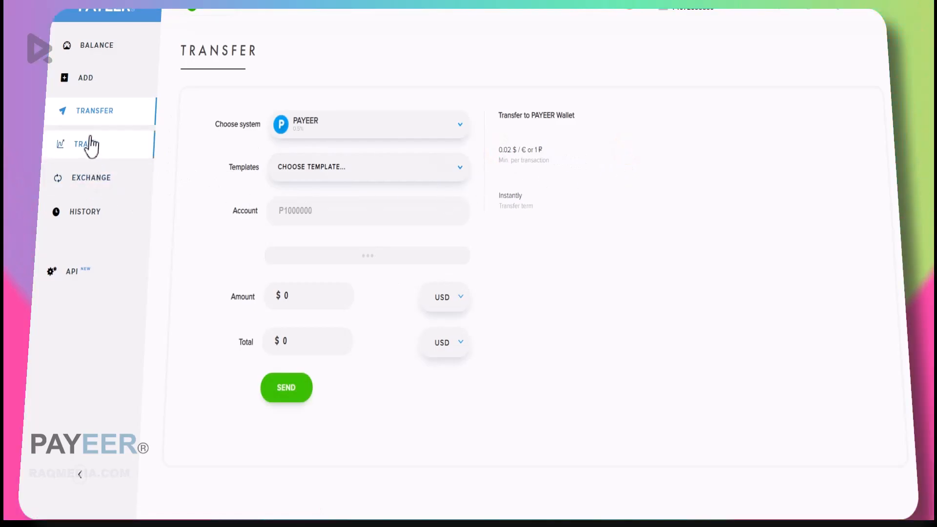
Step: View the BTC/USD order book on the Trade page, then open the Exchange page
{"action": "left_click", "coordinate": [86, 143]}
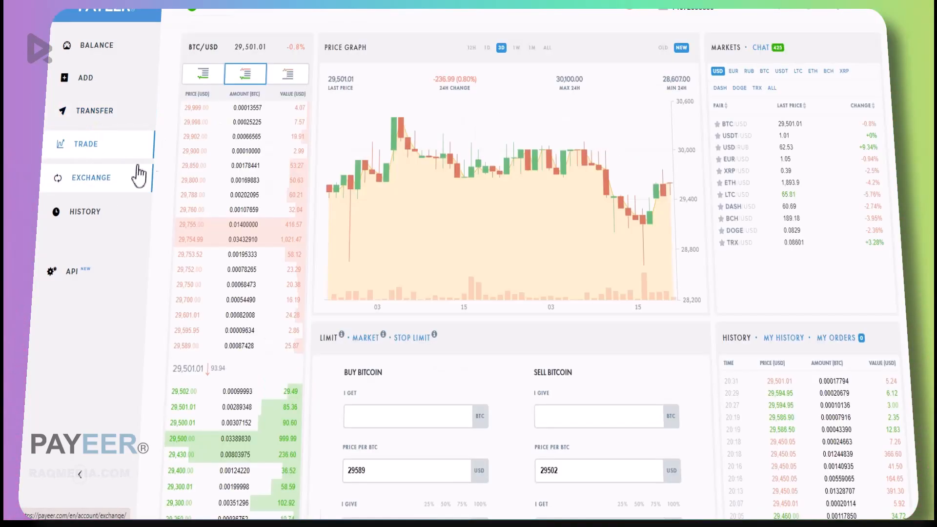
{"action": "mouse_move", "coordinate": [387, 53]}
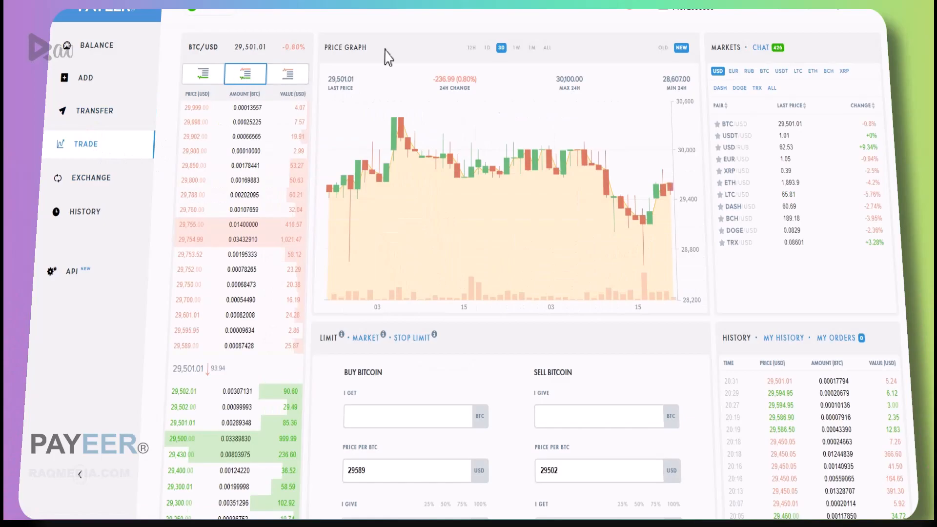
{"action": "mouse_move", "coordinate": [740, 218]}
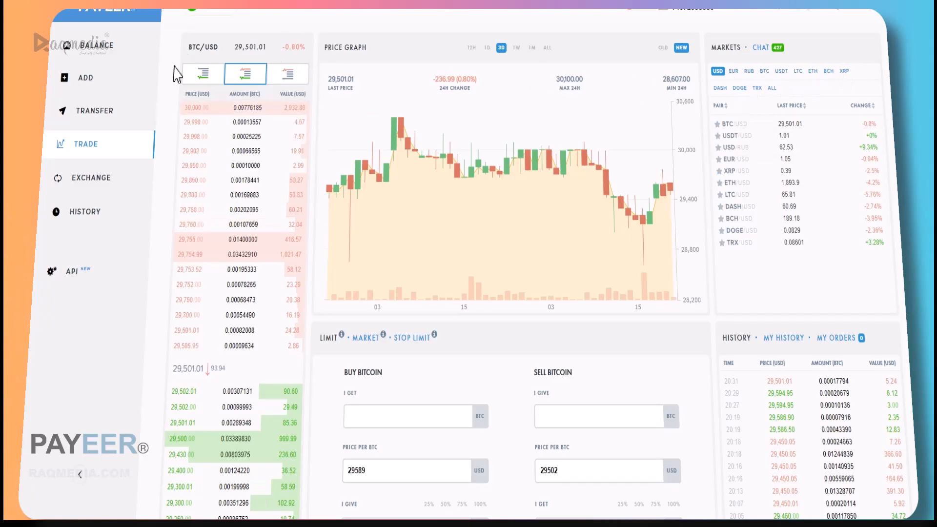
{"action": "left_click", "coordinate": [91, 177]}
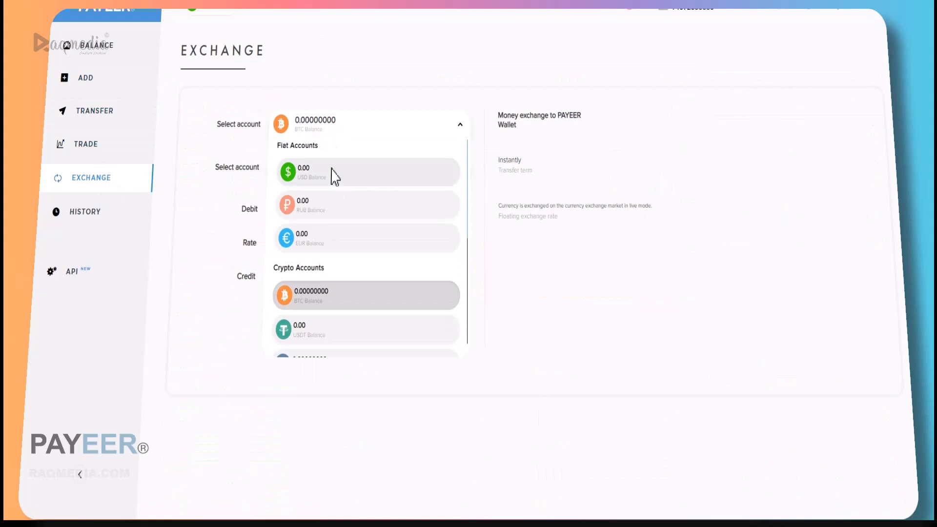
Step: Fill in an exchange debiting 10 BTC into the USD balance, crediting 286 416 dollars
{"action": "left_click", "coordinate": [366, 172]}
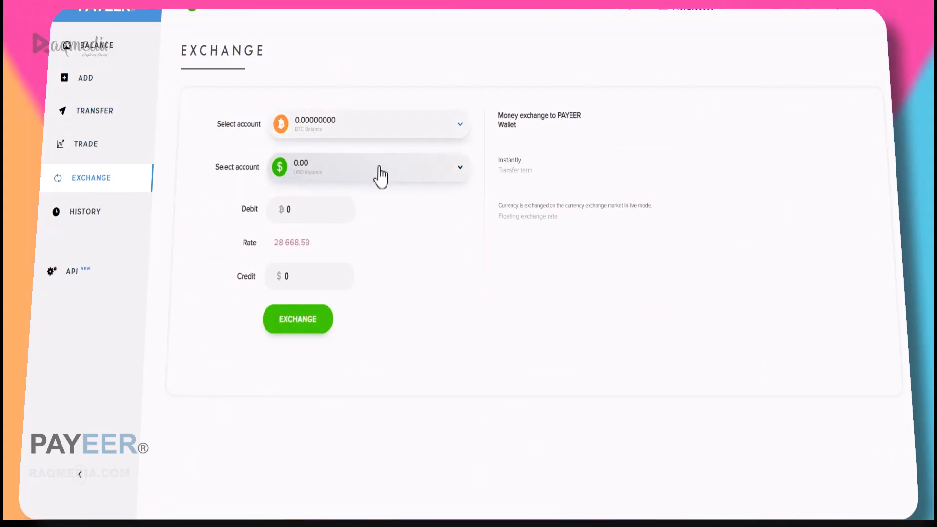
{"action": "left_click", "coordinate": [310, 209]}
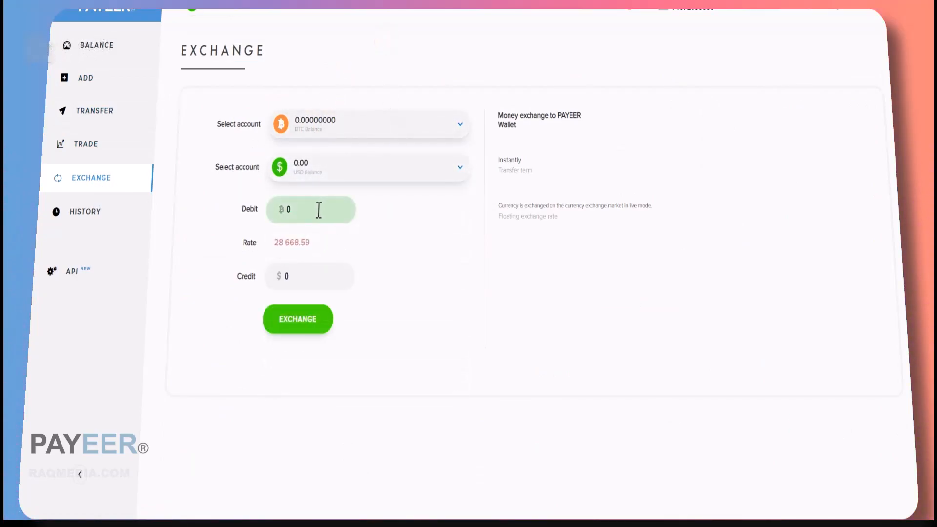
{"action": "type", "text": "10"}
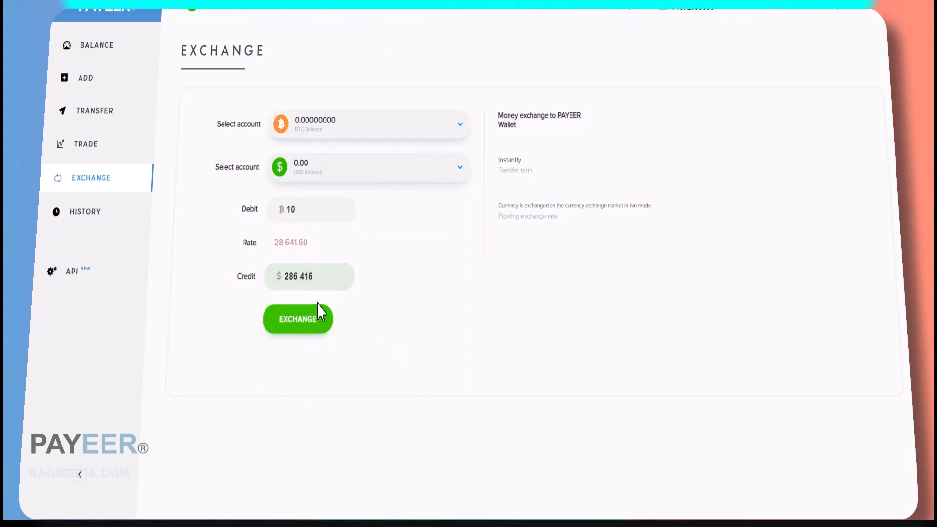
{"action": "left_click", "coordinate": [71, 271]}
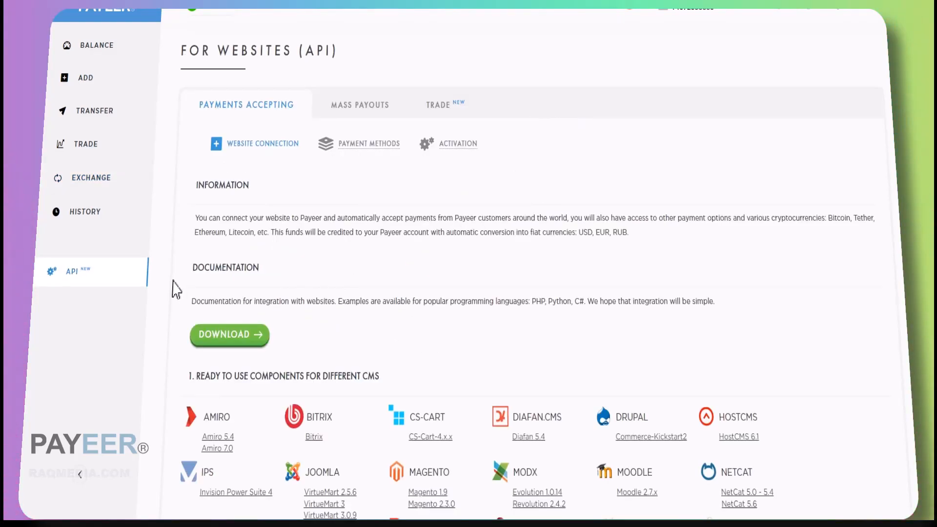
Step: Scroll to the CMS components and open the WordPress 4.0 Woocommerce module
{"action": "scroll", "scroll_direction": "down", "scroll_amount": 3}
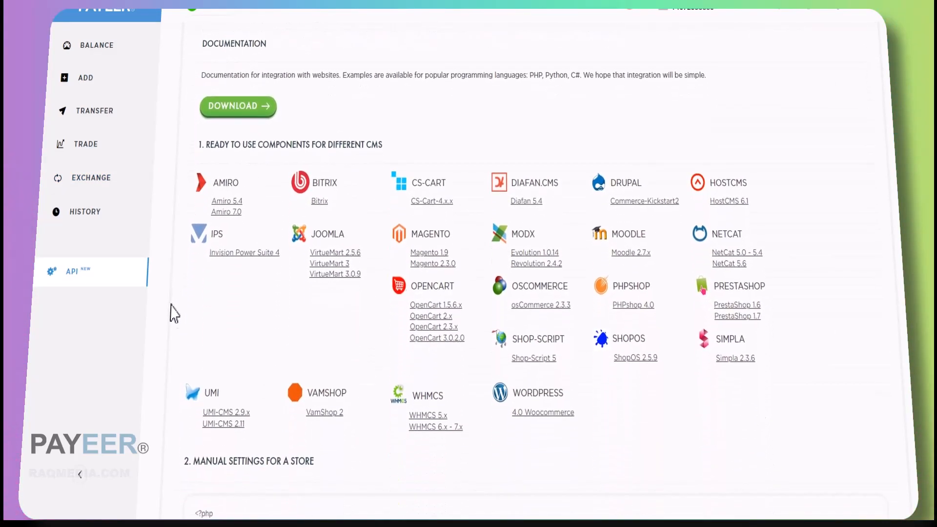
{"action": "mouse_move", "coordinate": [563, 394]}
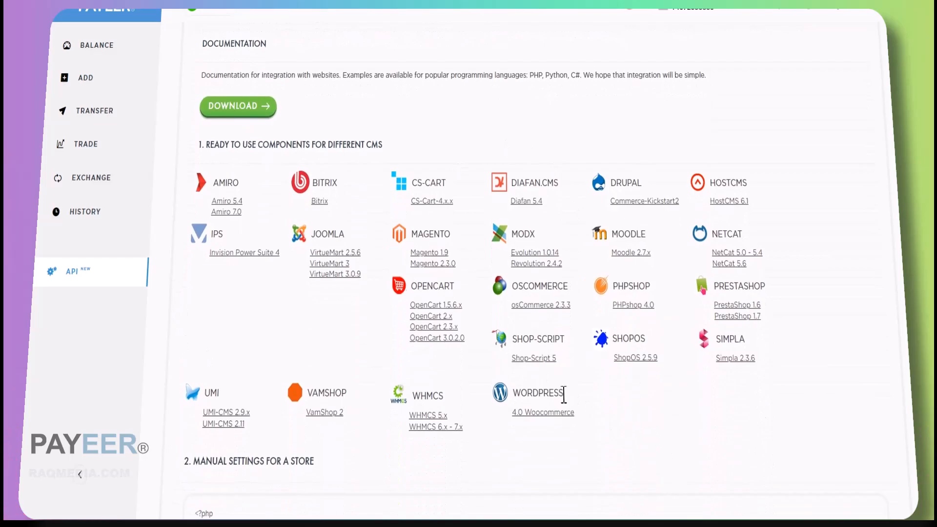
{"action": "mouse_move", "coordinate": [554, 400]}
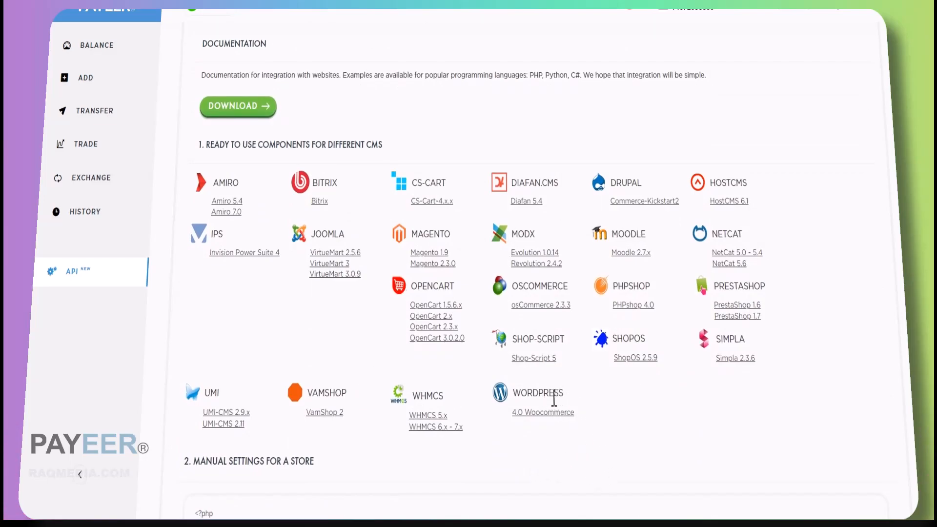
{"action": "mouse_move", "coordinate": [360, 466]}
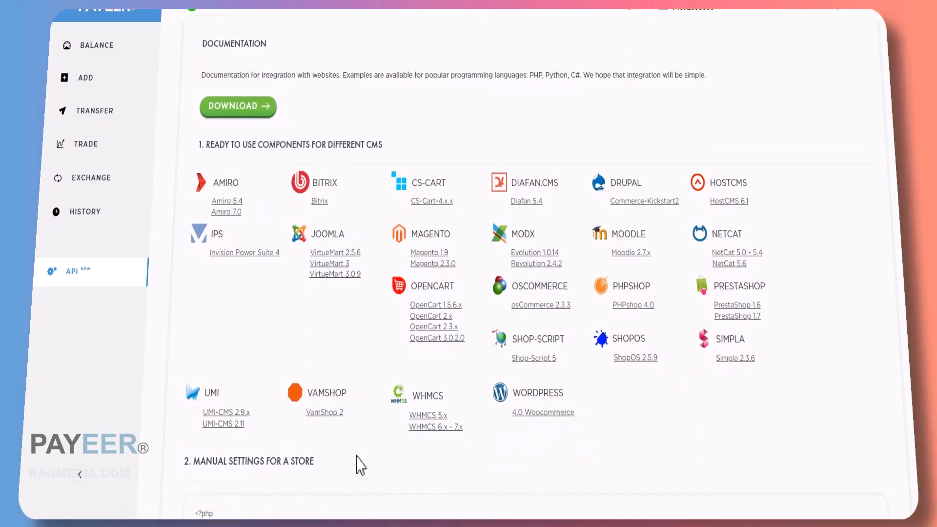
{"action": "scroll", "scroll_direction": "down", "scroll_amount": 3}
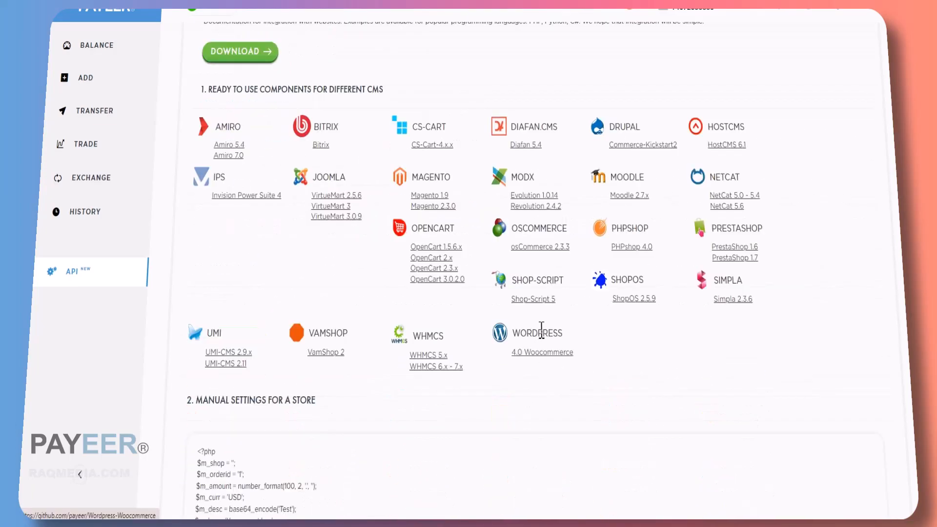
{"action": "left_click", "coordinate": [542, 352]}
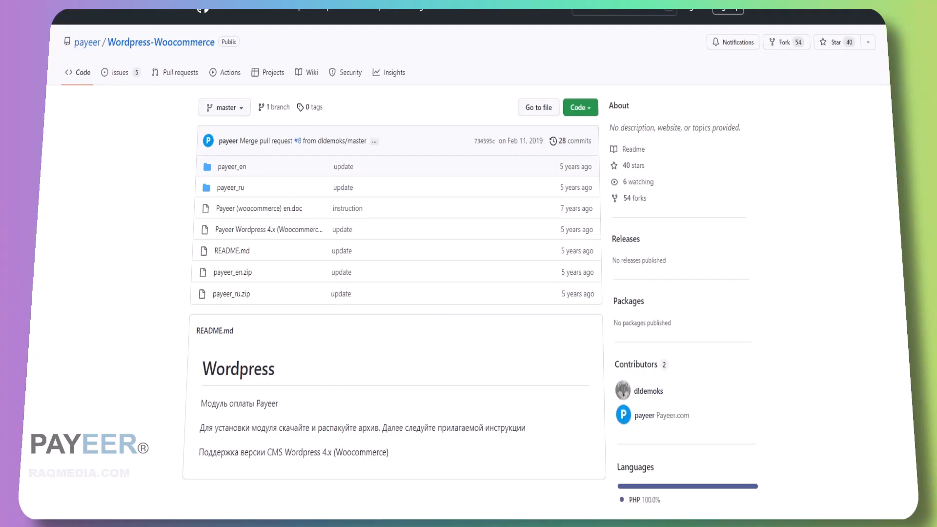
{"action": "mouse_move", "coordinate": [163, 171]}
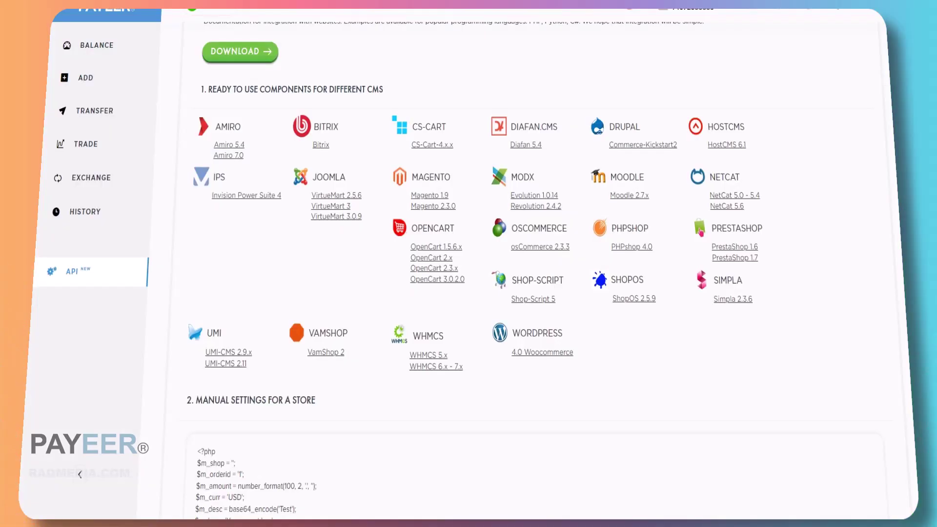
Step: Browse the account options and the verified My Cards page, then view balances again
{"action": "scroll", "scroll_direction": "up", "scroll_amount": 3}
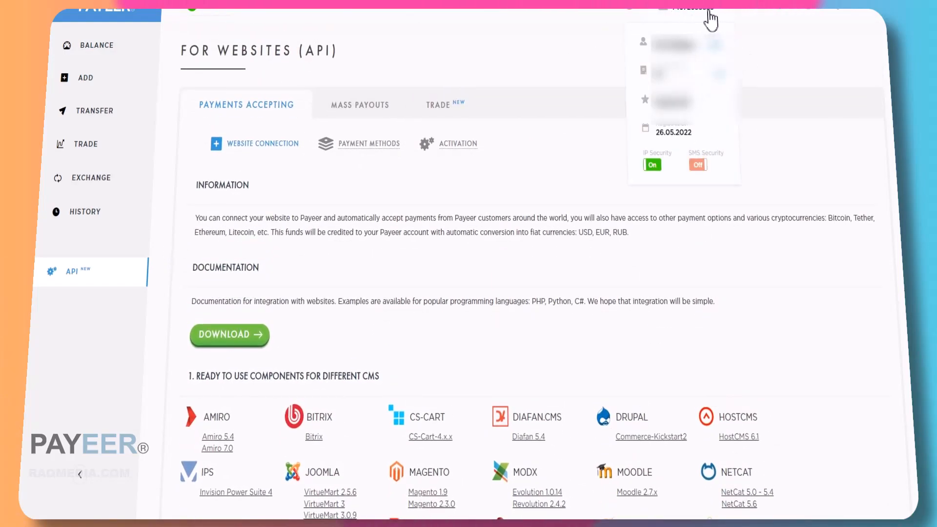
{"action": "left_click", "coordinate": [711, 12]}
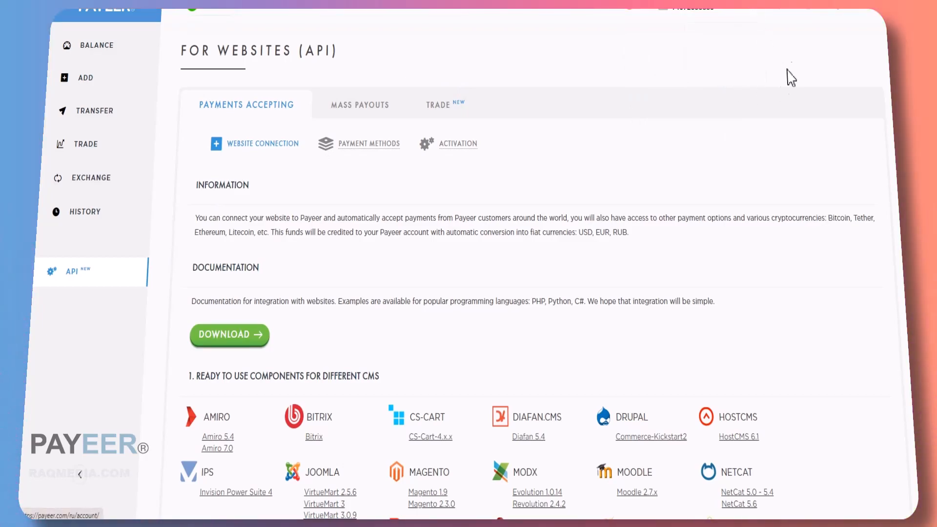
{"action": "left_click", "coordinate": [754, 67]}
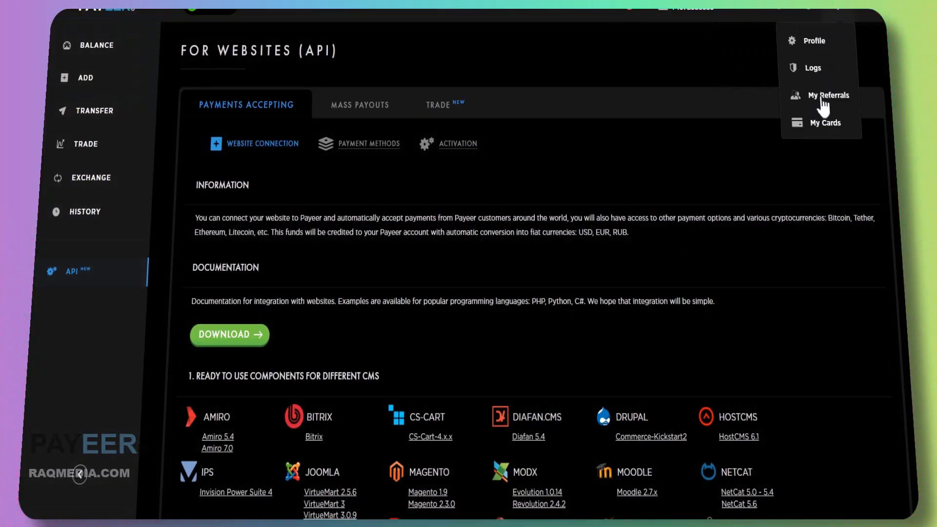
{"action": "left_click", "coordinate": [825, 122]}
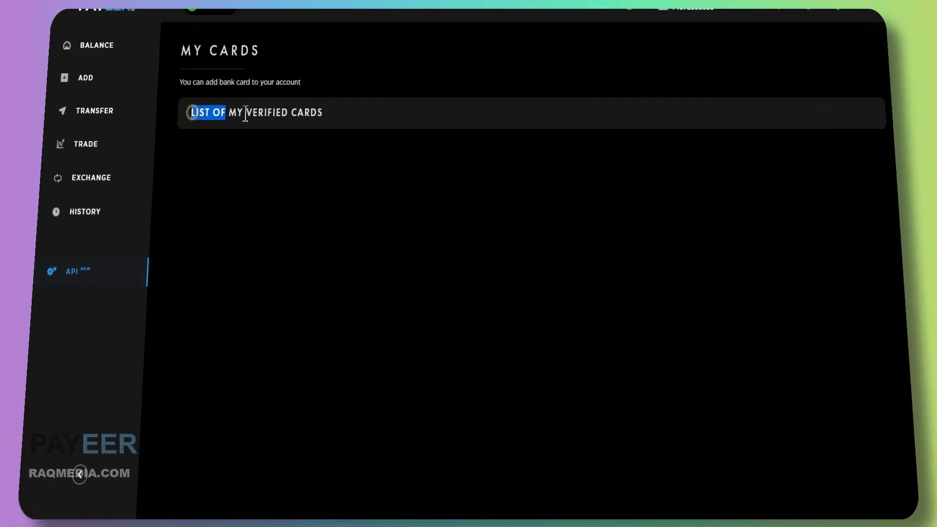
{"action": "right_click", "coordinate": [288, 199]}
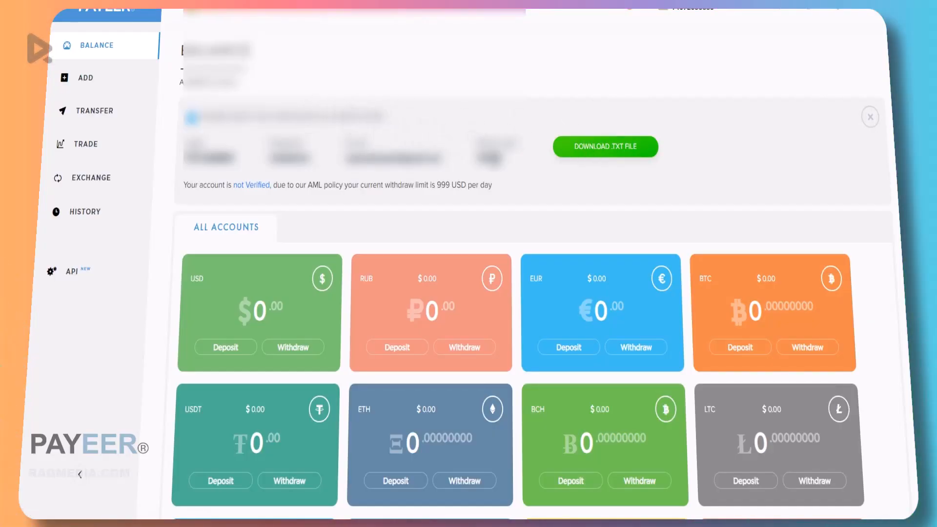
{"action": "mouse_move", "coordinate": [495, 221]}
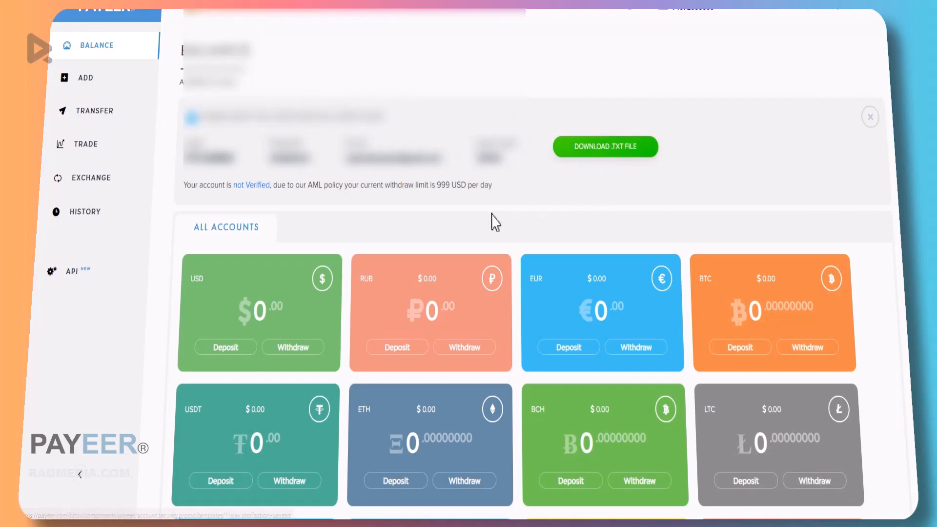
{"action": "mouse_move", "coordinate": [183, 219]}
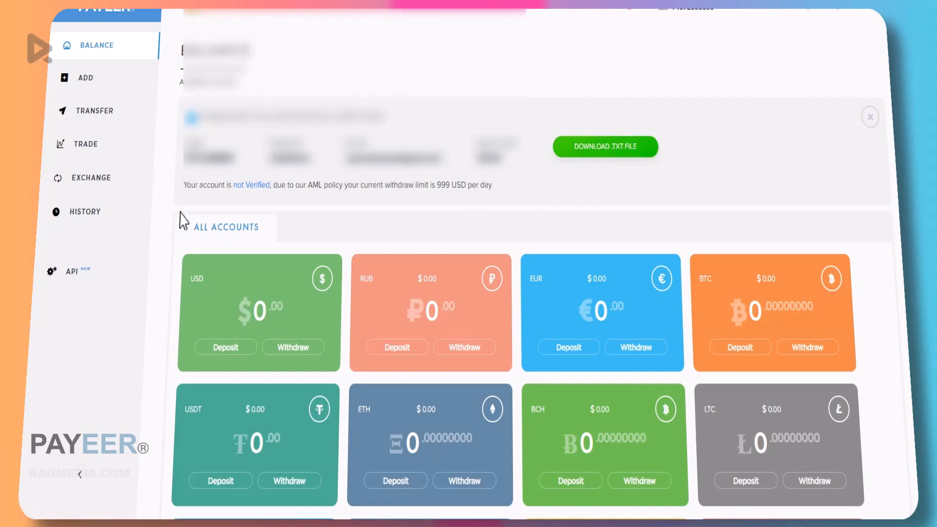
{"action": "mouse_move", "coordinate": [253, 185]}
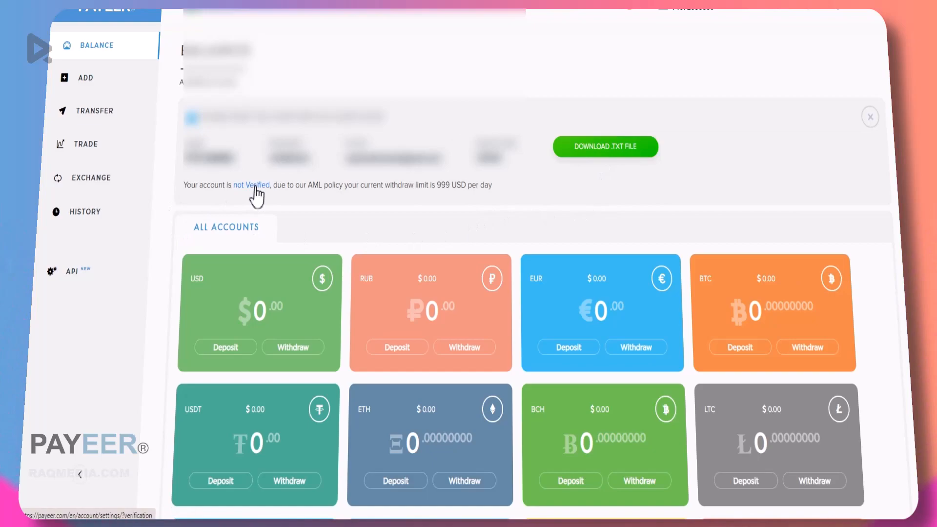
Step: Start verification and get past the personal details and contact steps to the phone check
{"action": "left_click", "coordinate": [251, 184]}
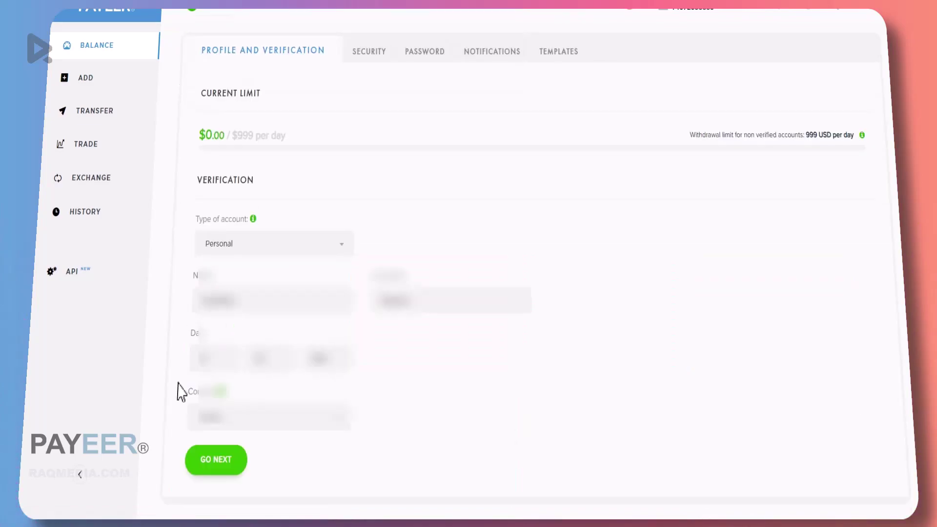
{"action": "mouse_move", "coordinate": [223, 471]}
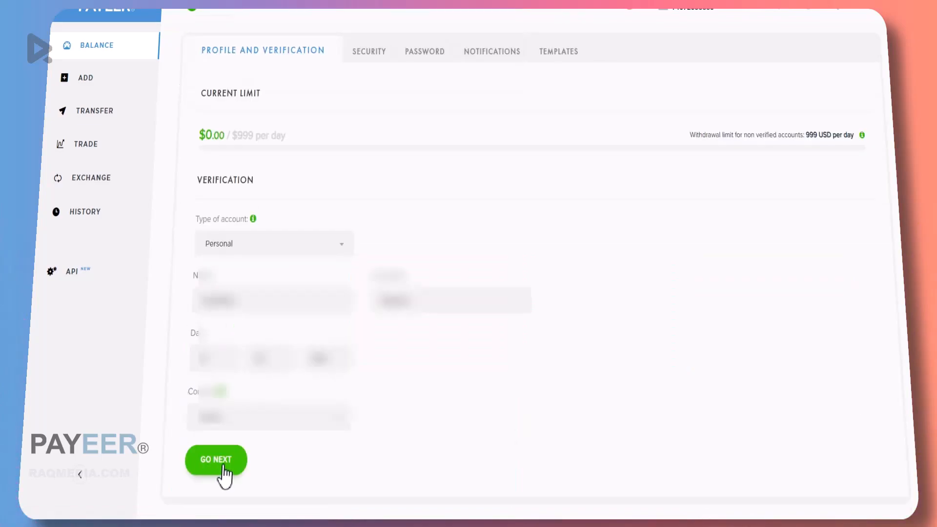
{"action": "left_click", "coordinate": [216, 460]}
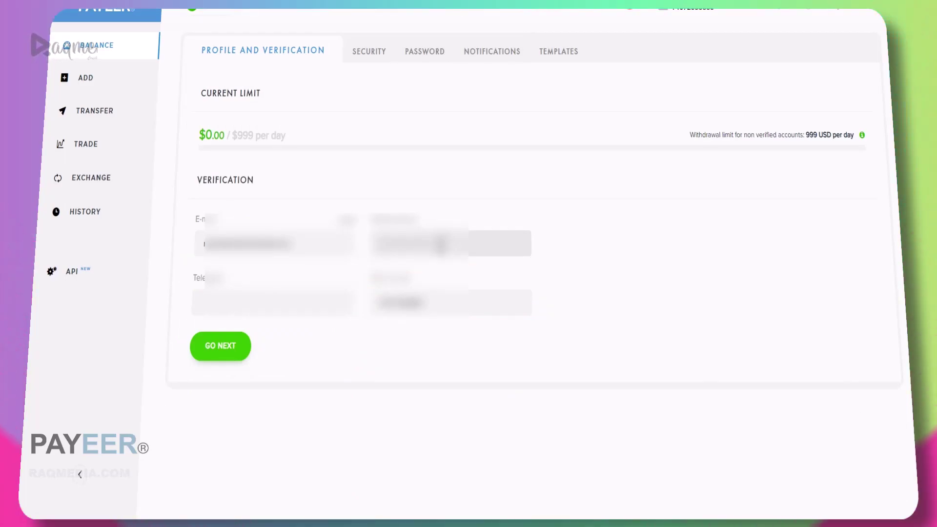
{"action": "left_click", "coordinate": [220, 346]}
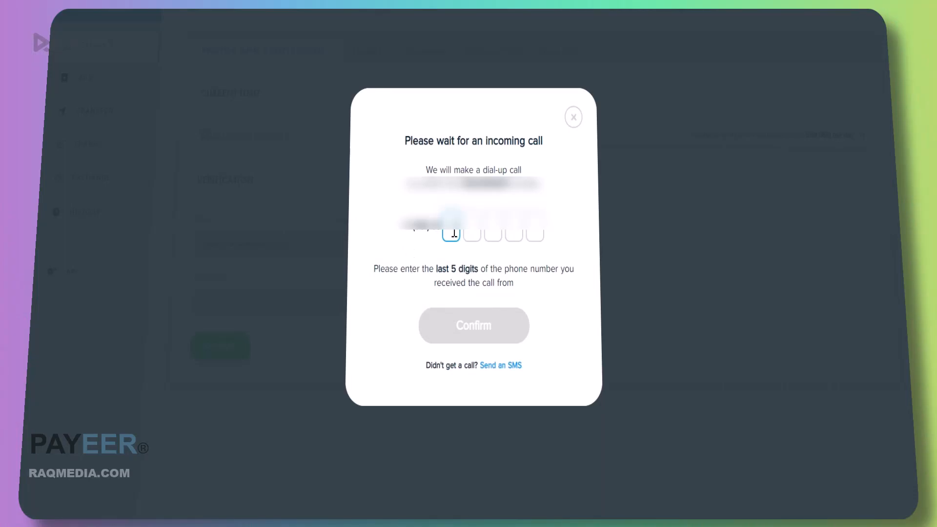
{"action": "mouse_move", "coordinate": [557, 330]}
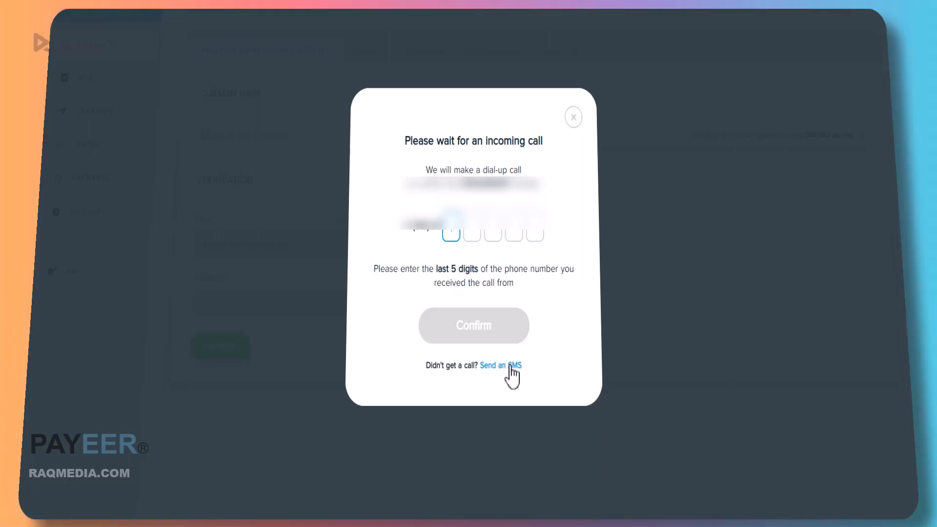
{"action": "left_click", "coordinate": [501, 365]}
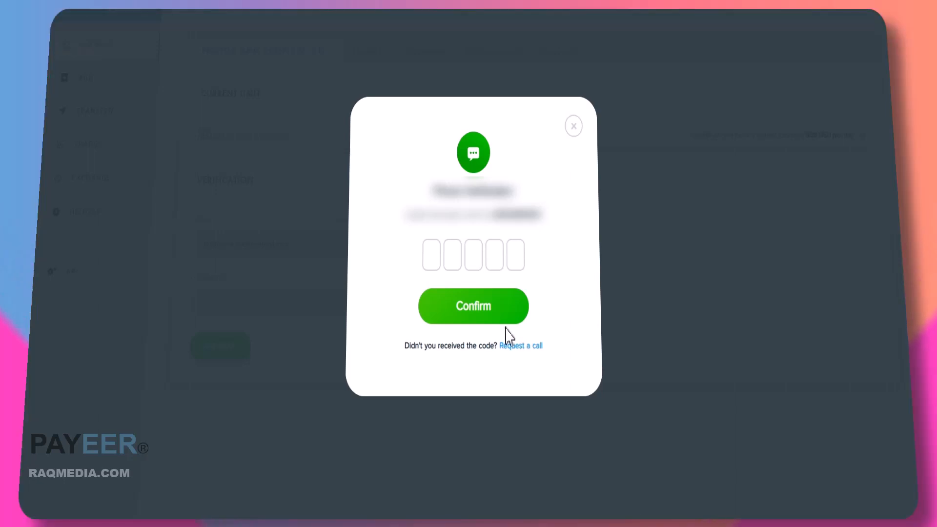
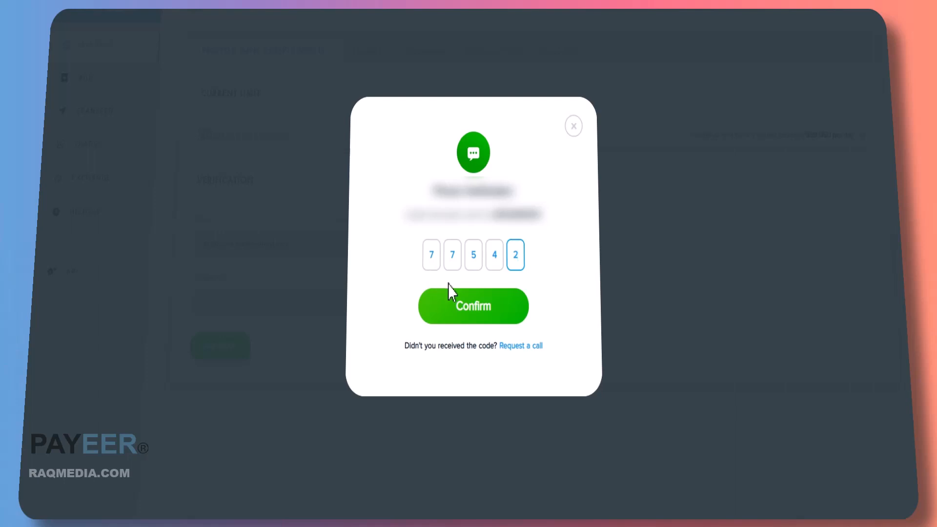
{"action": "left_click", "coordinate": [473, 305]}
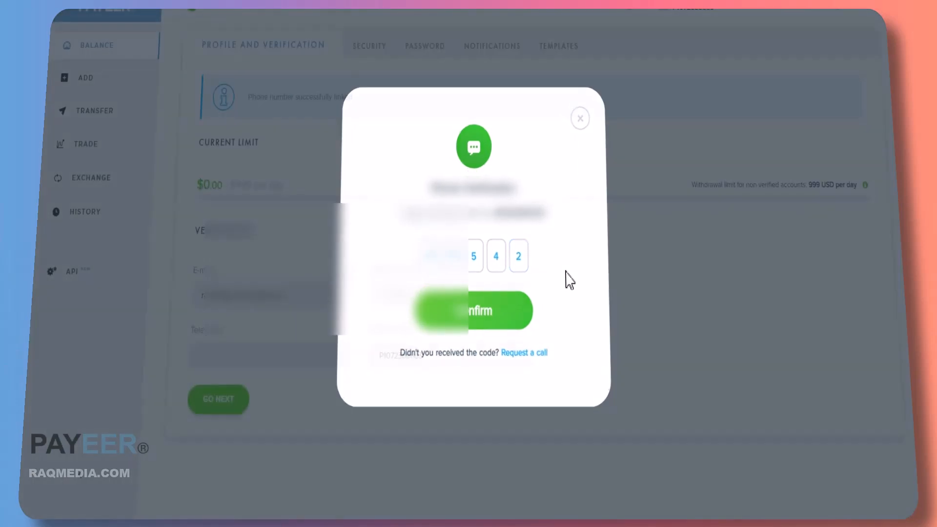
{"action": "left_click", "coordinate": [472, 311]}
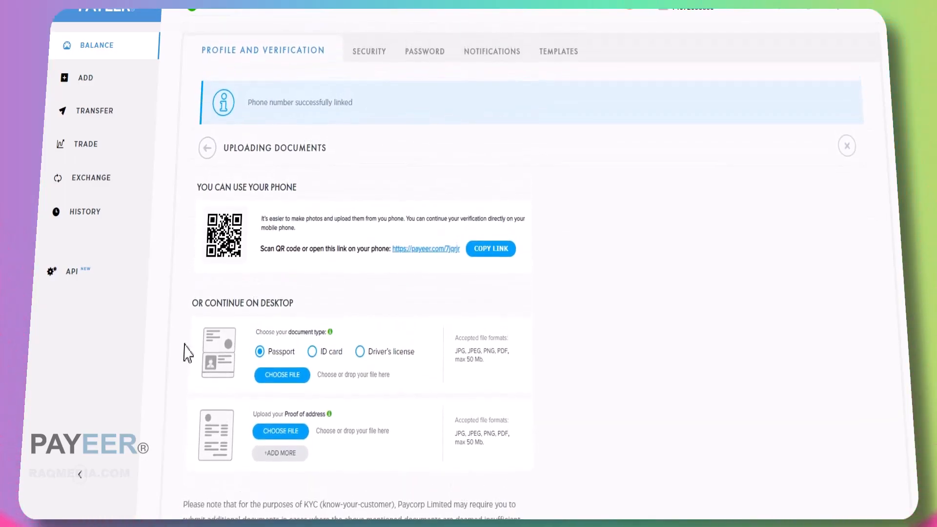
{"action": "mouse_move", "coordinate": [187, 222]}
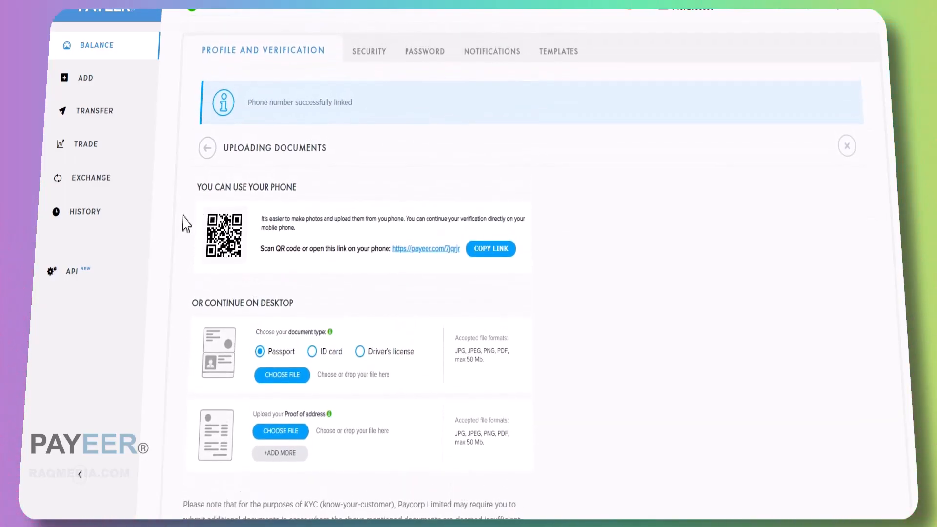
{"action": "mouse_move", "coordinate": [267, 195]}
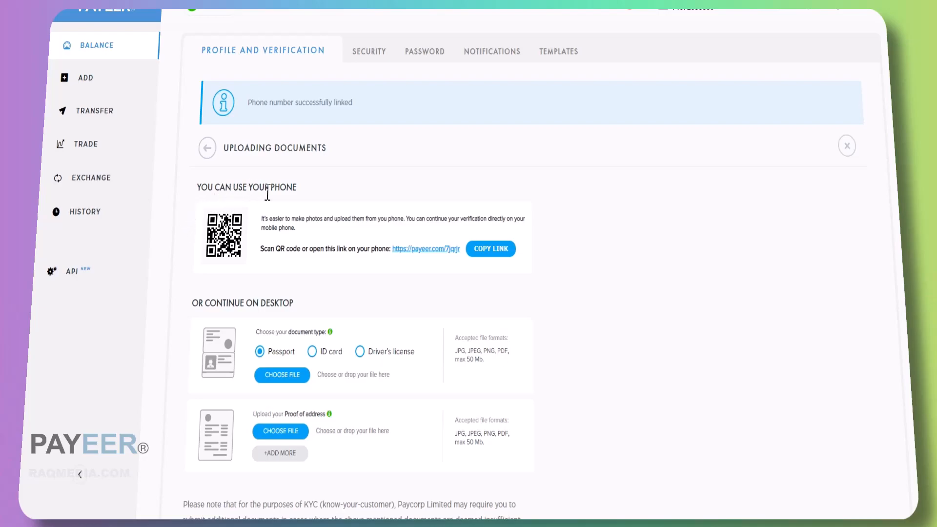
{"action": "mouse_move", "coordinate": [323, 233]}
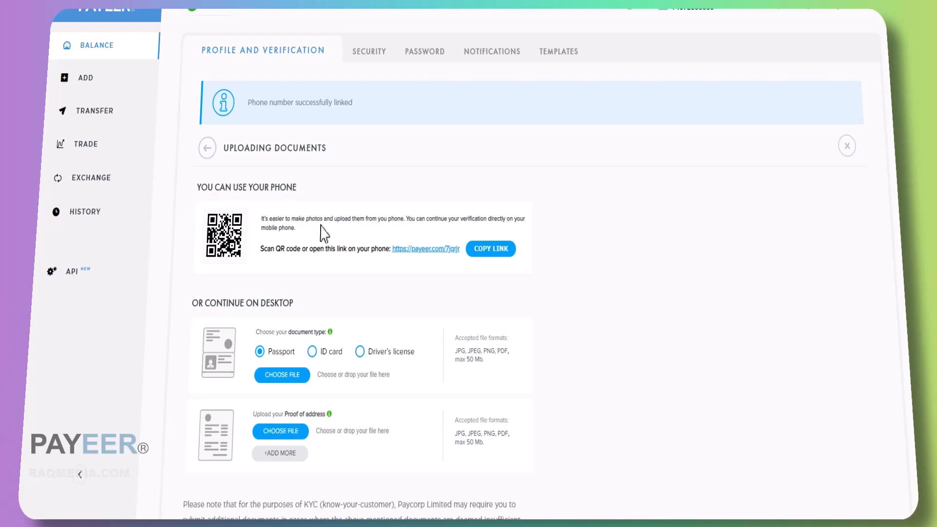
{"action": "mouse_move", "coordinate": [205, 310]}
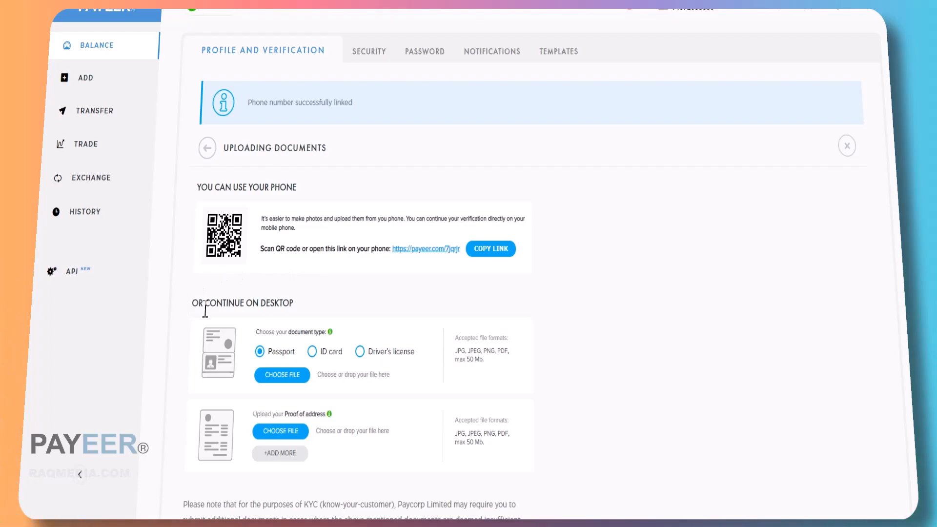
Step: Scroll down the document upload page toward the document type and file fields
{"action": "scroll", "scroll_direction": "down", "scroll_amount": 3}
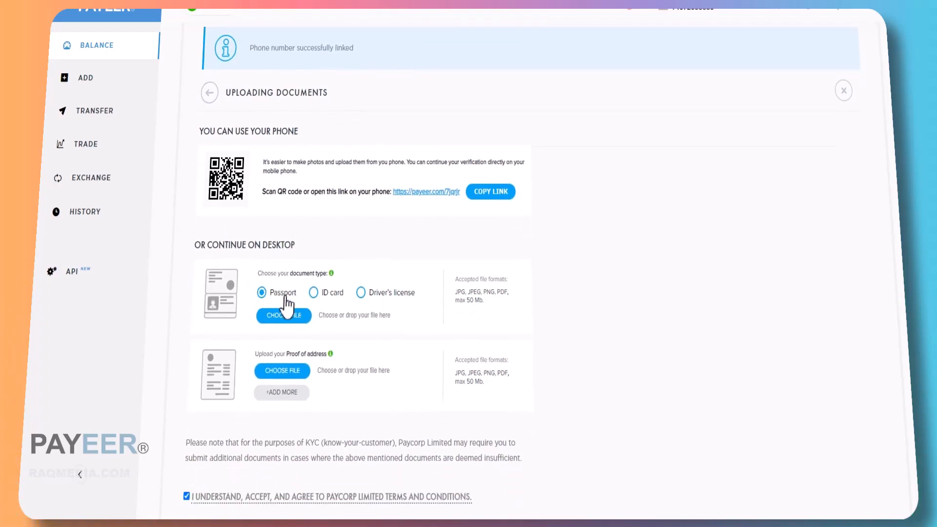
{"action": "mouse_move", "coordinate": [412, 302]}
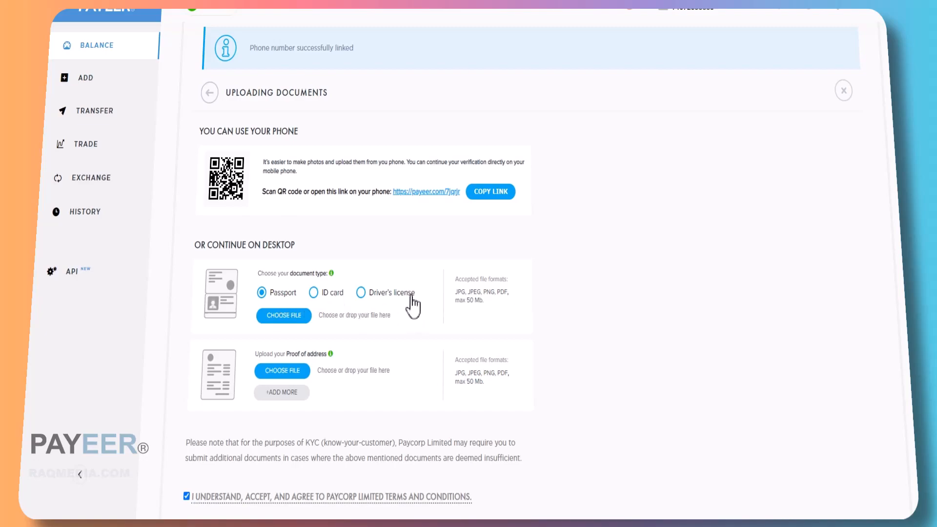
{"action": "mouse_move", "coordinate": [458, 295]}
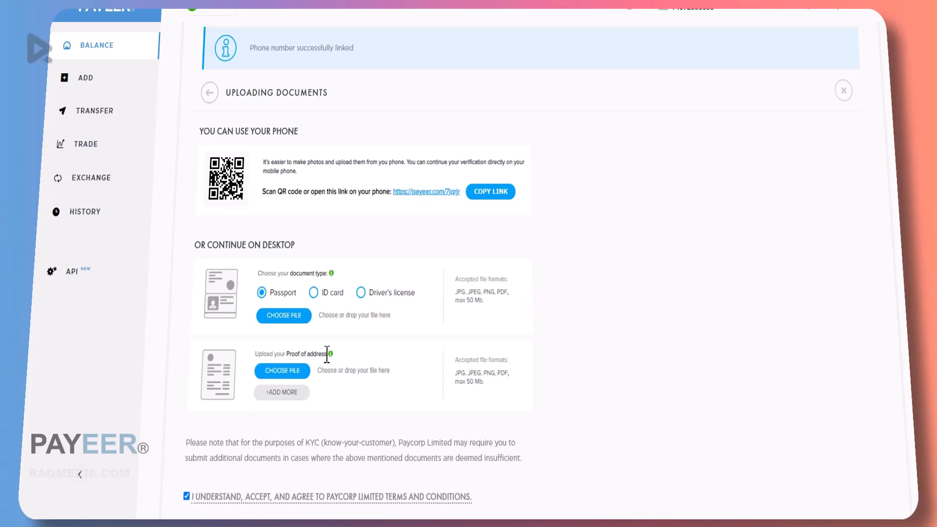
{"action": "mouse_move", "coordinate": [463, 387]}
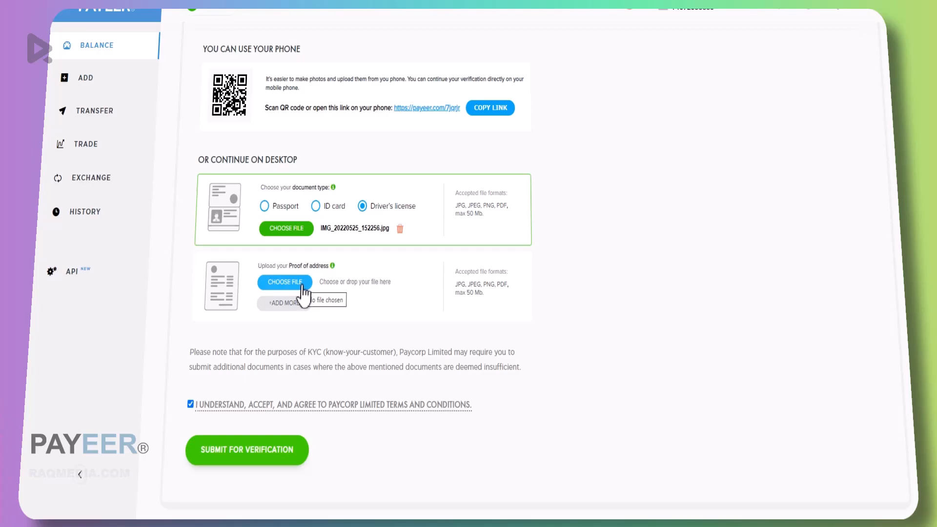
Step: Attach 'AdSense Payment date May 21, 2022.pdf' under Proof of address
{"action": "left_click", "coordinate": [284, 281]}
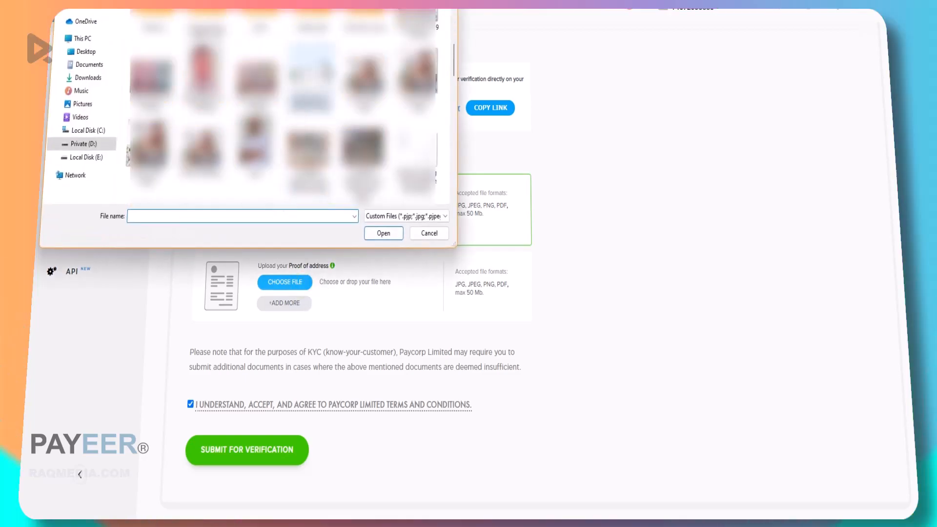
{"action": "left_click", "coordinate": [383, 234]}
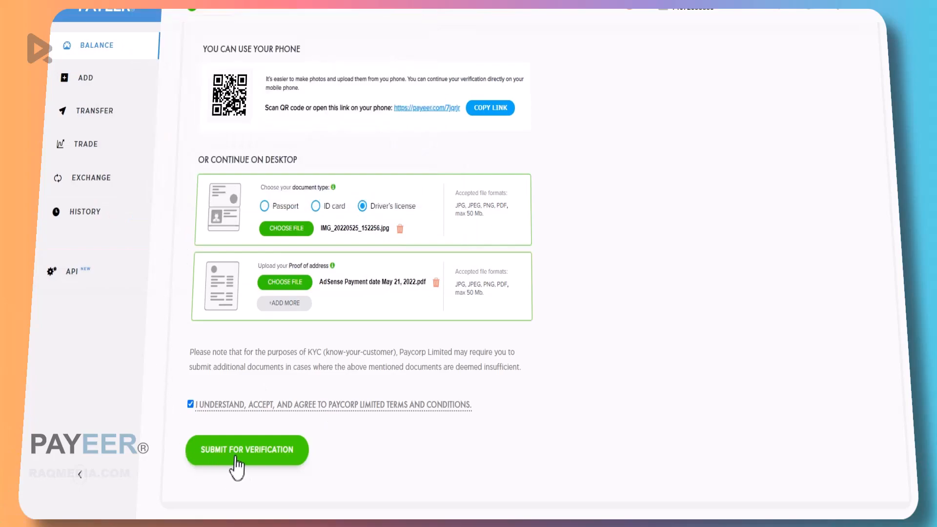
{"action": "mouse_move", "coordinate": [351, 412]}
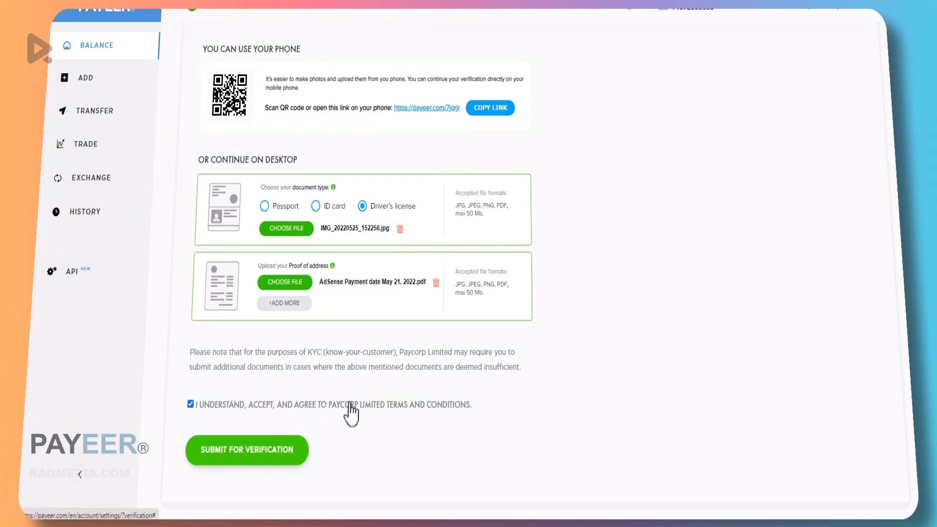
{"action": "mouse_move", "coordinate": [235, 475]}
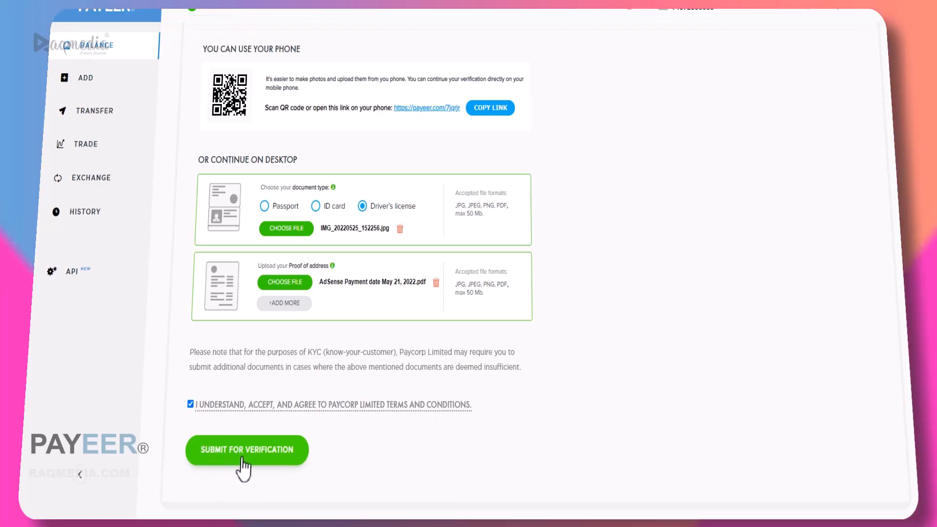
{"action": "mouse_move", "coordinate": [198, 474]}
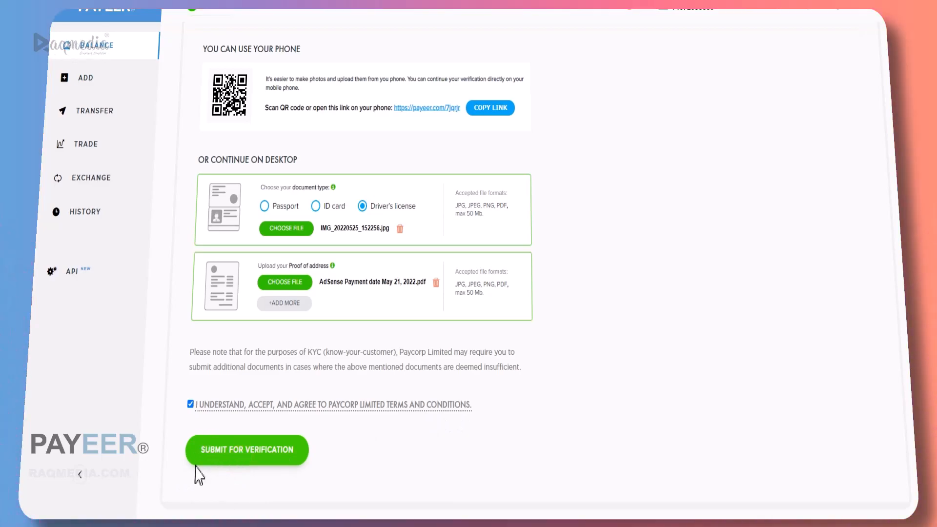
{"action": "mouse_move", "coordinate": [170, 418]}
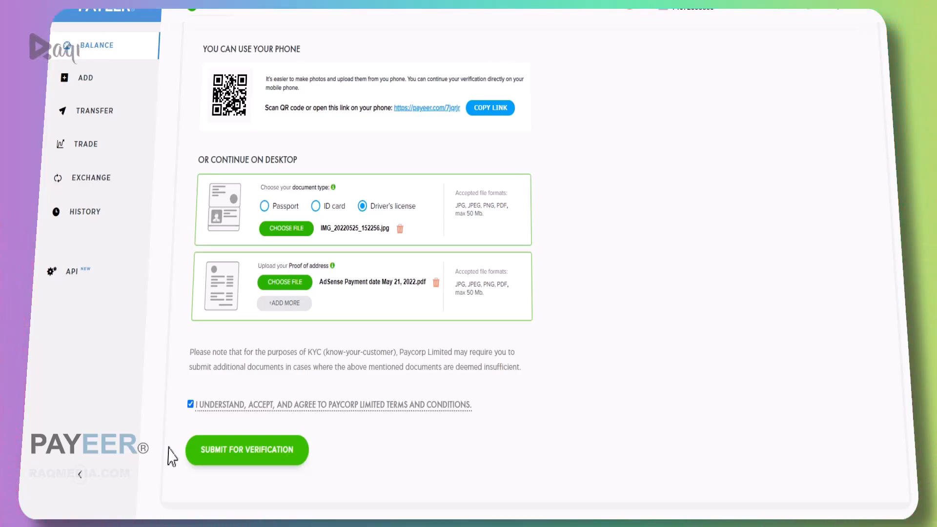
Step: Submit the documents for verification, then highlight the $999 daily limit on the profile
{"action": "left_click", "coordinate": [247, 450]}
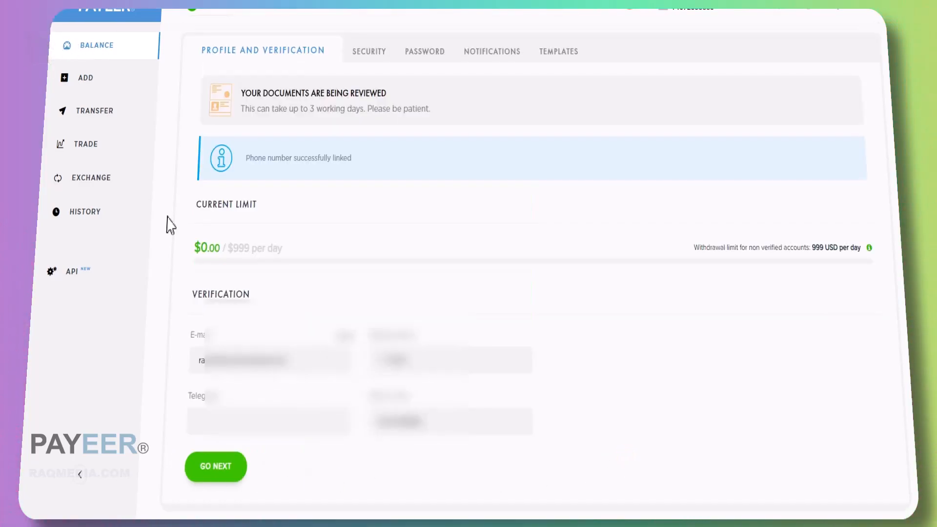
{"action": "mouse_move", "coordinate": [346, 112]}
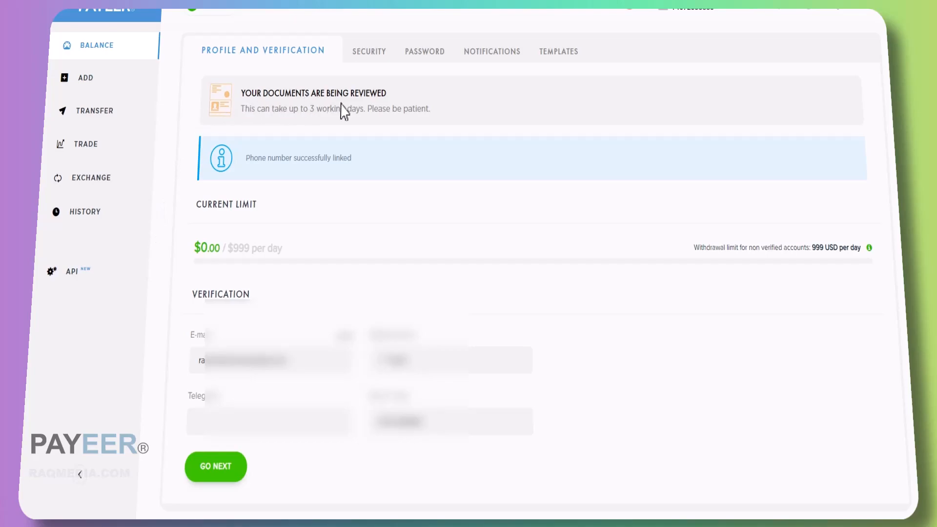
{"action": "mouse_move", "coordinate": [323, 121]}
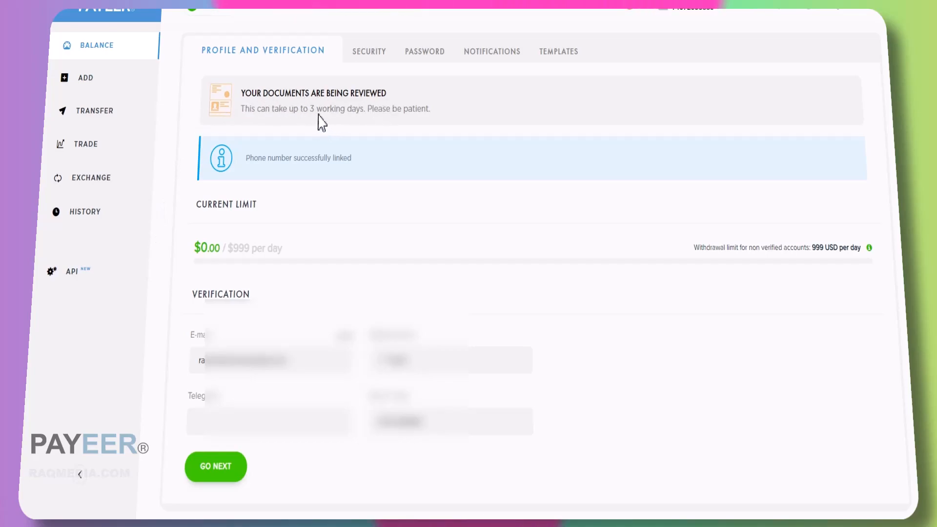
{"action": "mouse_move", "coordinate": [200, 182]}
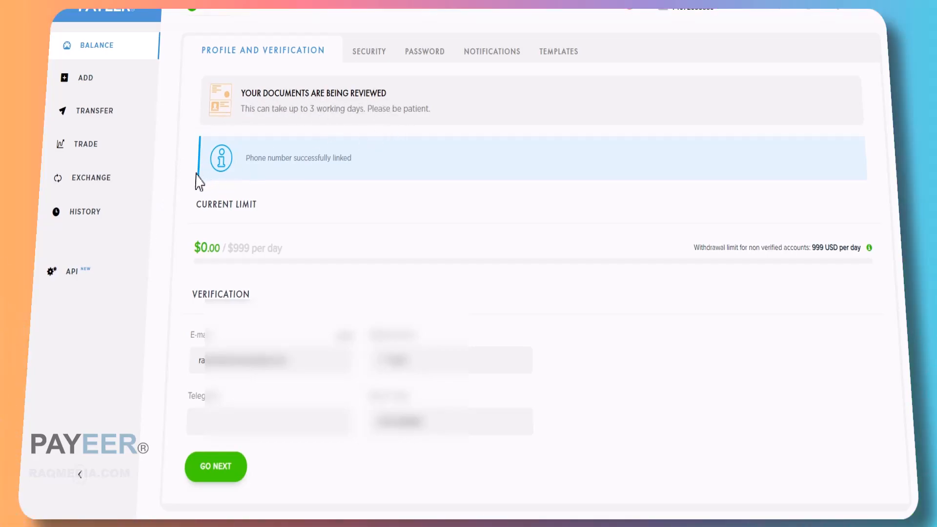
{"action": "mouse_move", "coordinate": [190, 211]}
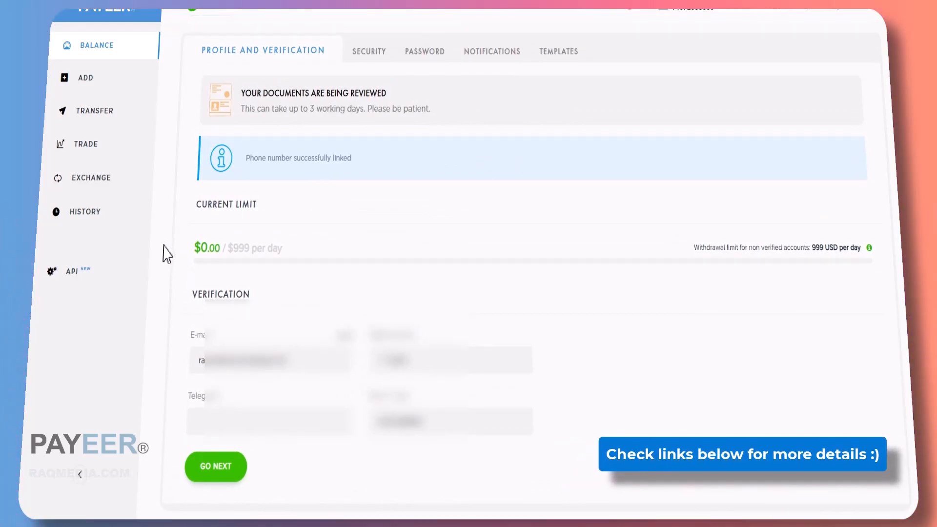
{"action": "mouse_move", "coordinate": [250, 247]}
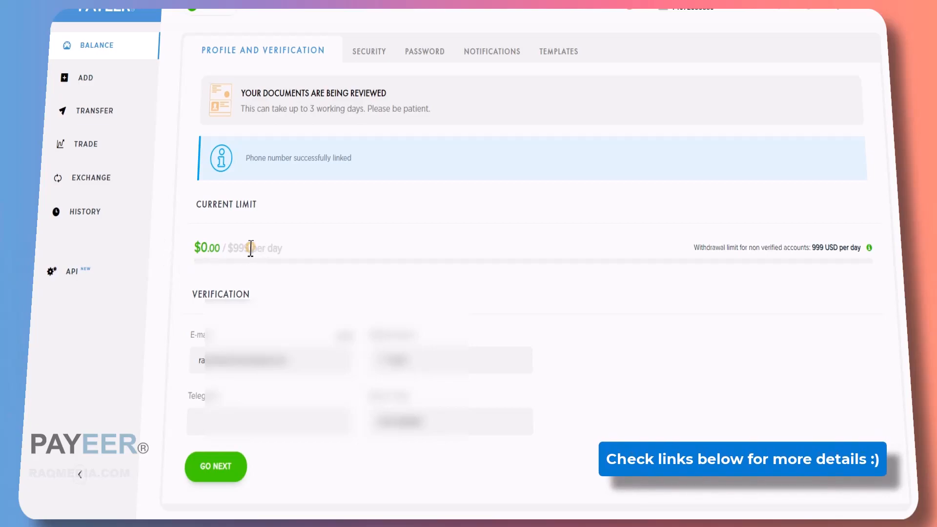
{"action": "double_click", "coordinate": [237, 247]}
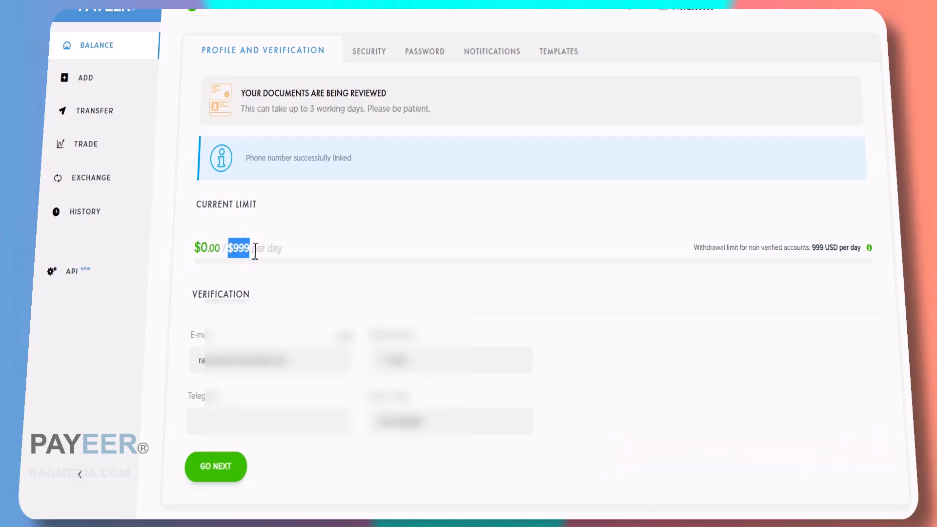
{"action": "mouse_move", "coordinate": [440, 287]}
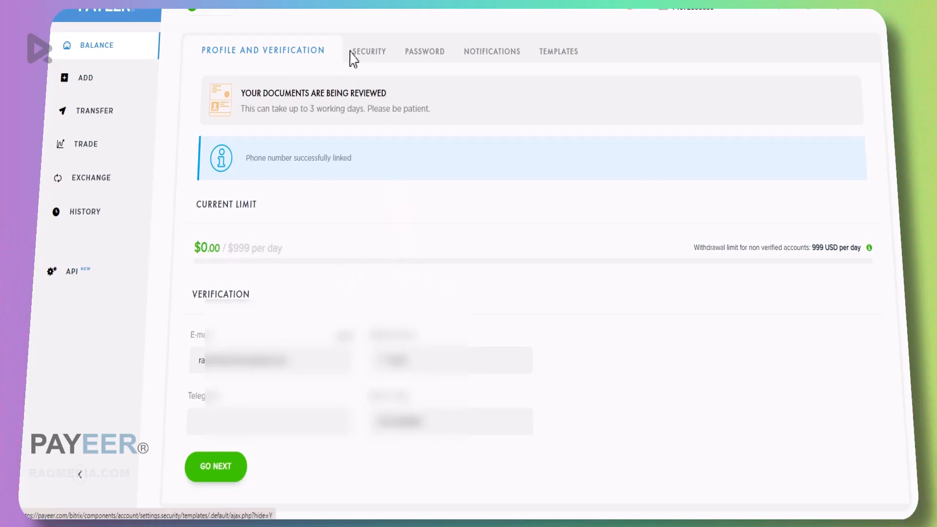
Step: On the Security tab, set verification codes to Always send code with E-mail confirmation
{"action": "left_click", "coordinate": [369, 50]}
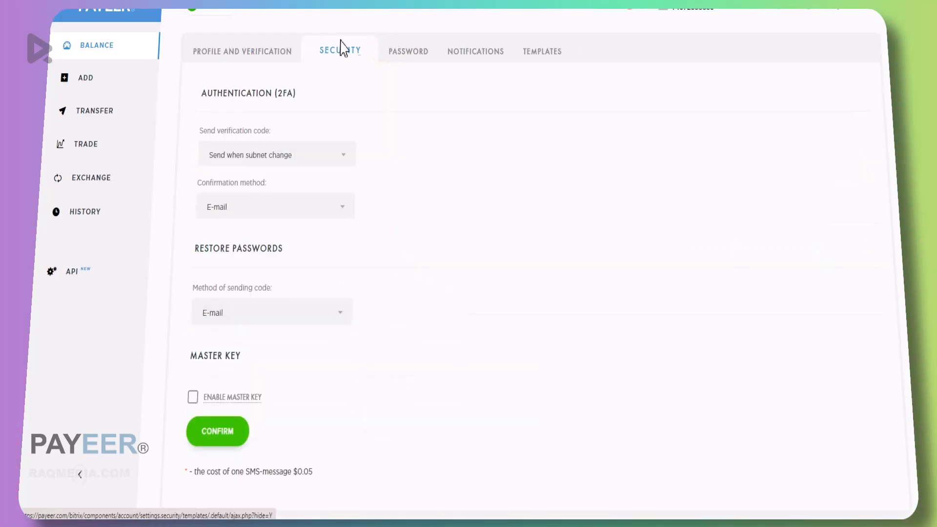
{"action": "left_click", "coordinate": [276, 155]}
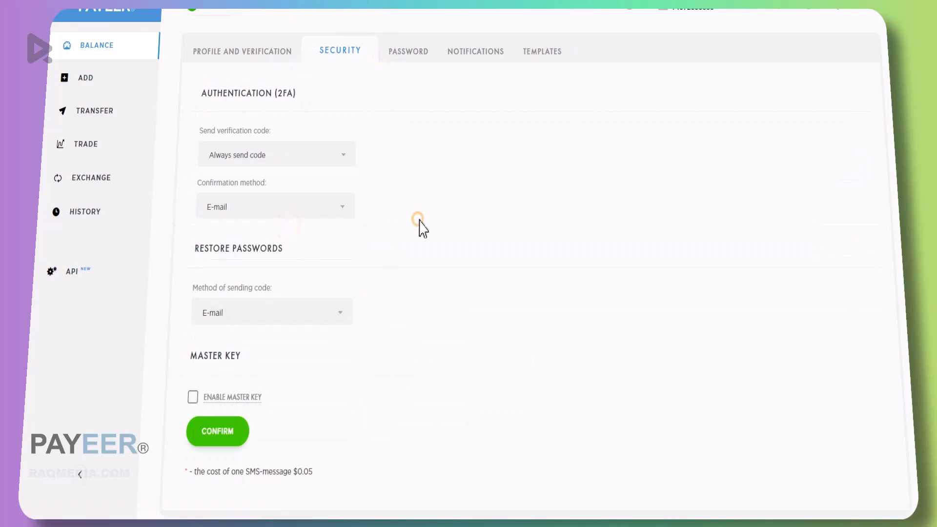
{"action": "mouse_move", "coordinate": [192, 160]}
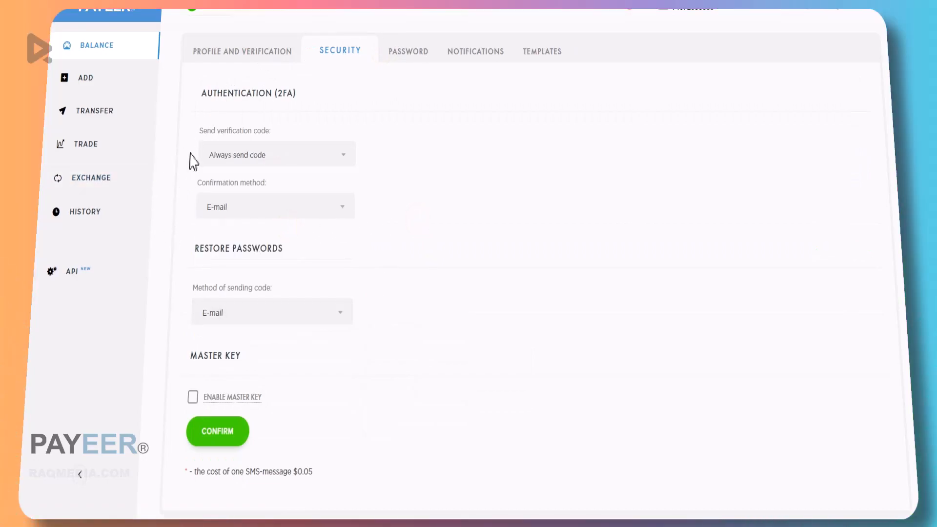
{"action": "mouse_move", "coordinate": [202, 97]}
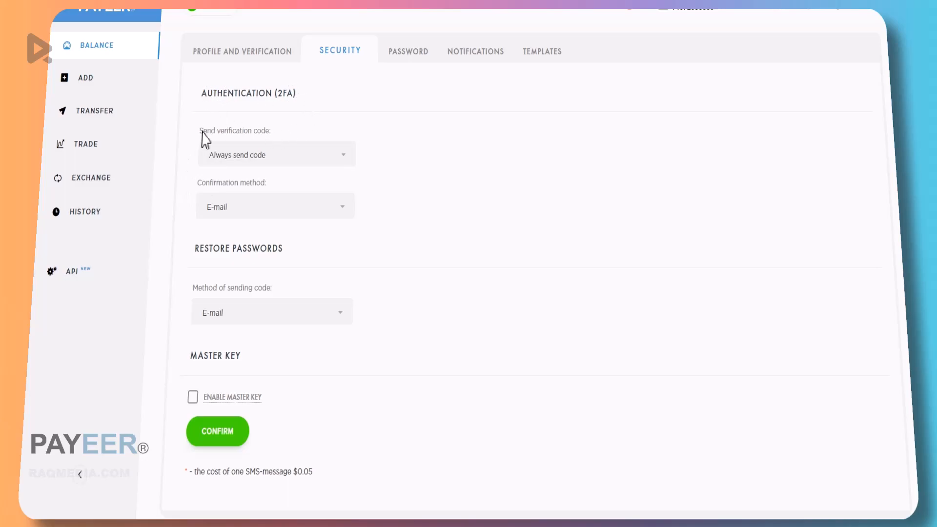
{"action": "mouse_move", "coordinate": [316, 118]}
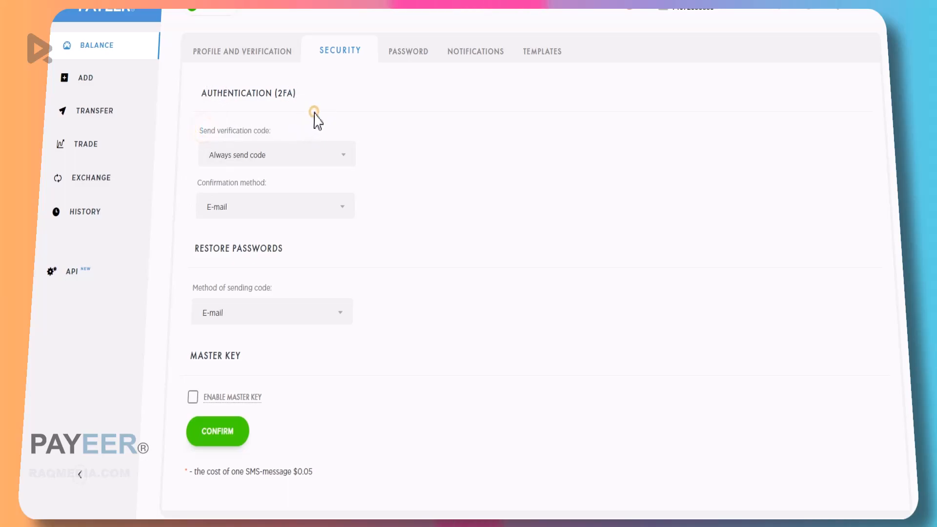
{"action": "left_click", "coordinate": [276, 154]}
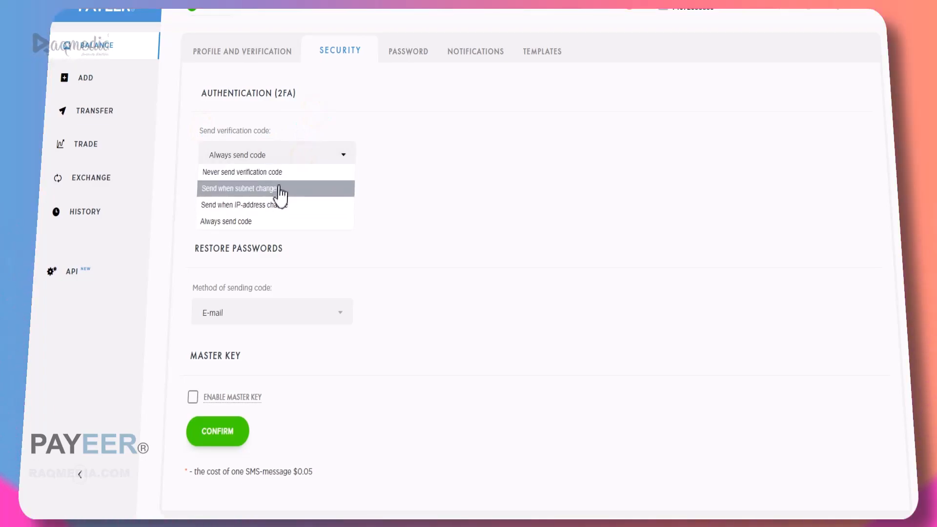
{"action": "mouse_move", "coordinate": [282, 182]}
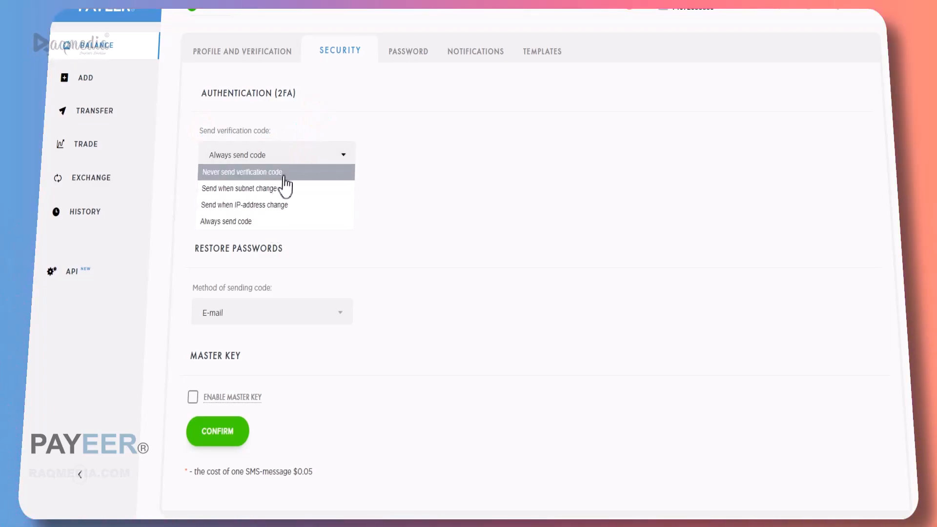
{"action": "mouse_move", "coordinate": [367, 181]}
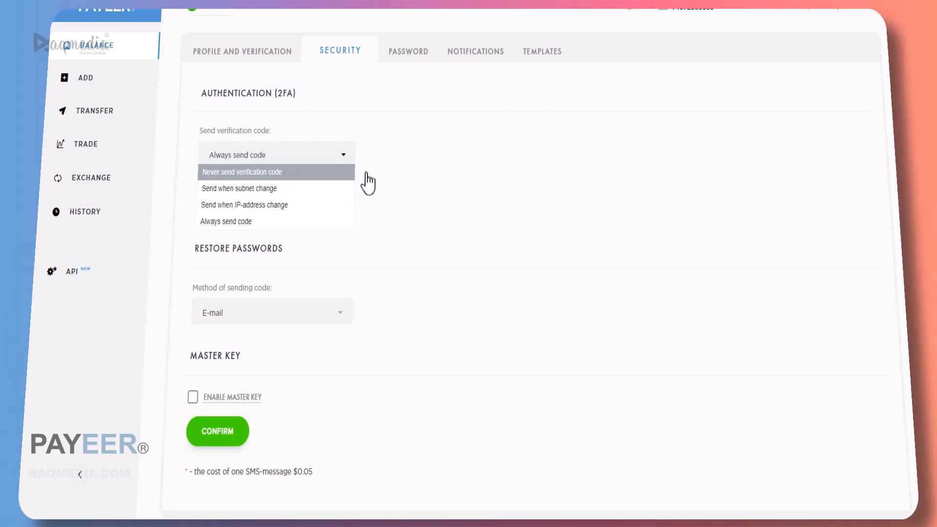
{"action": "mouse_move", "coordinate": [322, 188]}
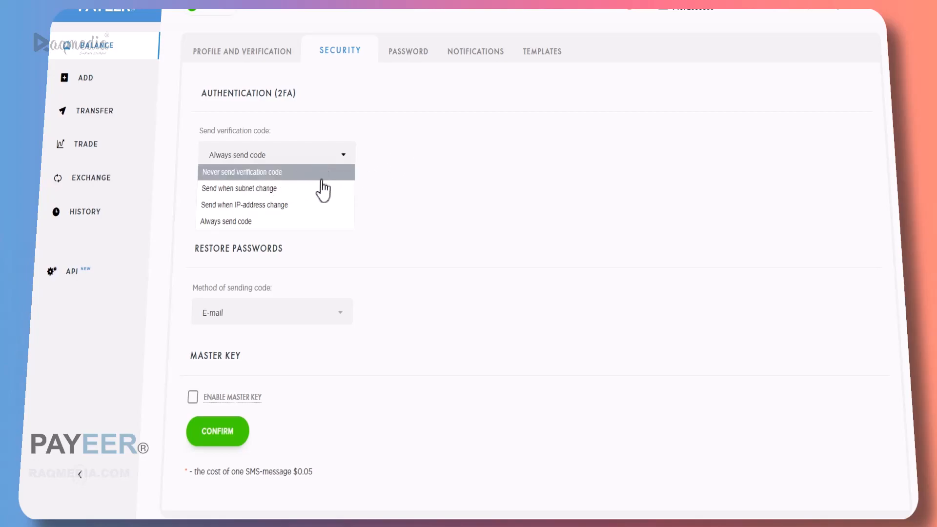
{"action": "mouse_move", "coordinate": [261, 215]}
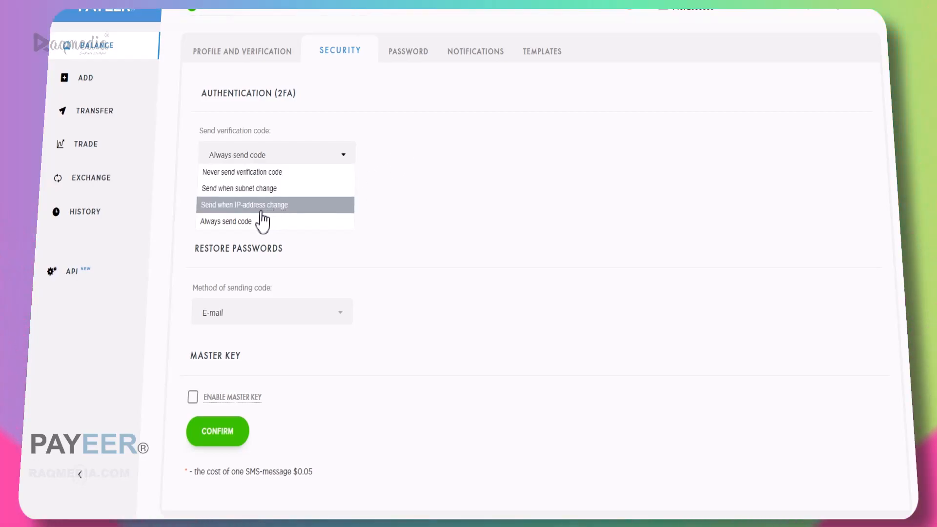
{"action": "mouse_move", "coordinate": [272, 230]}
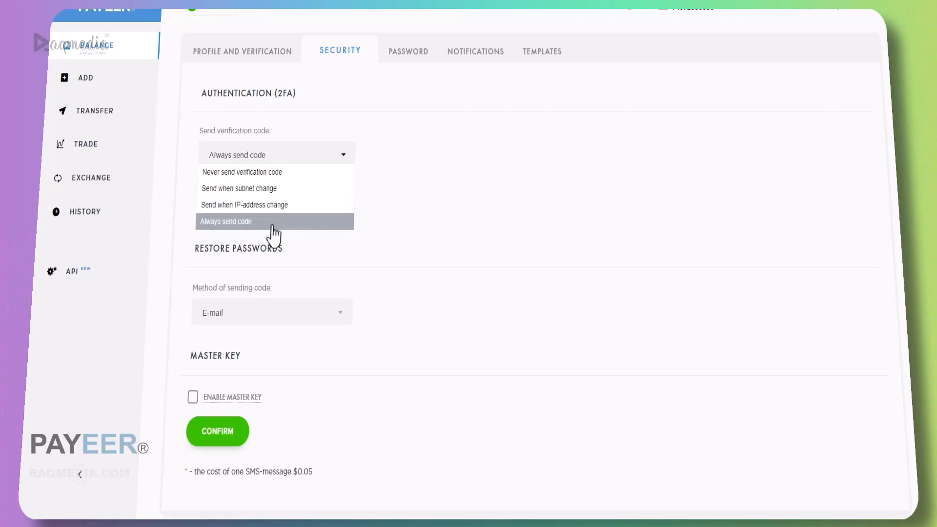
{"action": "left_click", "coordinate": [225, 221]}
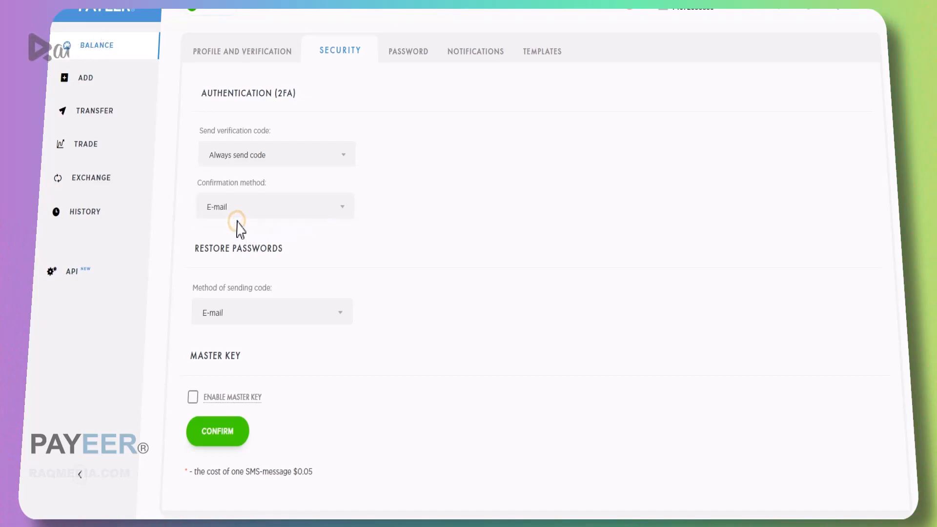
{"action": "mouse_move", "coordinate": [380, 182]}
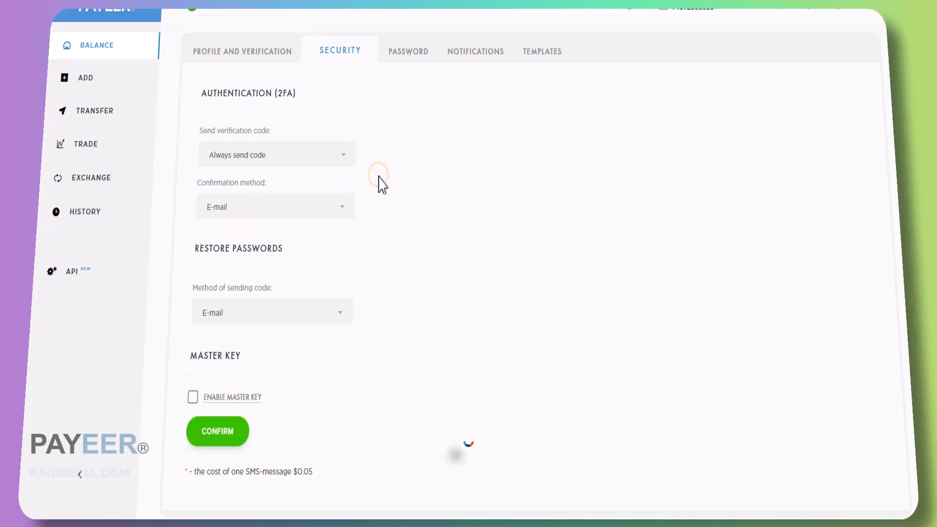
{"action": "left_click", "coordinate": [275, 206]}
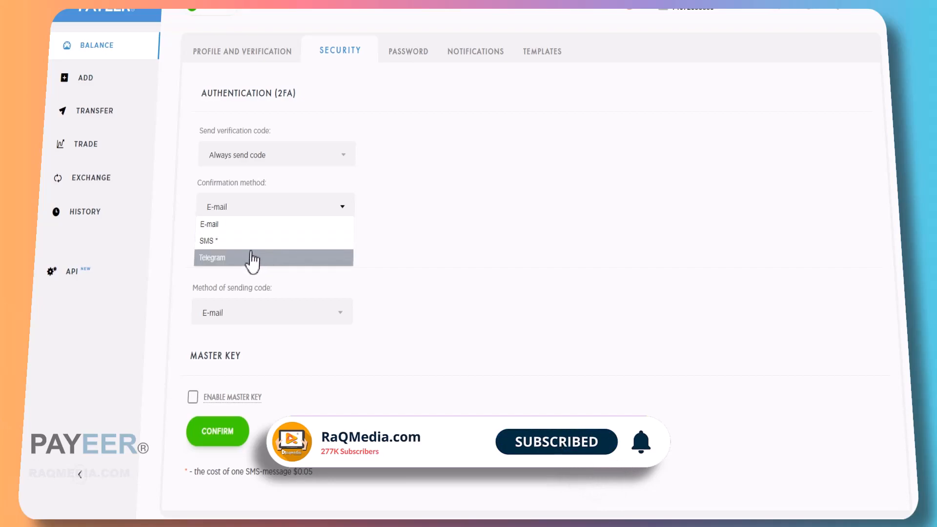
{"action": "mouse_move", "coordinate": [239, 247]}
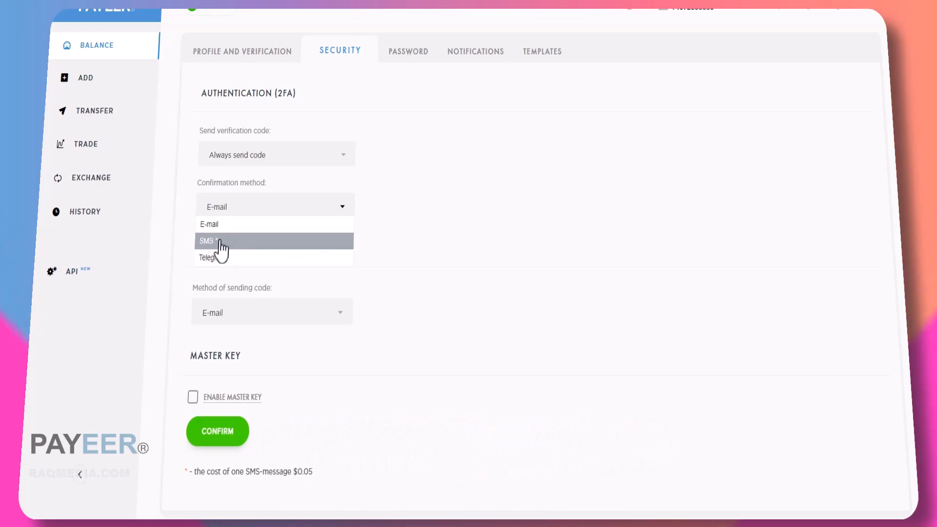
{"action": "mouse_move", "coordinate": [293, 471]}
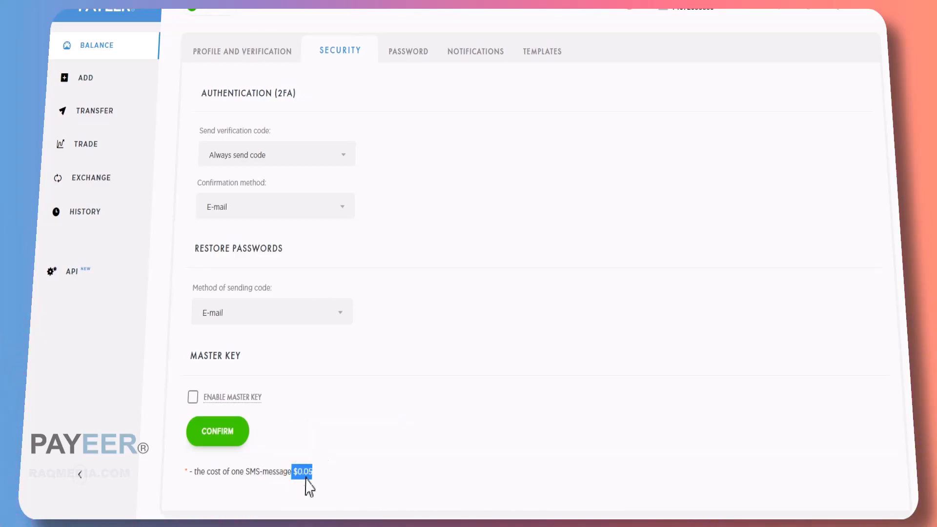
{"action": "mouse_move", "coordinate": [281, 206]}
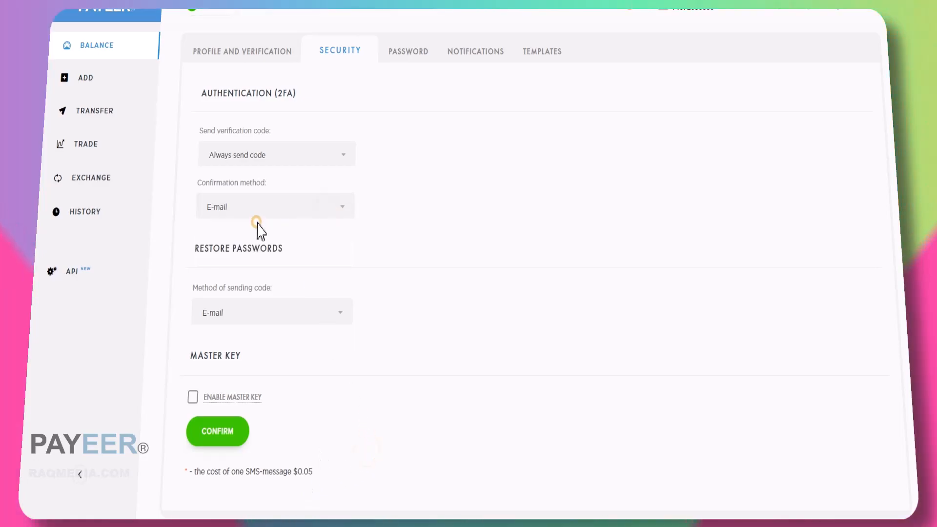
{"action": "mouse_move", "coordinate": [185, 285]}
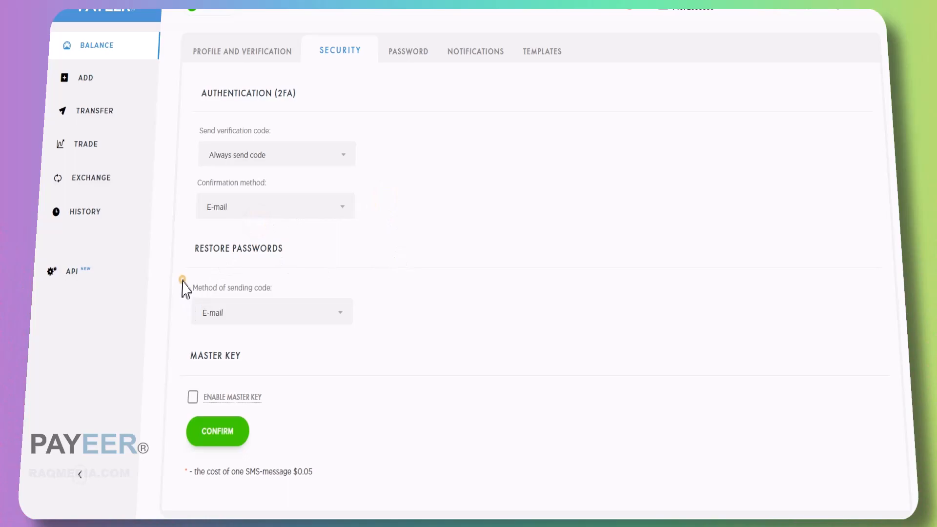
Step: Keep password-restore codes by E-mail, leave Master Key disabled, and confirm the settings
{"action": "left_click", "coordinate": [271, 312]}
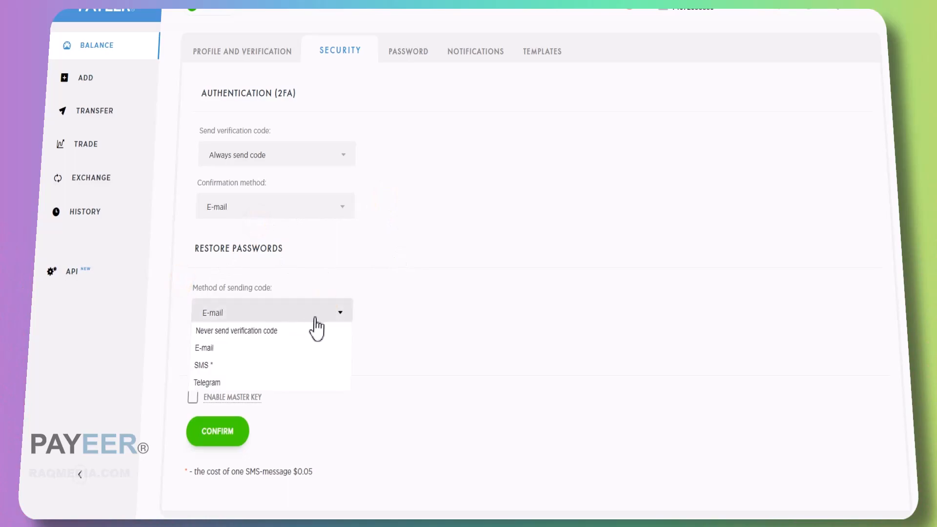
{"action": "mouse_move", "coordinate": [314, 337]}
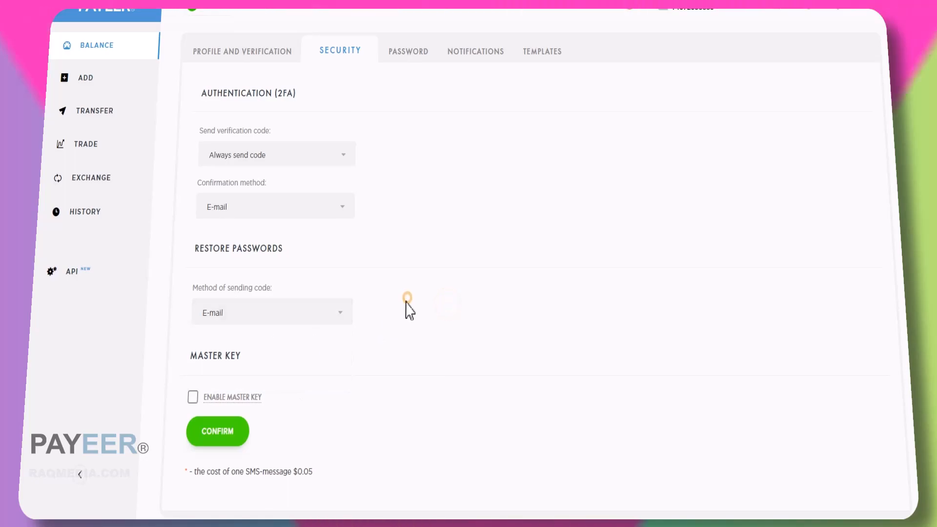
{"action": "mouse_move", "coordinate": [317, 269]}
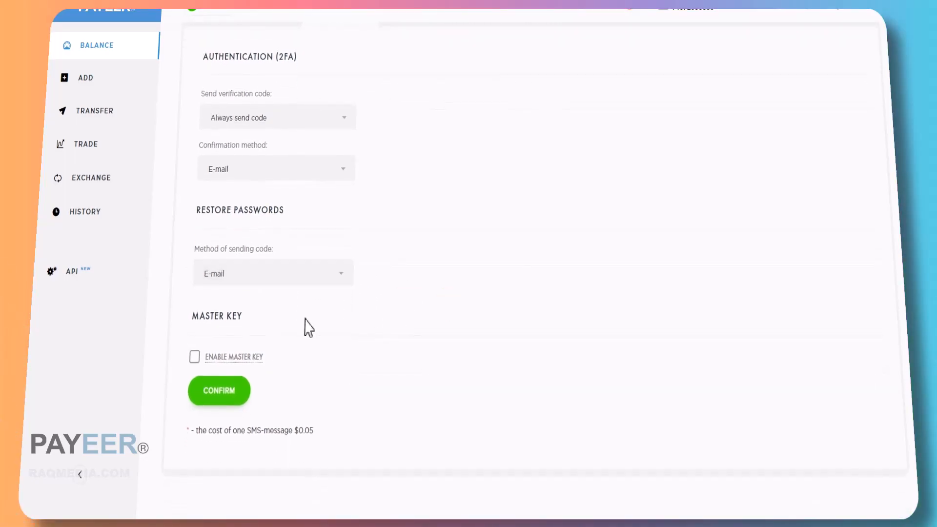
{"action": "left_click", "coordinate": [194, 356]}
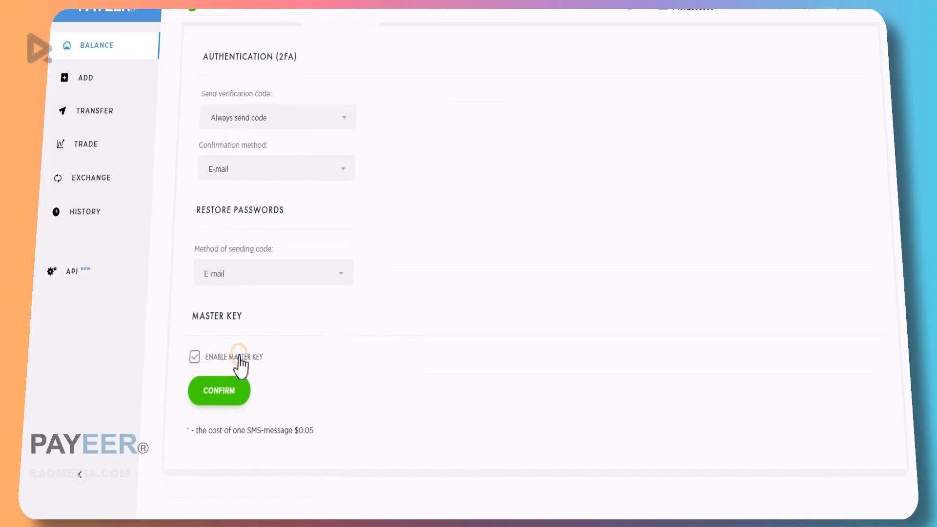
{"action": "left_click", "coordinate": [194, 356]}
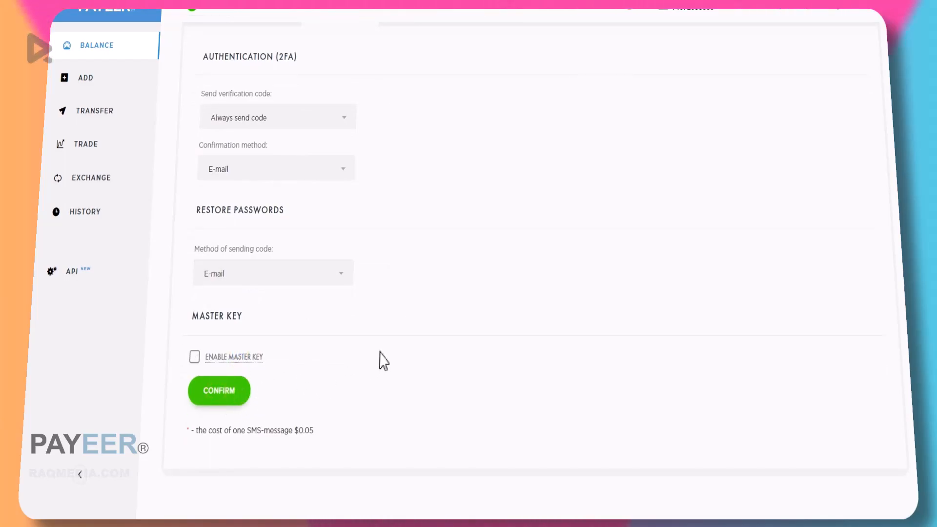
{"action": "left_click", "coordinate": [219, 390]}
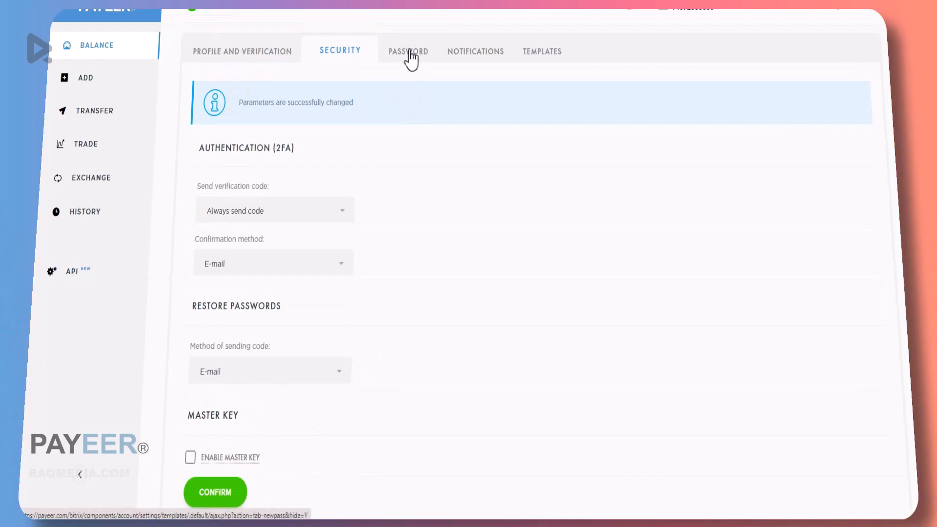
Step: View the Password and Notifications pages, keeping login notifications Enabled, then open Templates
{"action": "left_click", "coordinate": [408, 50]}
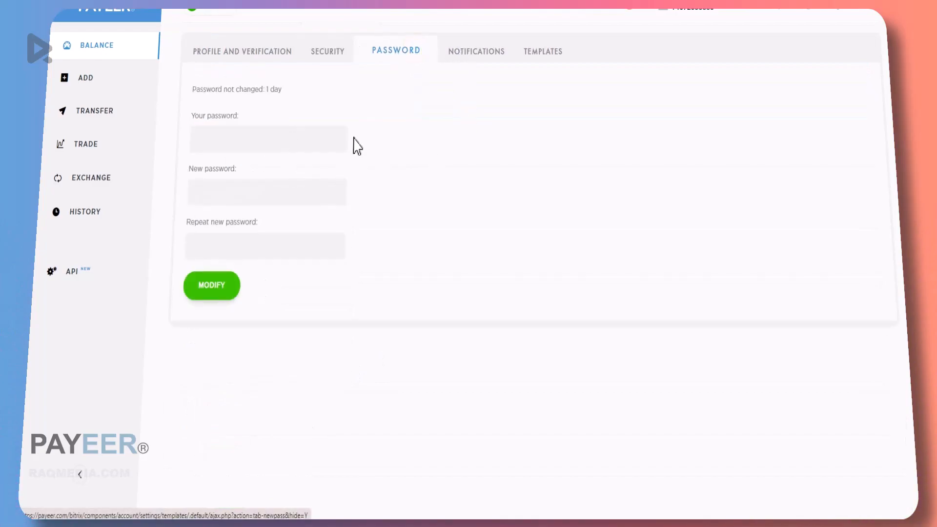
{"action": "left_click", "coordinate": [466, 51]}
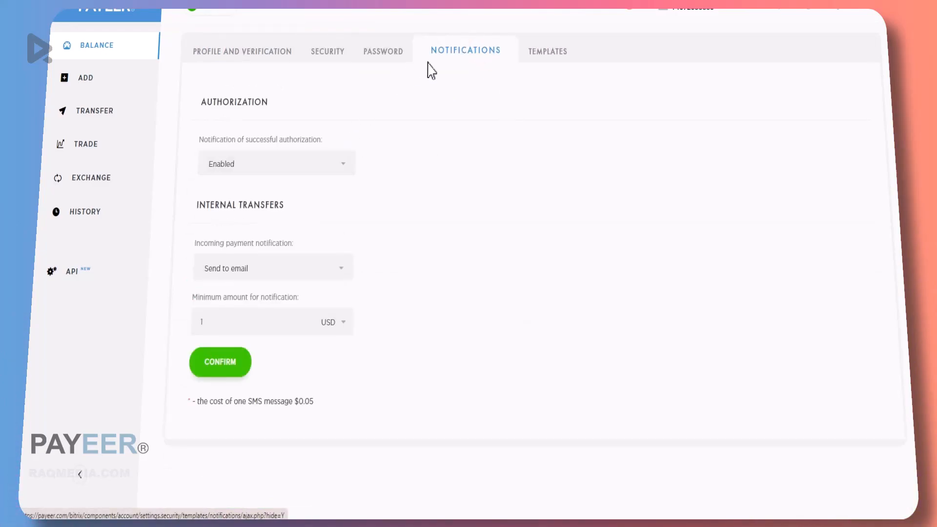
{"action": "mouse_move", "coordinate": [365, 173]}
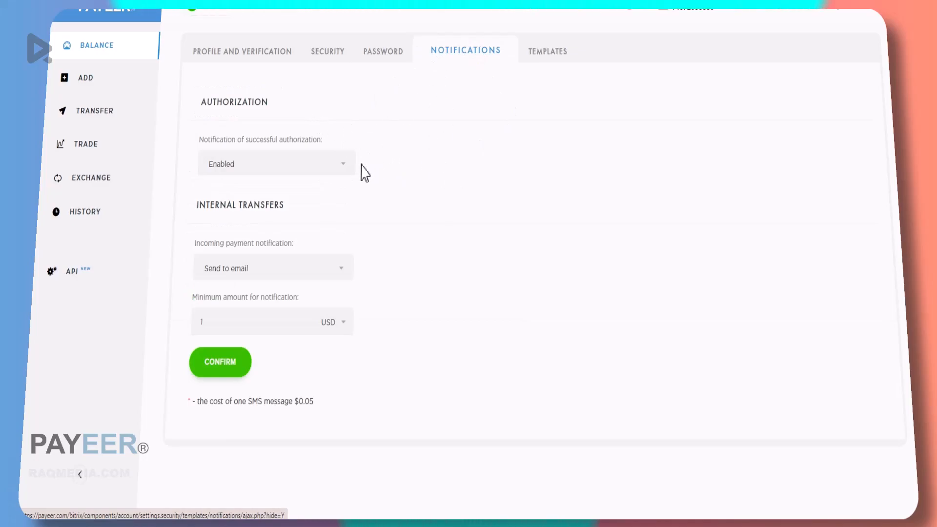
{"action": "left_click", "coordinate": [276, 163]}
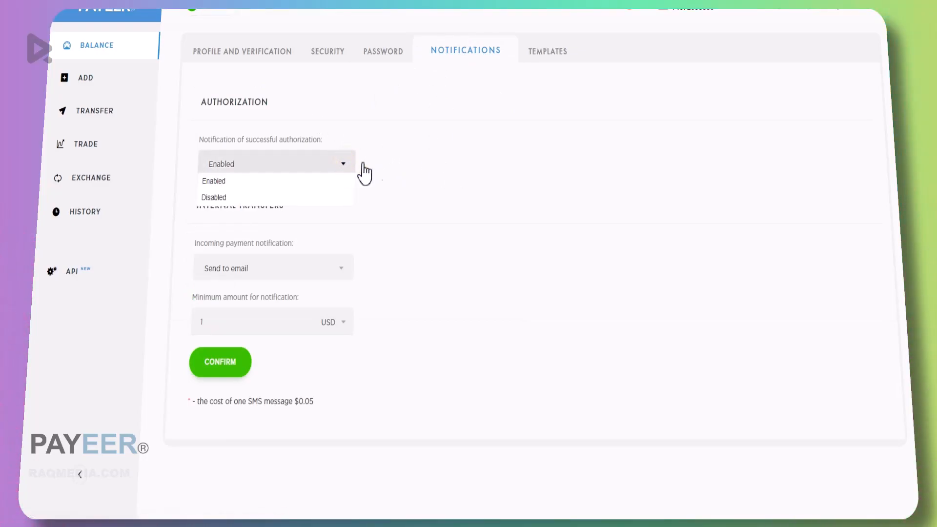
{"action": "left_click", "coordinate": [213, 180]}
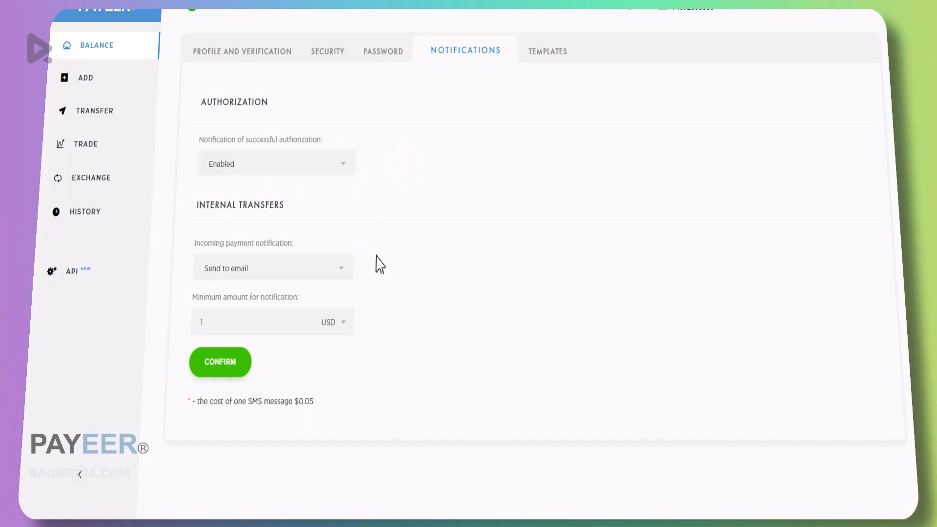
{"action": "mouse_move", "coordinate": [255, 314]}
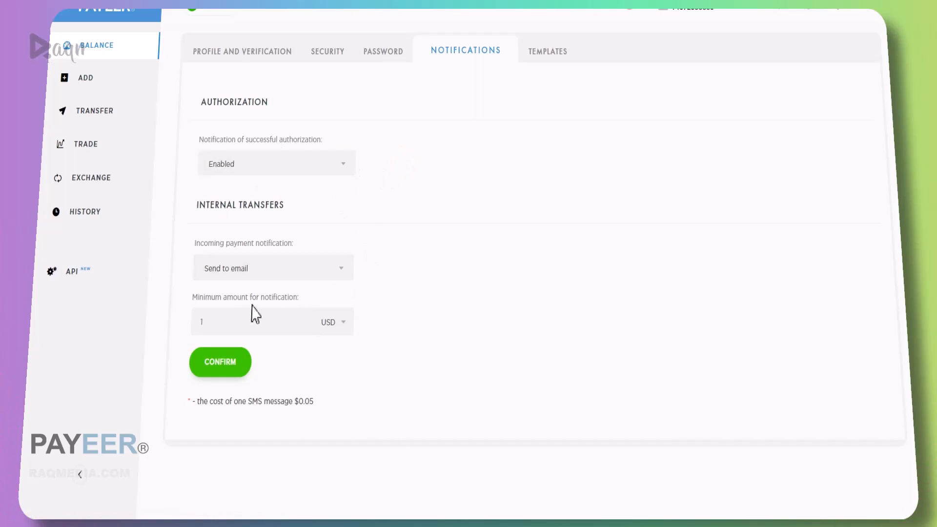
{"action": "left_click", "coordinate": [530, 51]}
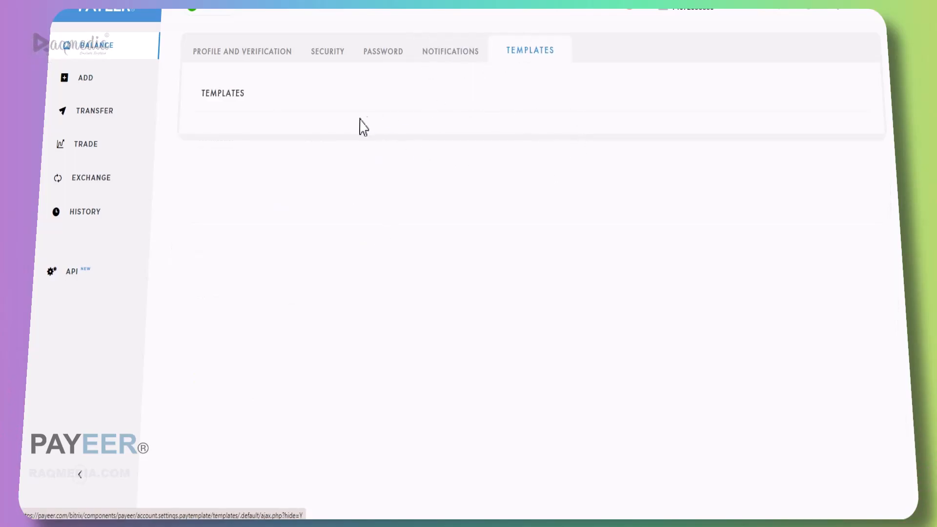
Step: Go back to the Balance page listing all zero-balance currency accounts
{"action": "left_click", "coordinate": [91, 45]}
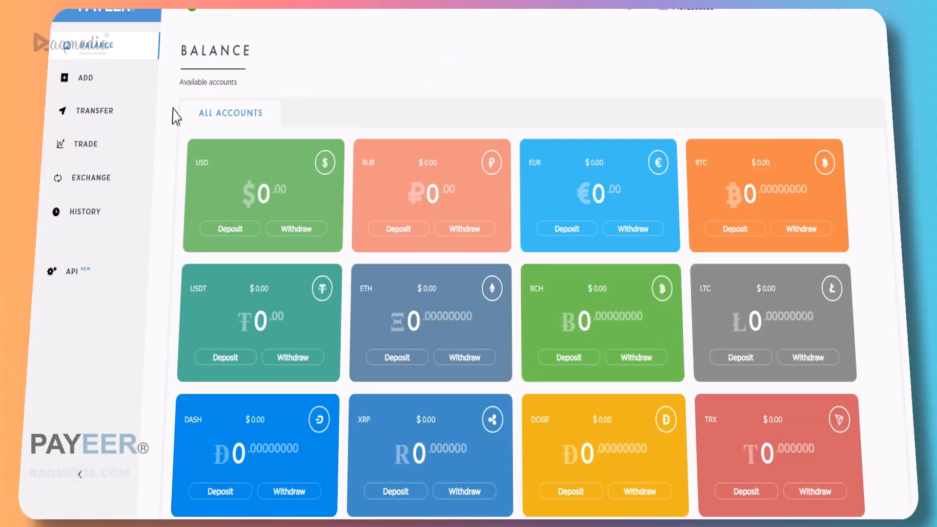
{"action": "mouse_move", "coordinate": [612, 81]}
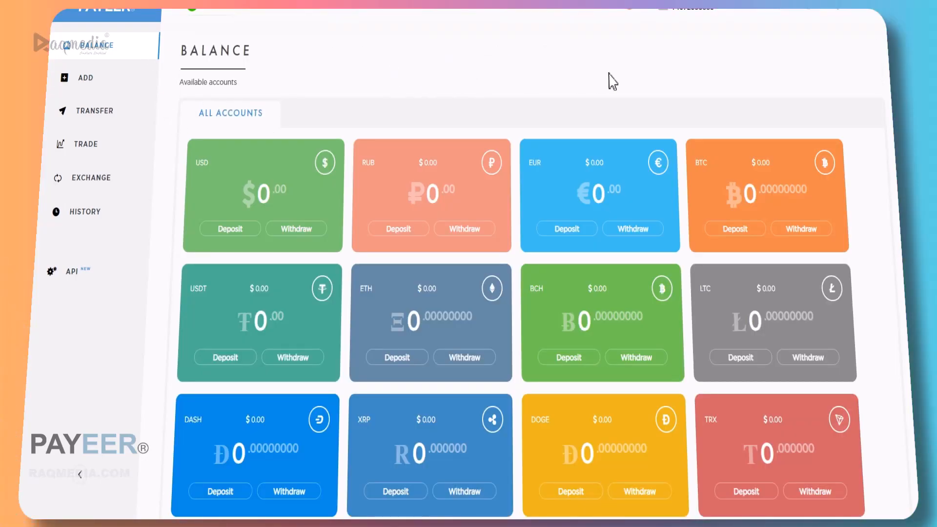
{"action": "mouse_move", "coordinate": [609, 93]}
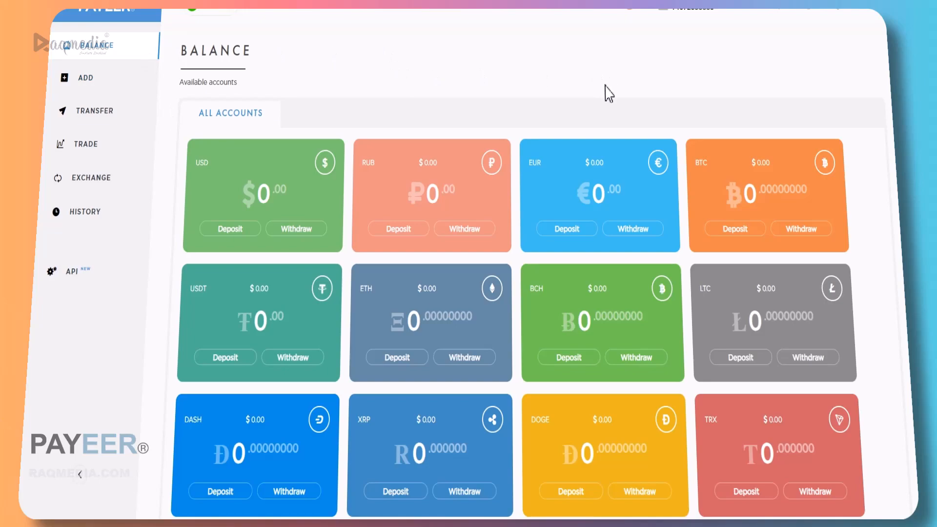
{"action": "mouse_move", "coordinate": [605, 97]}
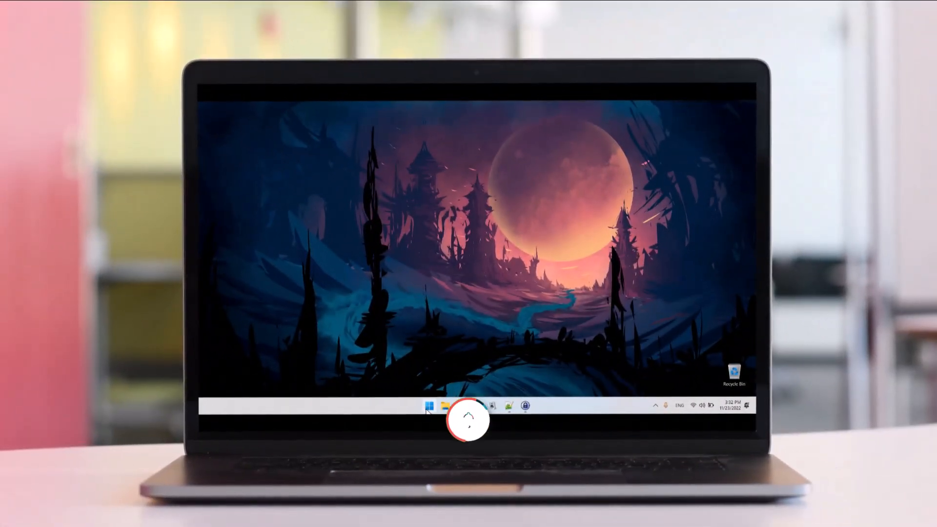
Step: Launch Windows Settings from the Start menu and go to Privacy & security
{"action": "left_click", "coordinate": [427, 407]}
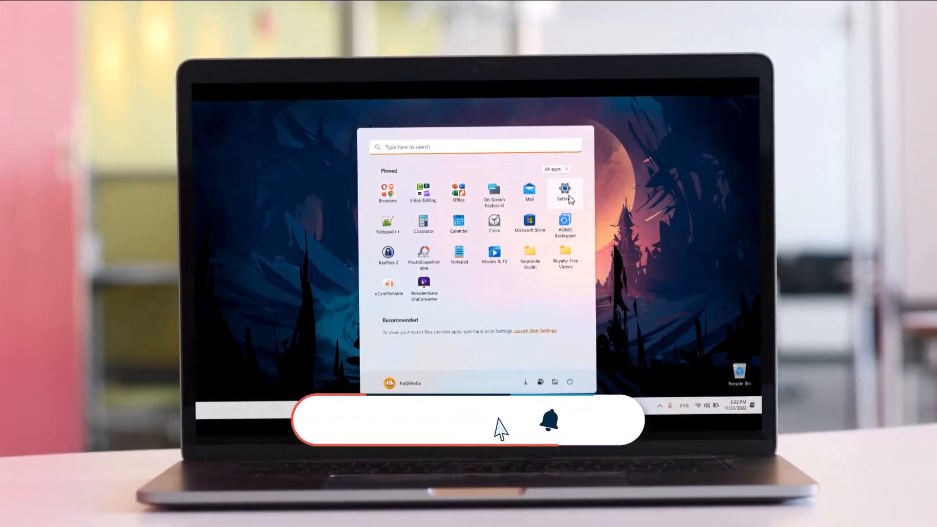
{"action": "left_click", "coordinate": [564, 191]}
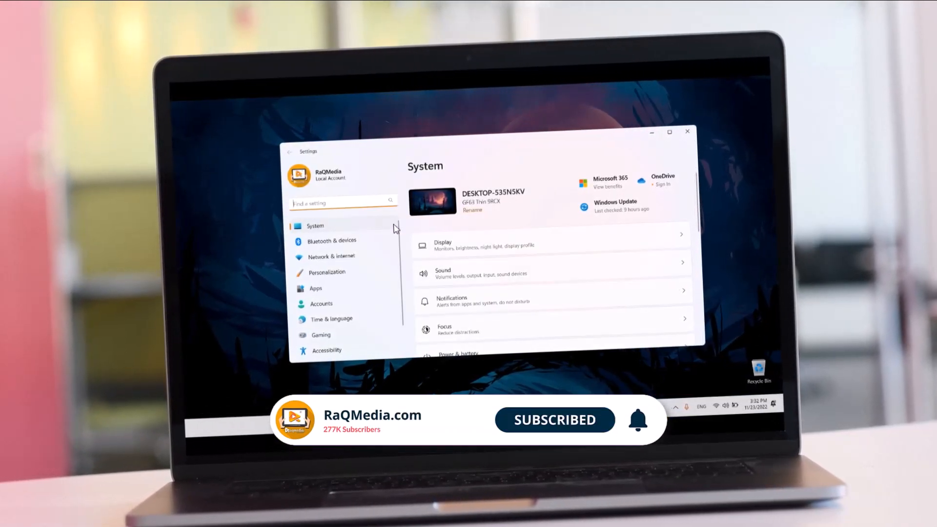
{"action": "scroll", "scroll_direction": "down", "scroll_amount": 3}
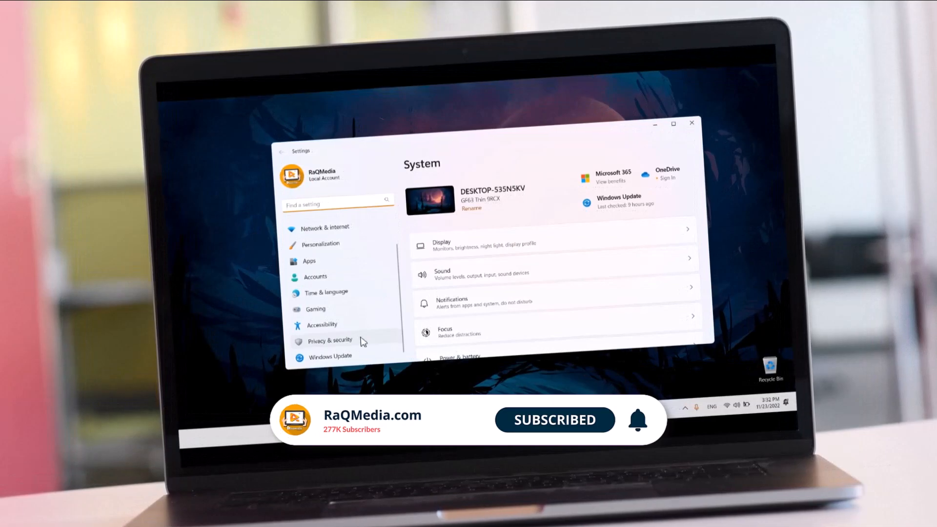
{"action": "left_click", "coordinate": [330, 340]}
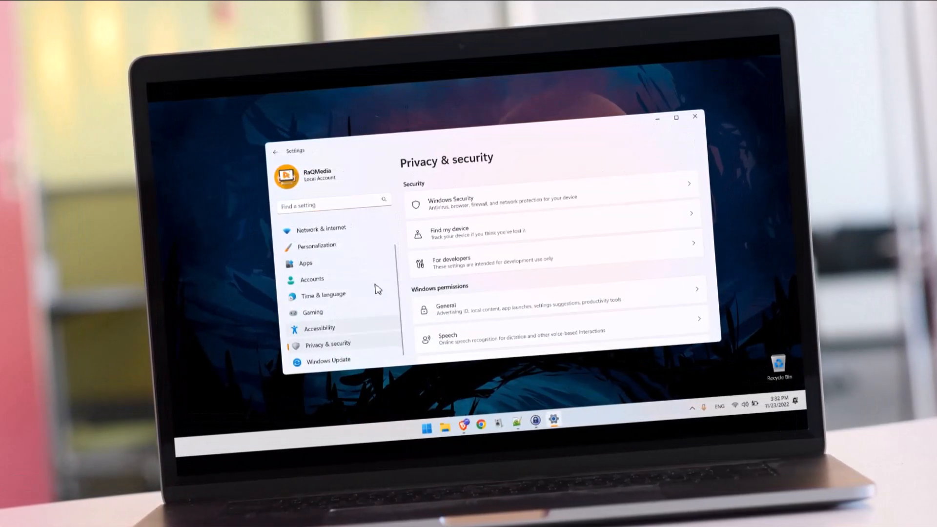